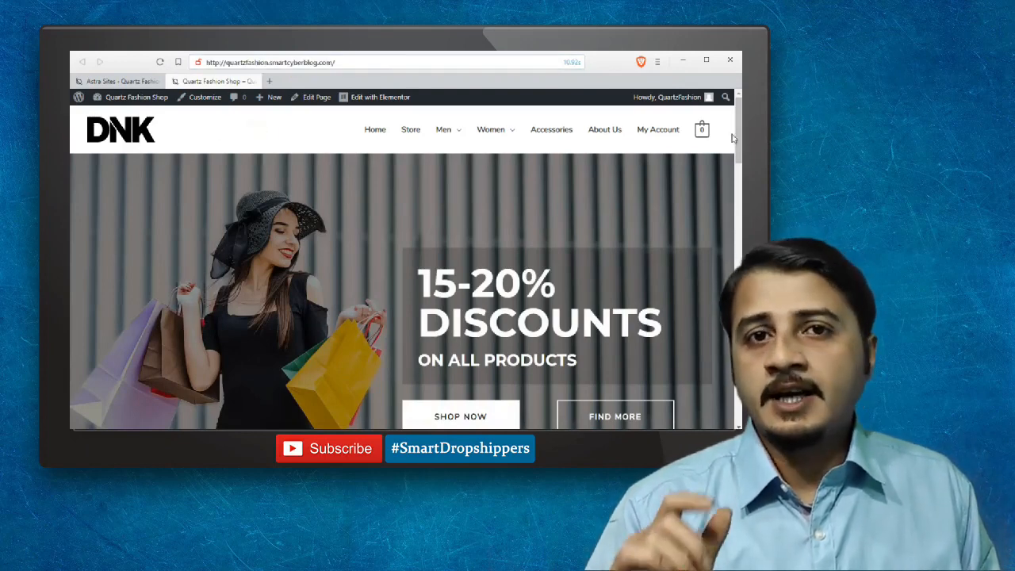
Review the live homepage and switch the Featured collection through For Women to Shoes (Unisex).
scroll("down", 3)
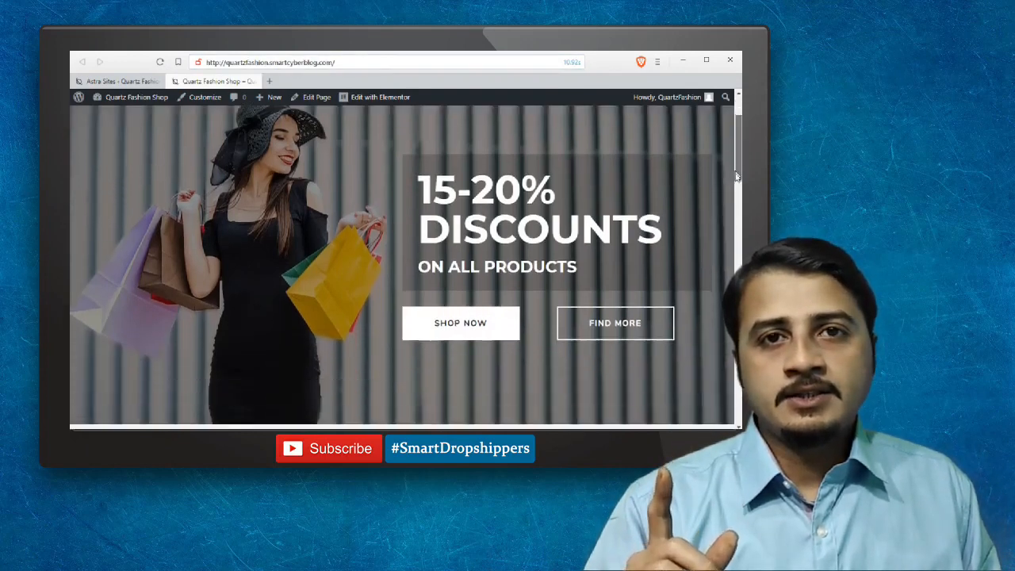
scroll("down", 3)
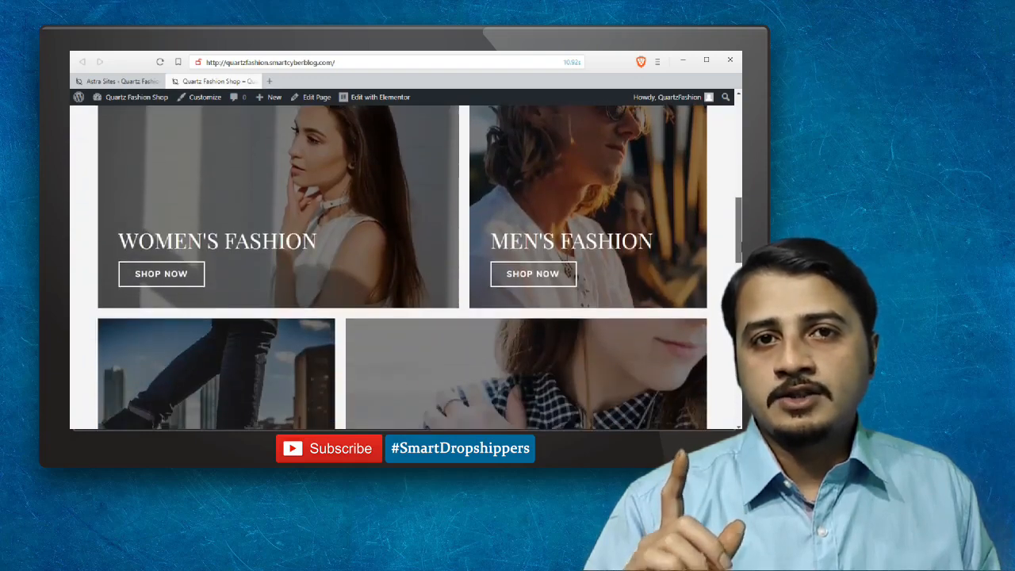
scroll("down", 3)
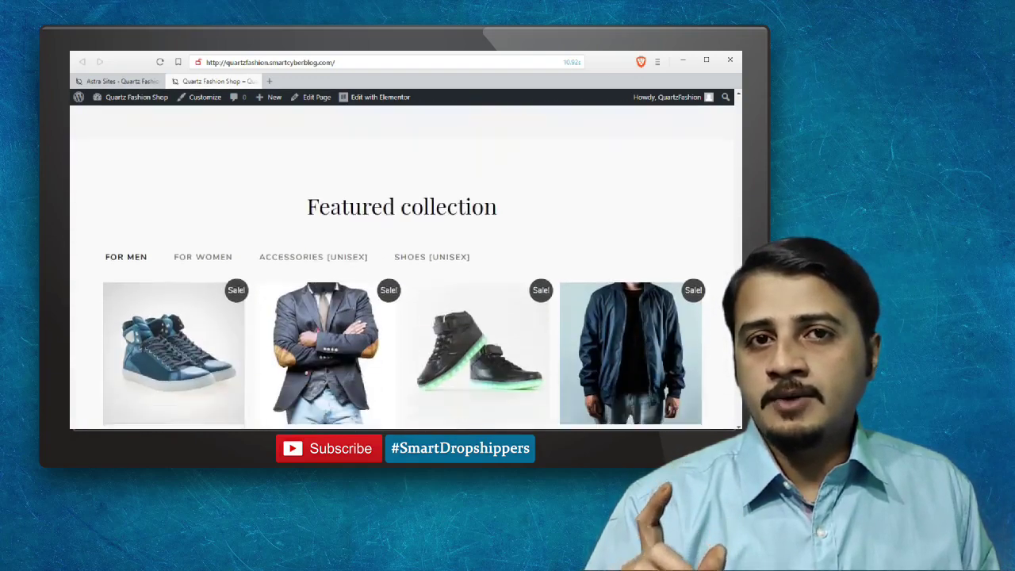
scroll("down", 3)
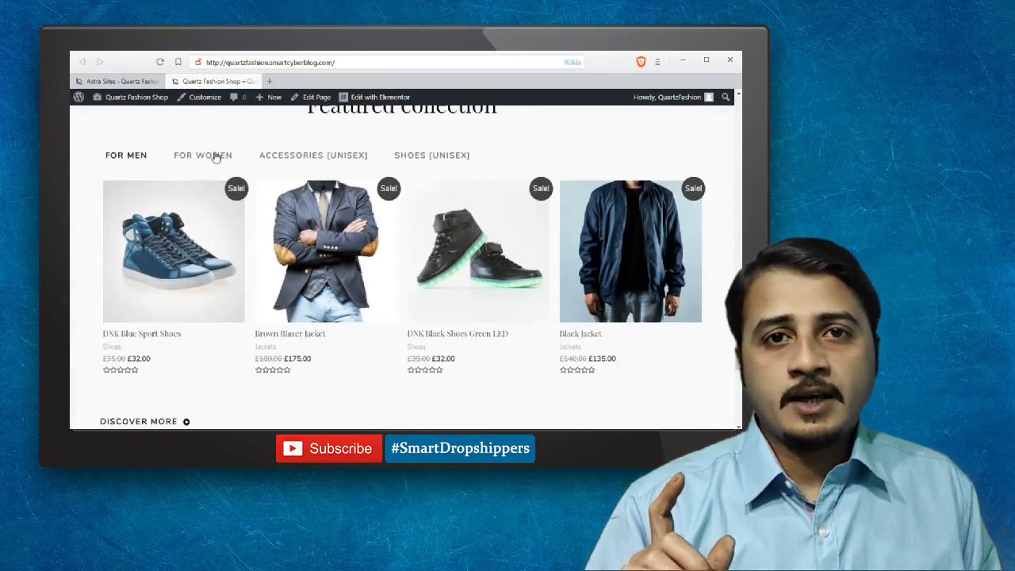
left_click(314, 154)
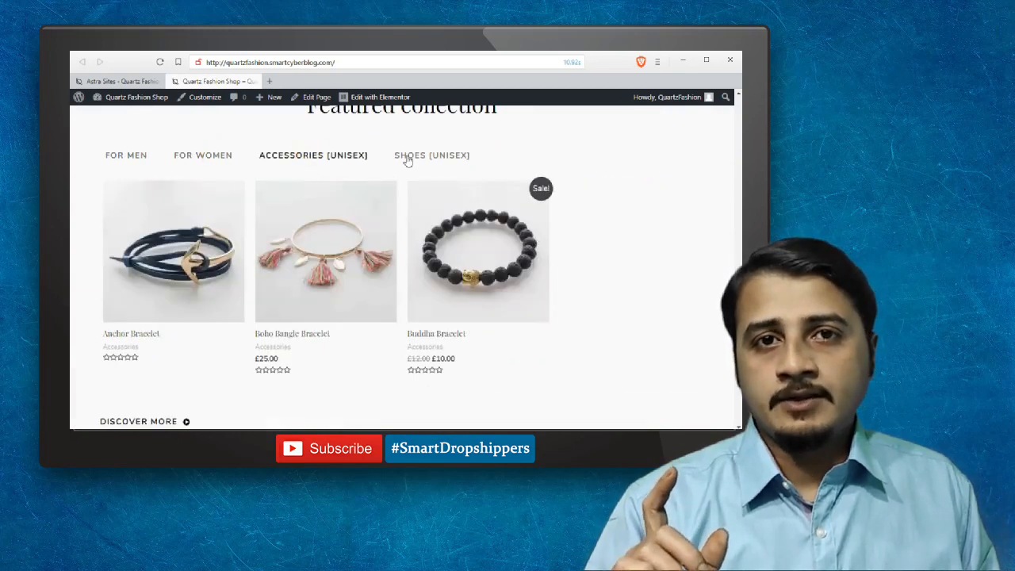
left_click(432, 154)
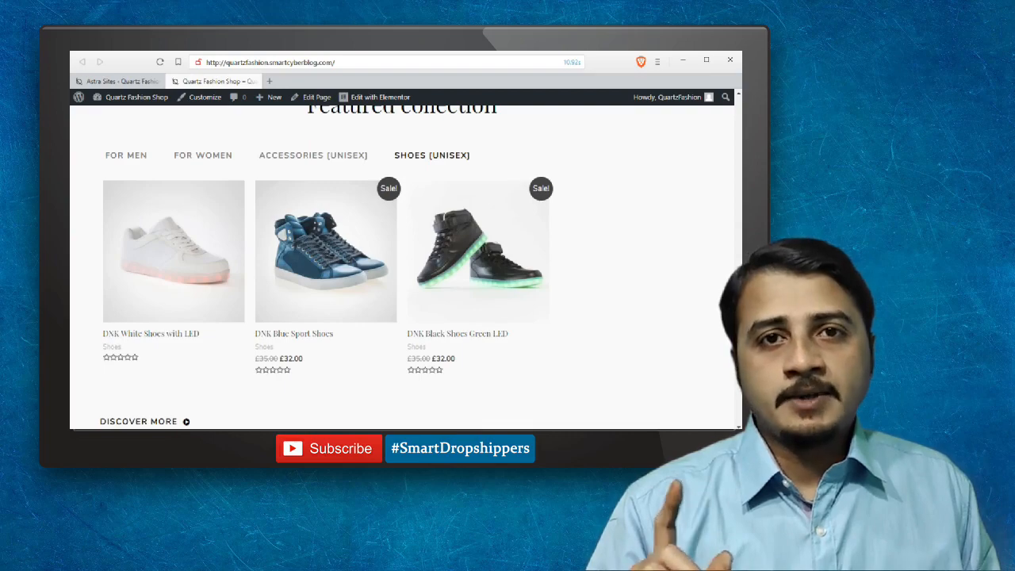
scroll("down", 3)
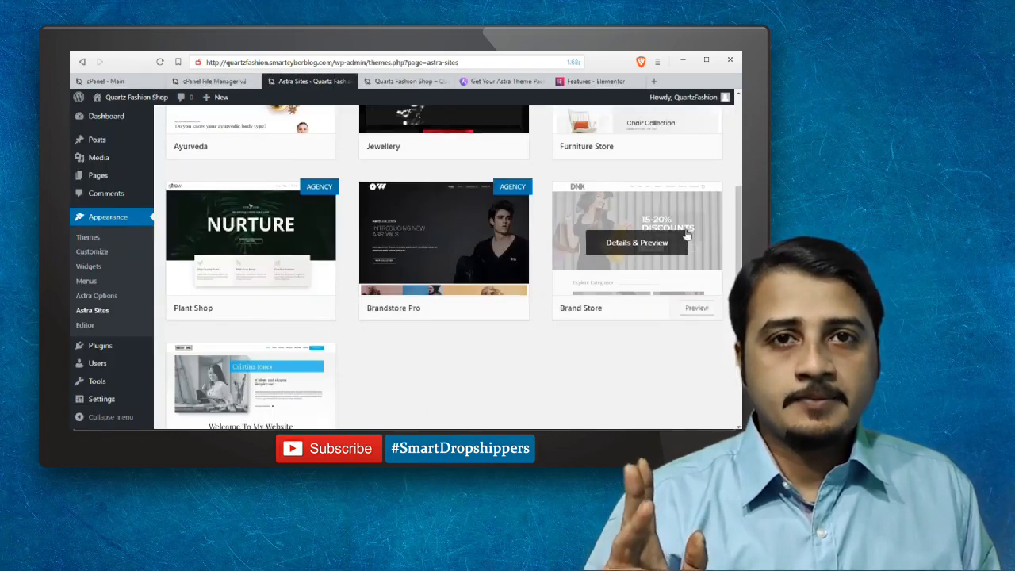
Find Brand Store in Astra Sites and bring up its Details & Preview.
scroll("down", 3)
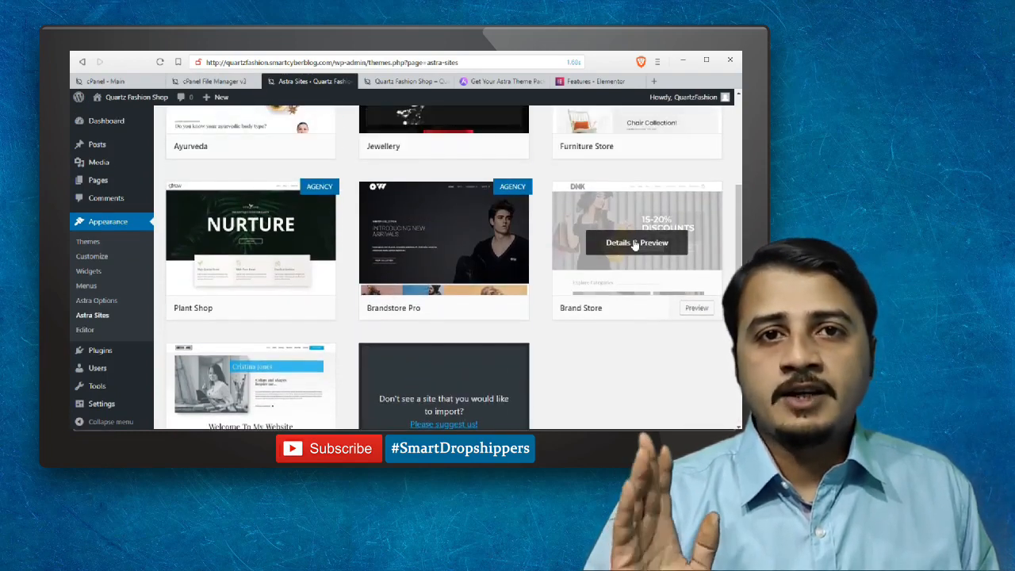
left_click(637, 243)
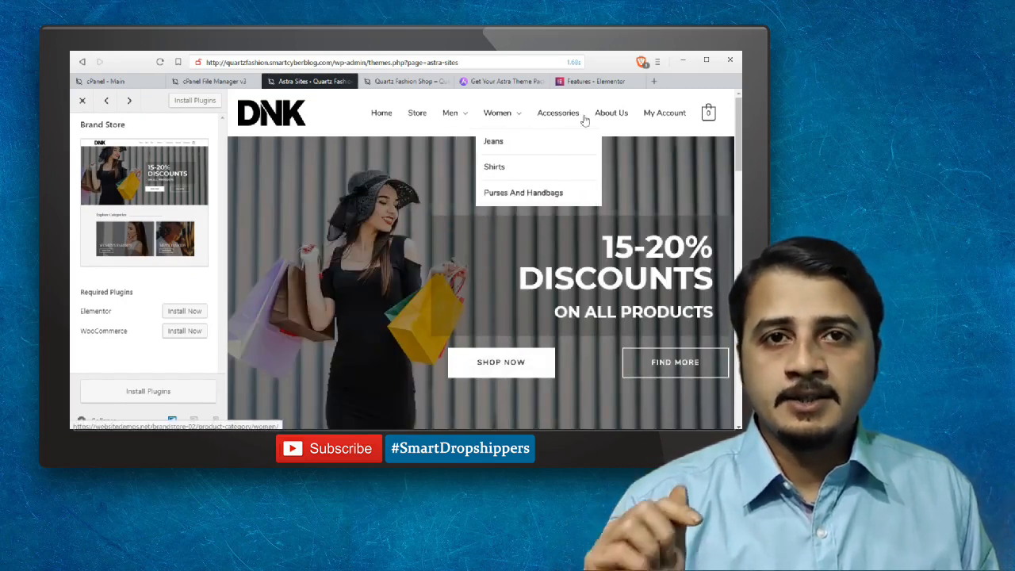
Review the Brand Store preview and switch its Featured collection to For Women and Accessories.
scroll("down", 3)
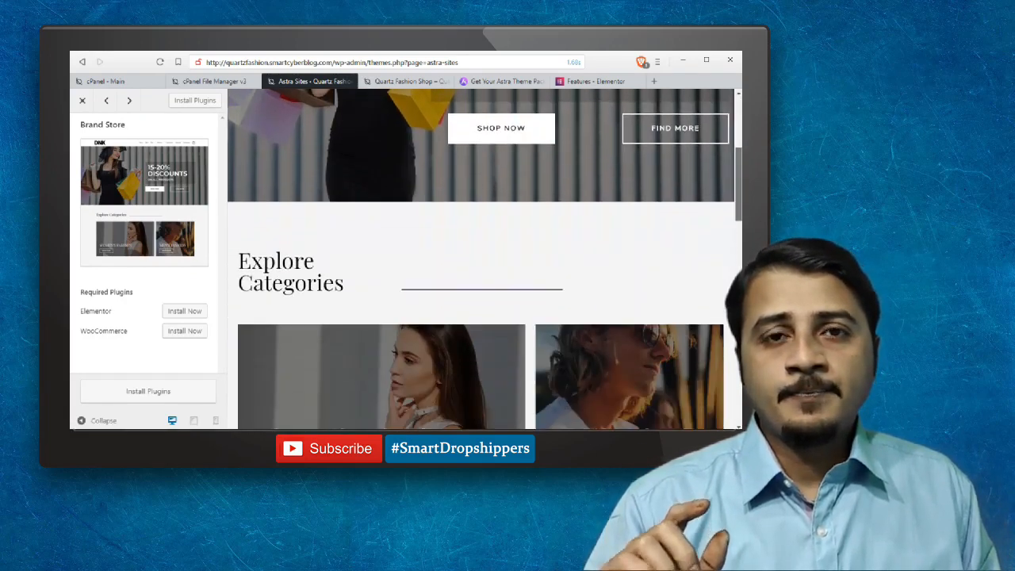
scroll("down", 3)
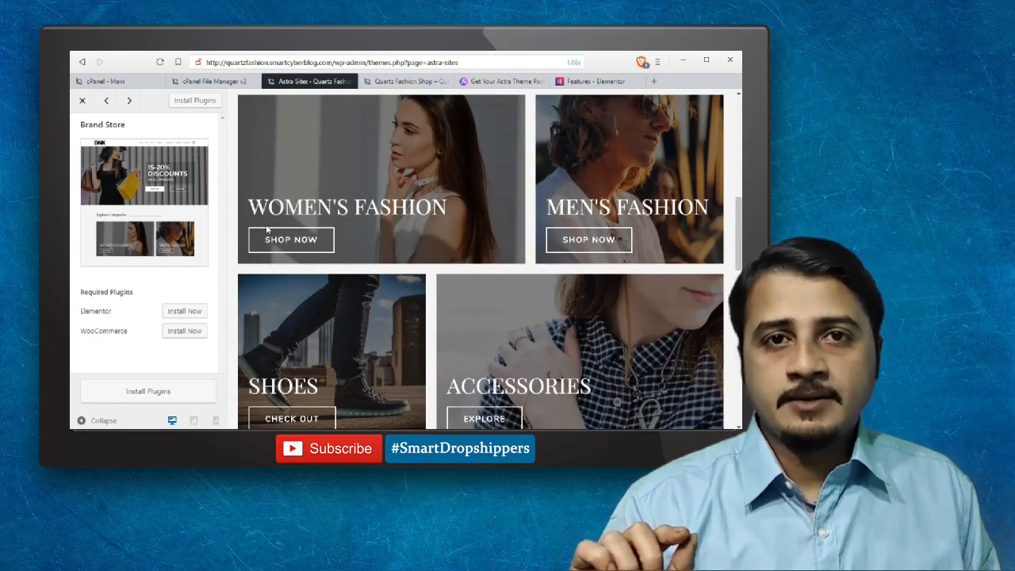
scroll("down", 3)
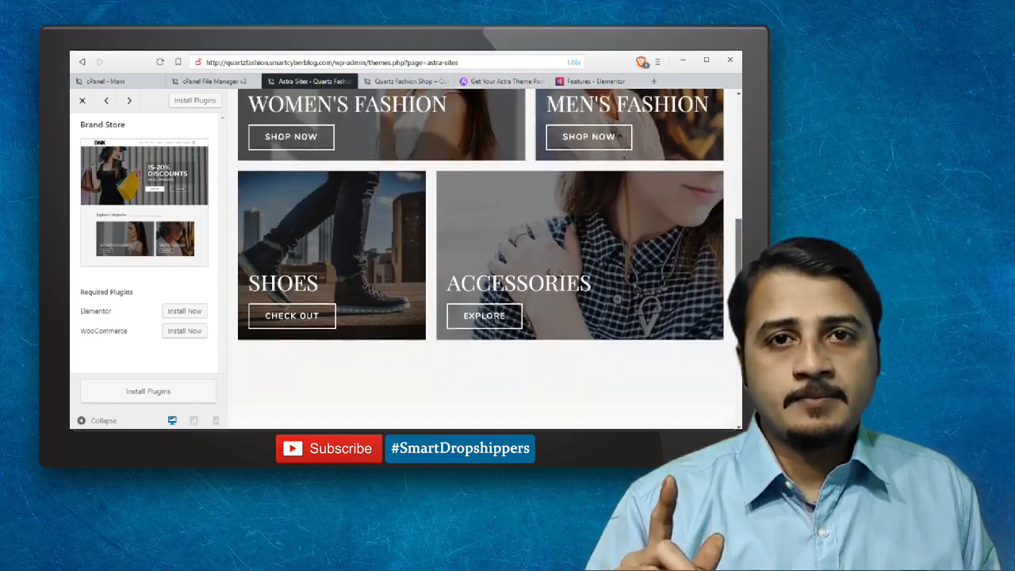
scroll("down", 3)
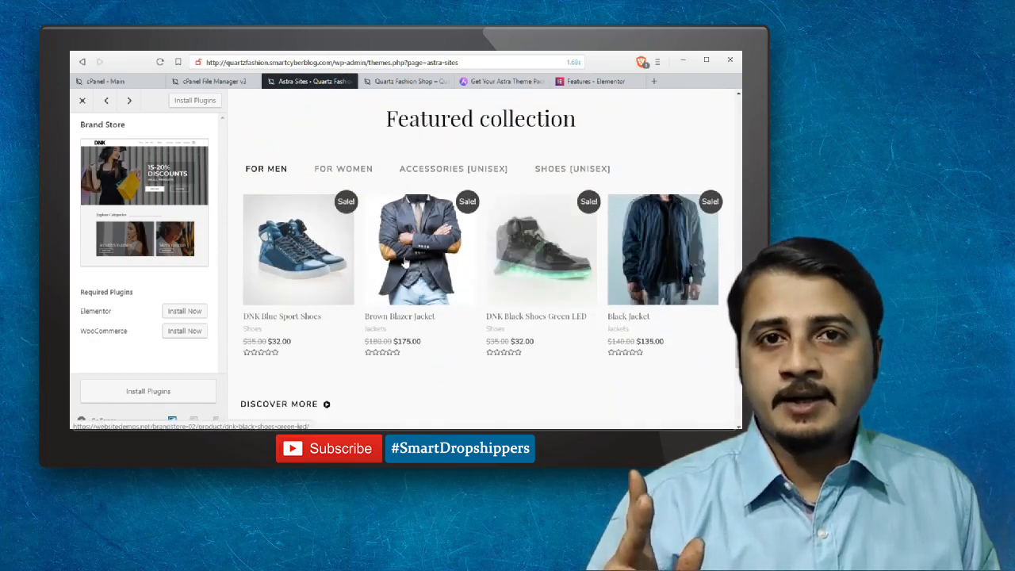
left_click(343, 168)
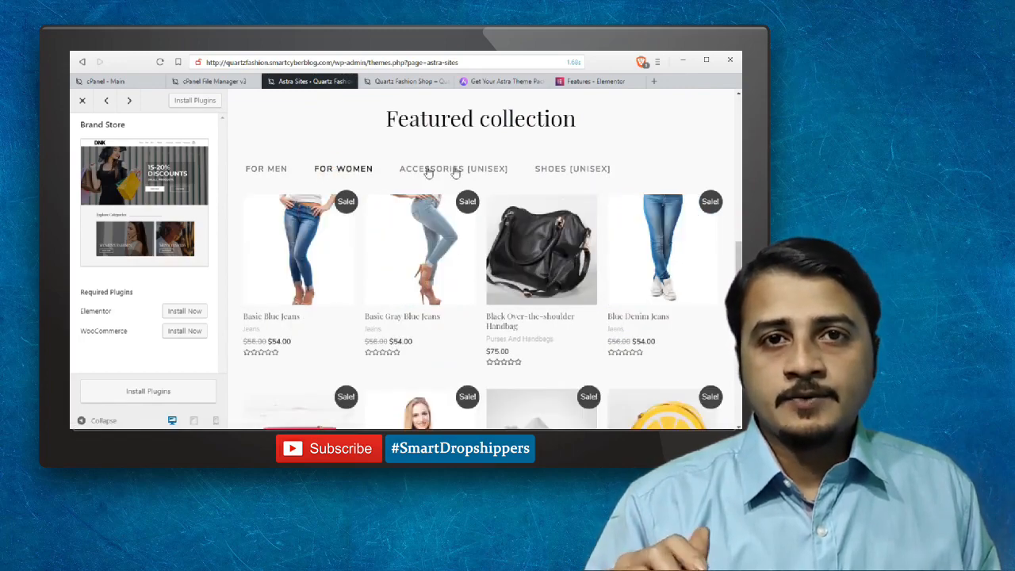
left_click(571, 168)
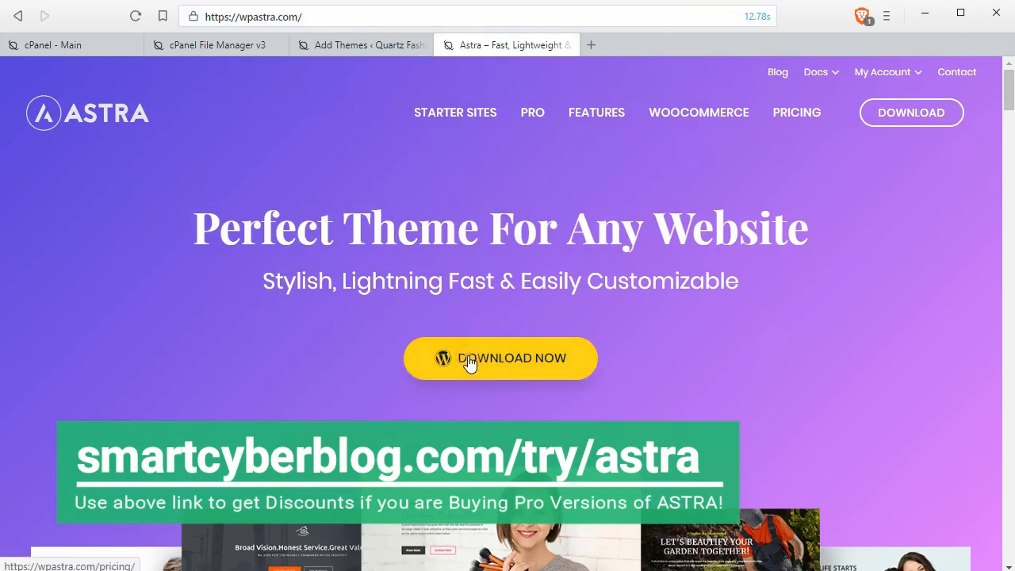
View the Astra pricing page from Download Now through plans, guarantee, testimonials and FAQ, then back to top.
left_click(500, 358)
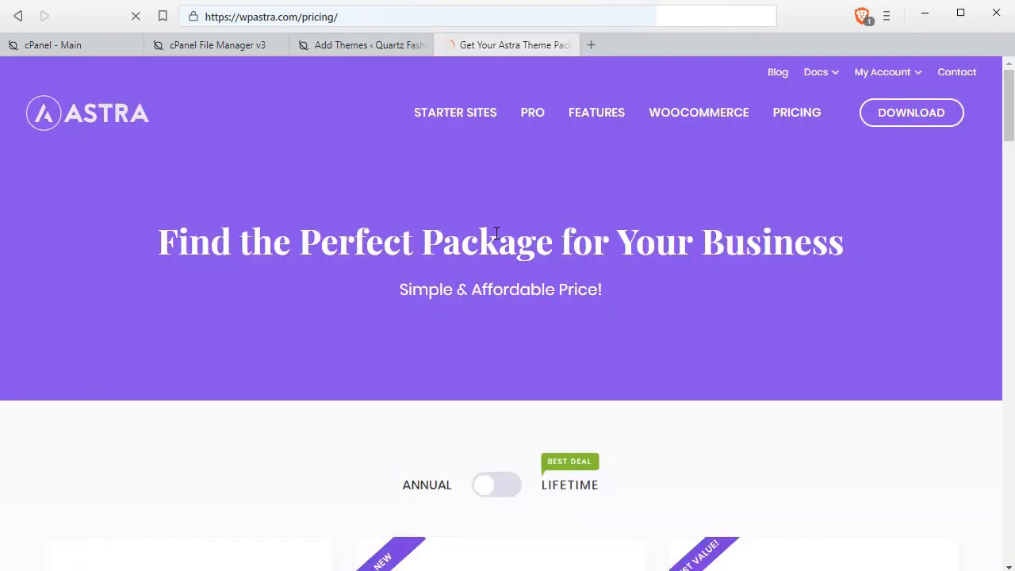
scroll("down", 3)
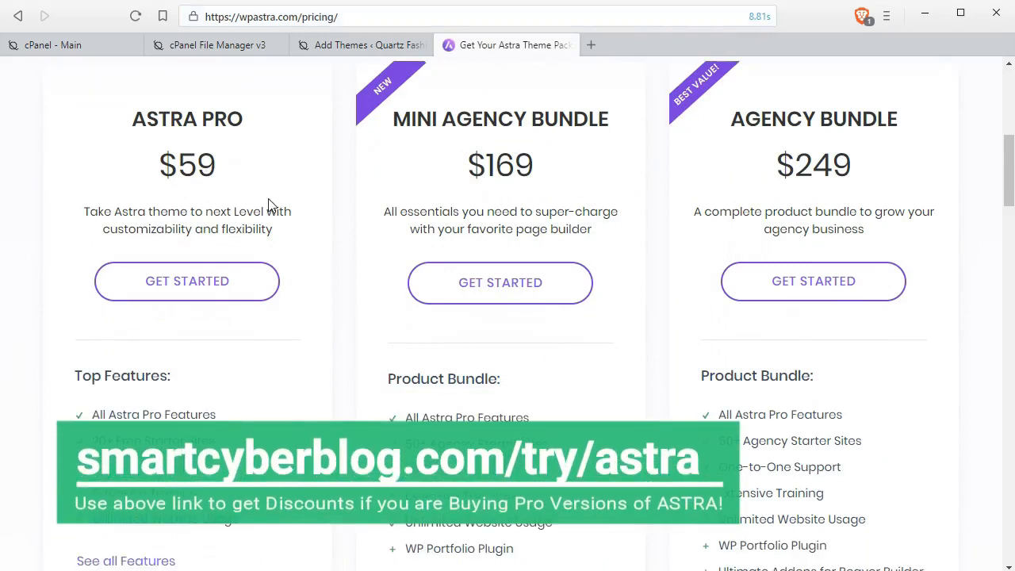
mouse_move(647, 195)
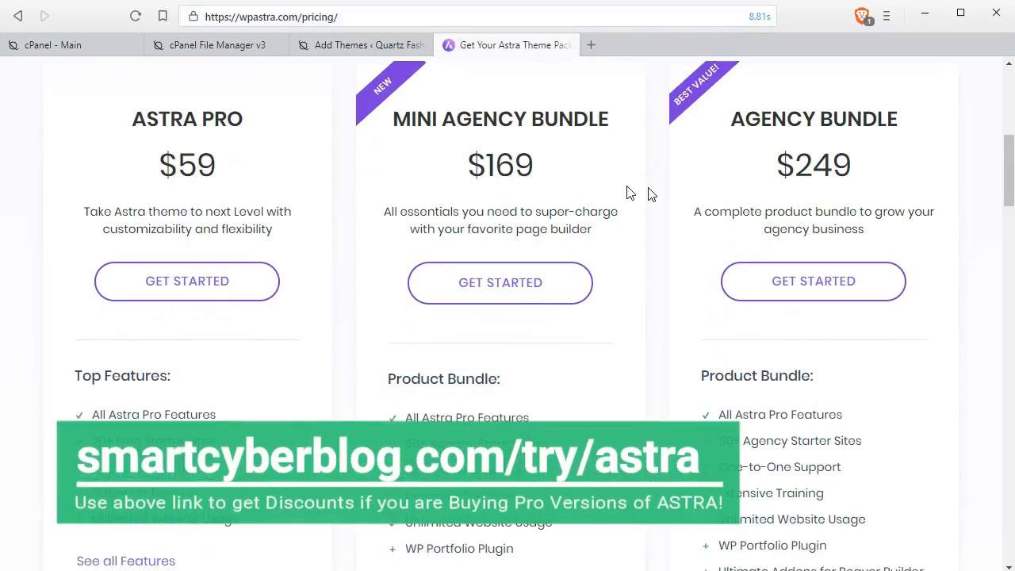
scroll("down", 3)
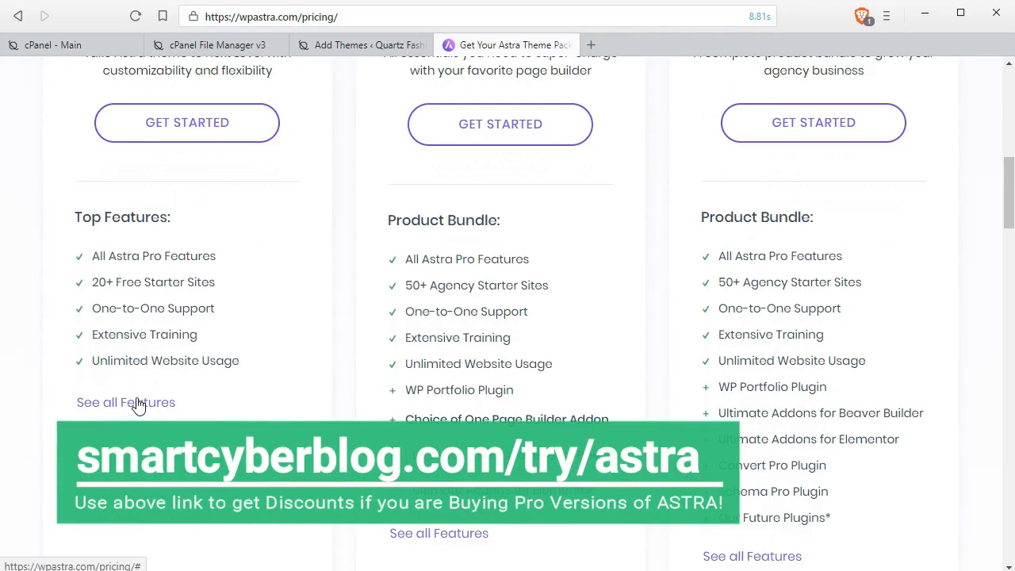
mouse_move(325, 365)
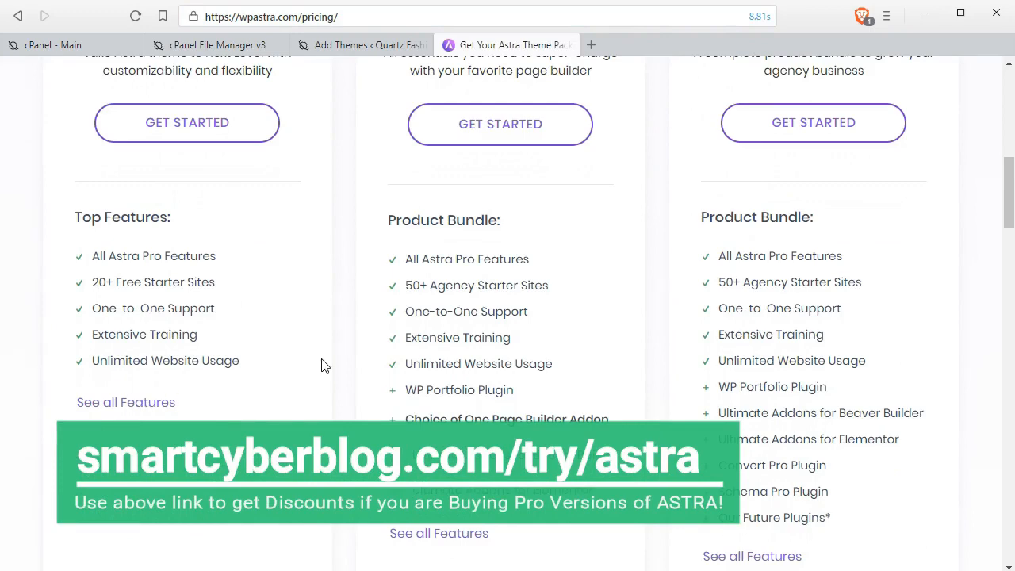
scroll("down", 3)
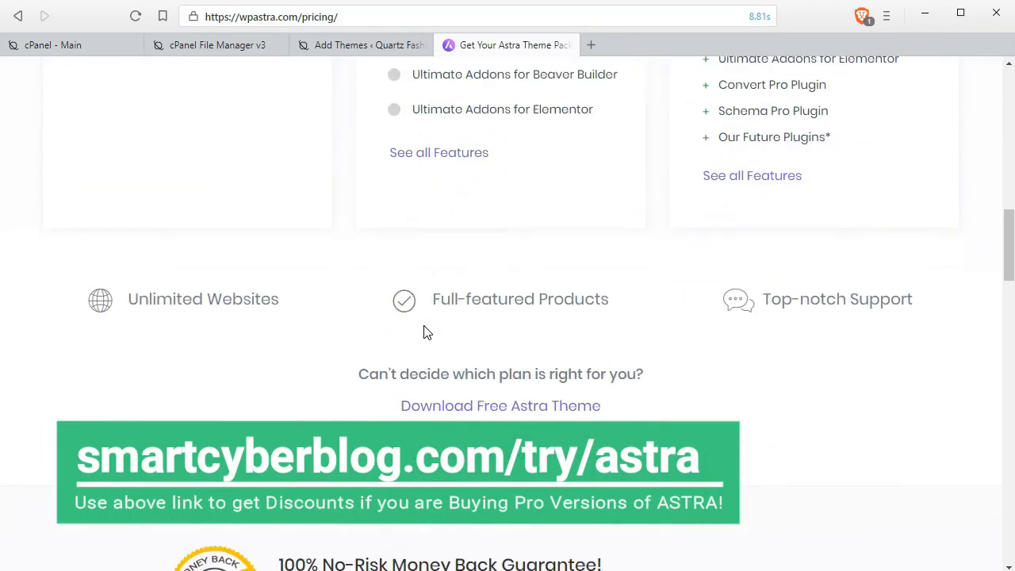
scroll("down", 3)
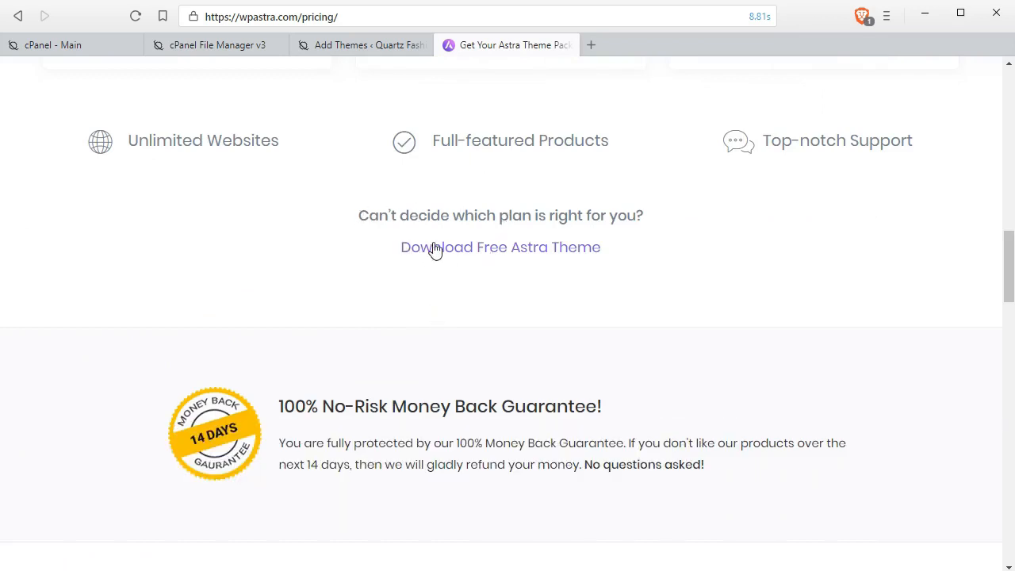
mouse_move(453, 257)
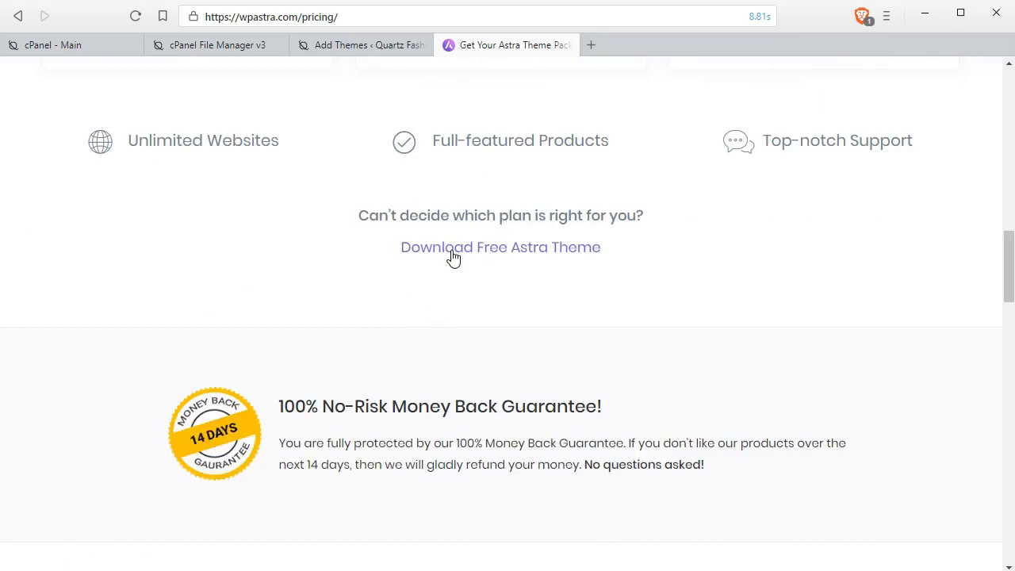
scroll("down", 3)
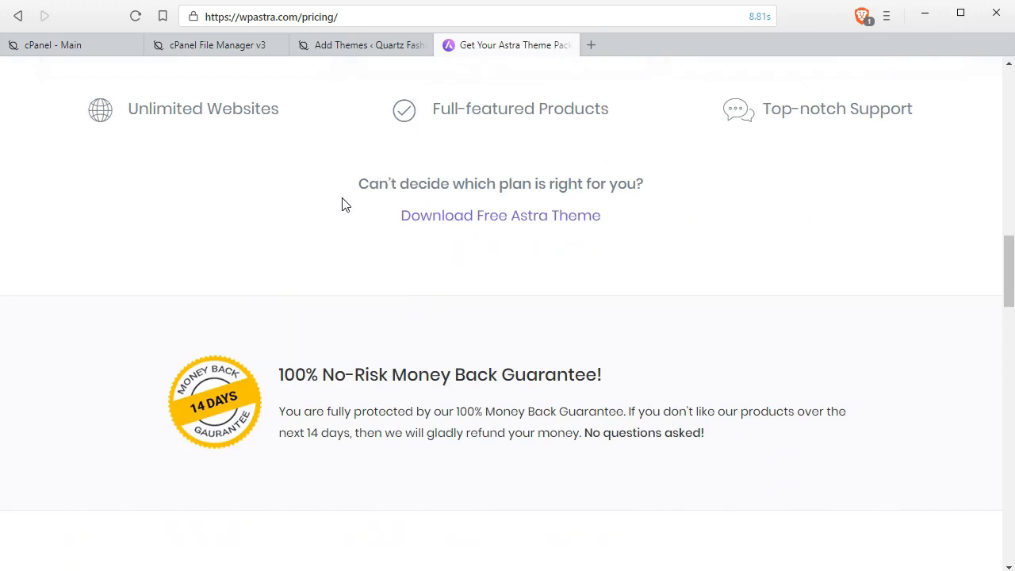
scroll("down", 3)
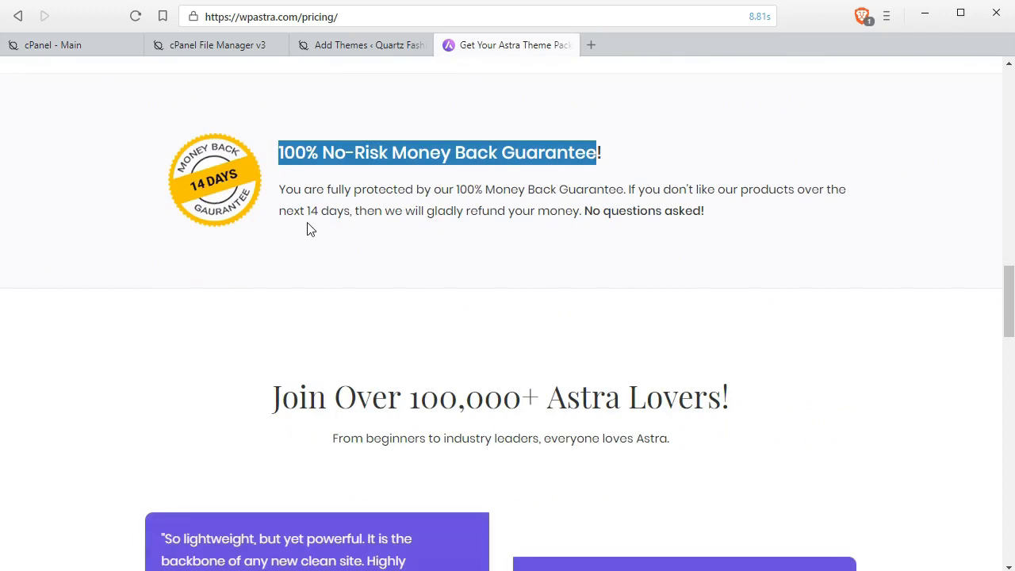
left_click(308, 210)
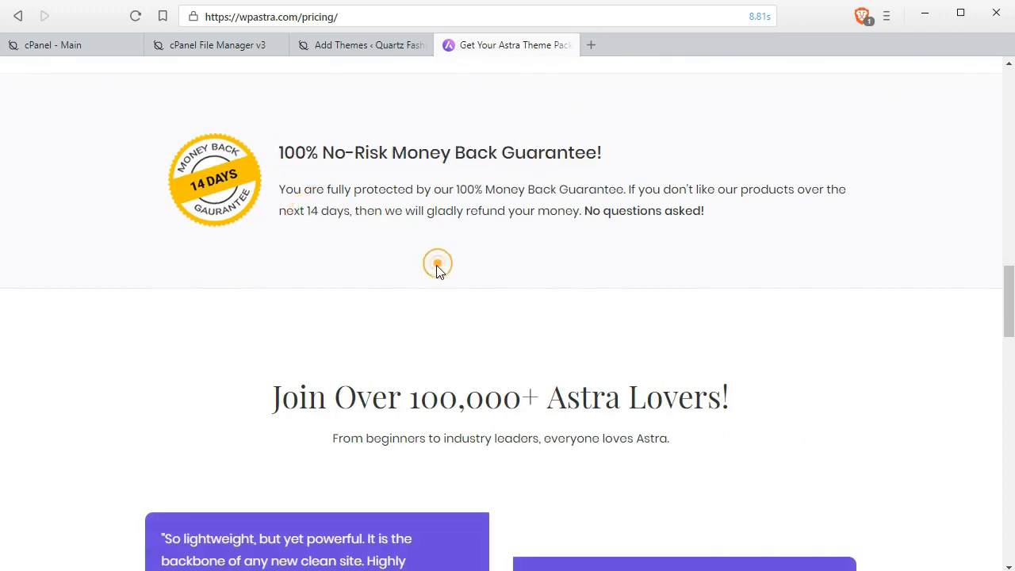
scroll("down", 3)
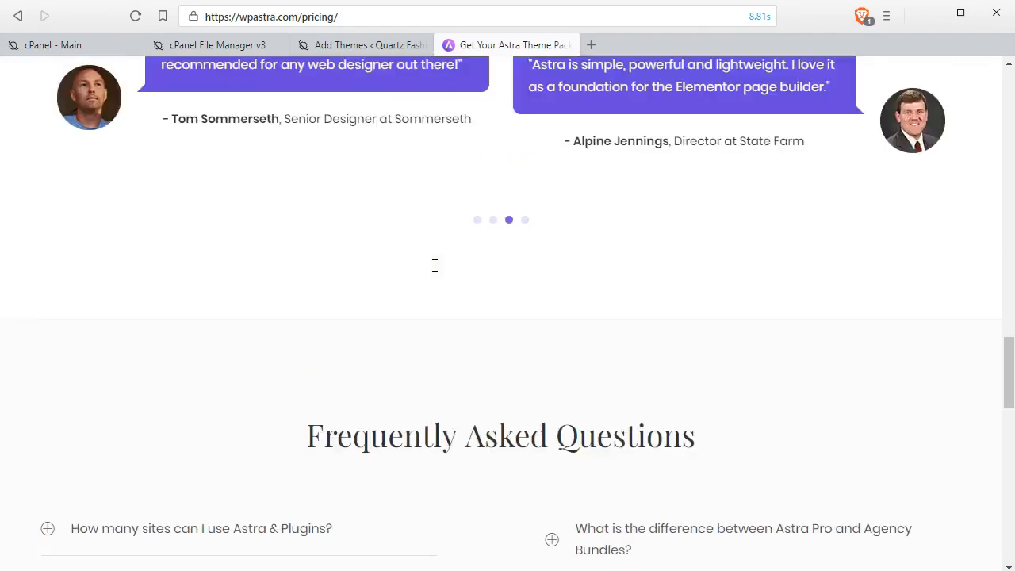
scroll("up", 3)
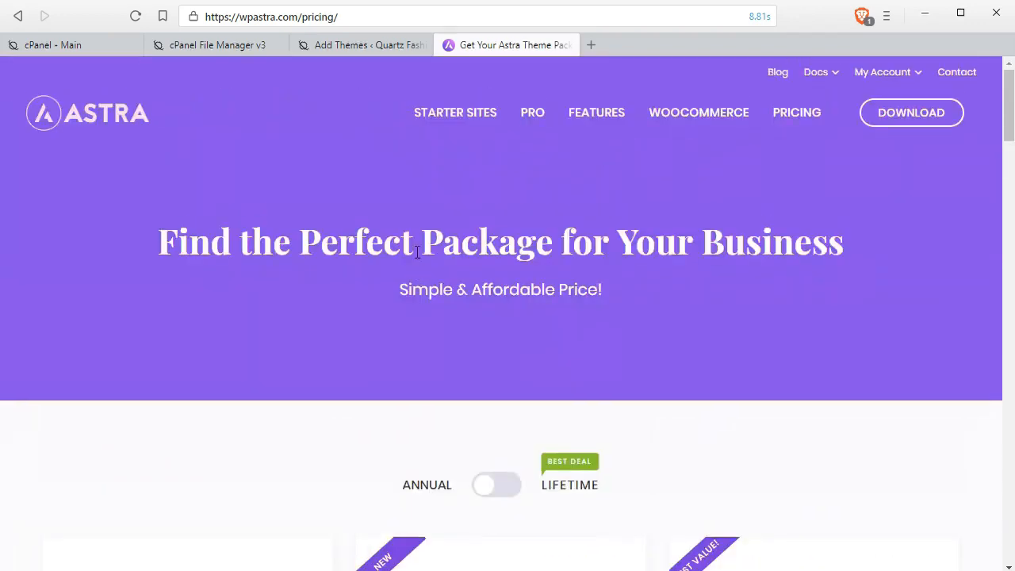
mouse_move(77, 110)
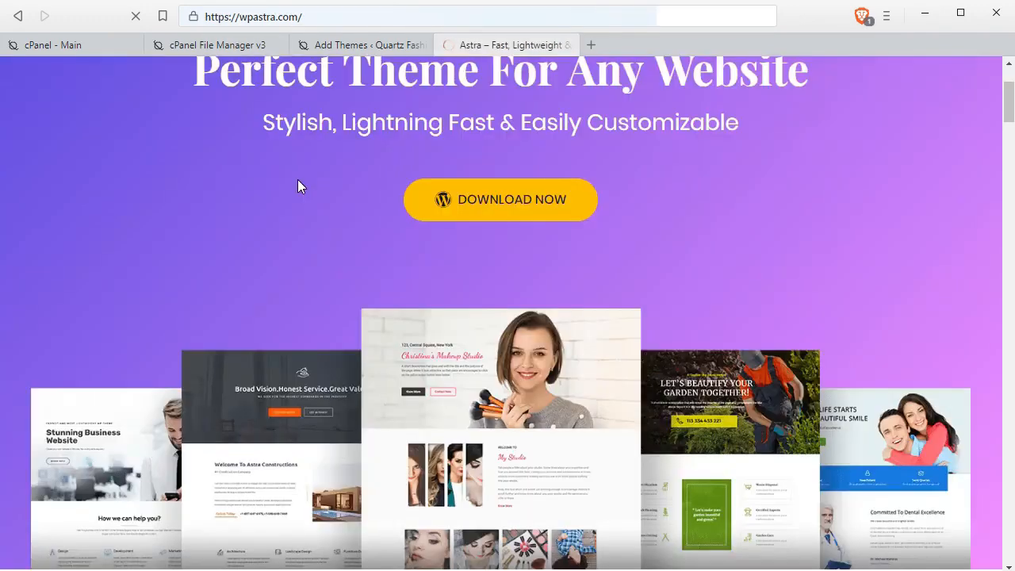
scroll("down", 3)
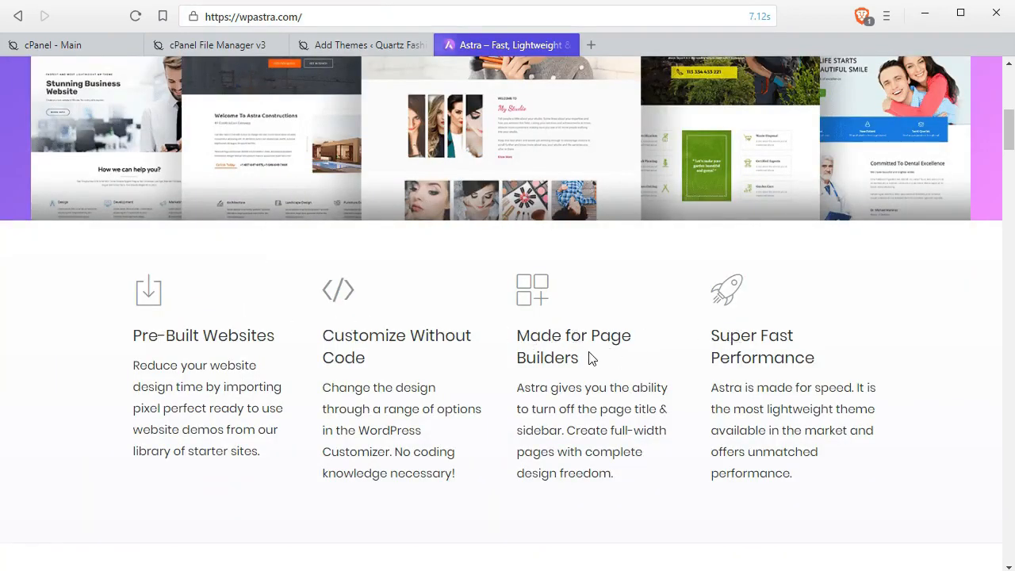
scroll("down", 3)
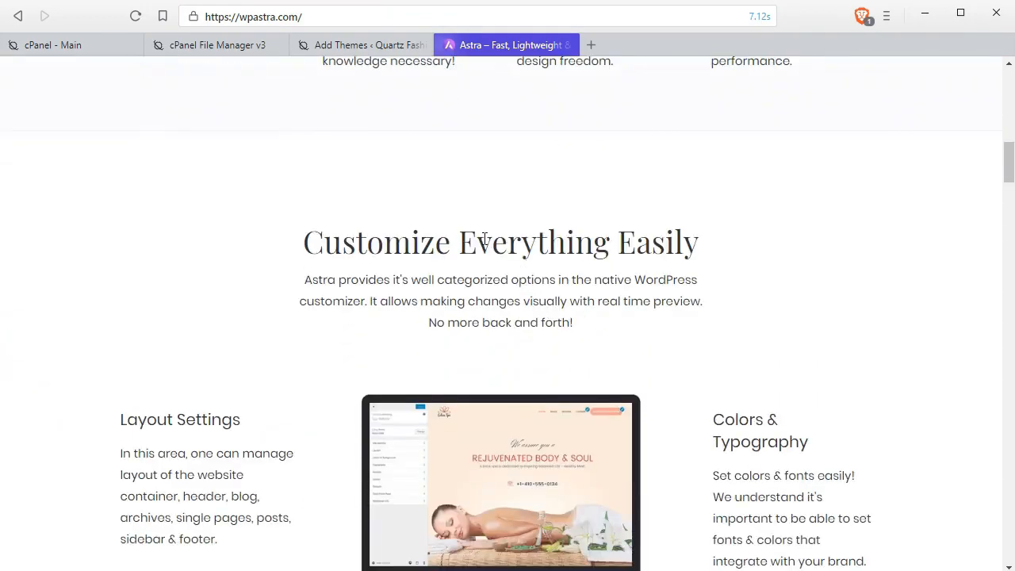
scroll("down", 3)
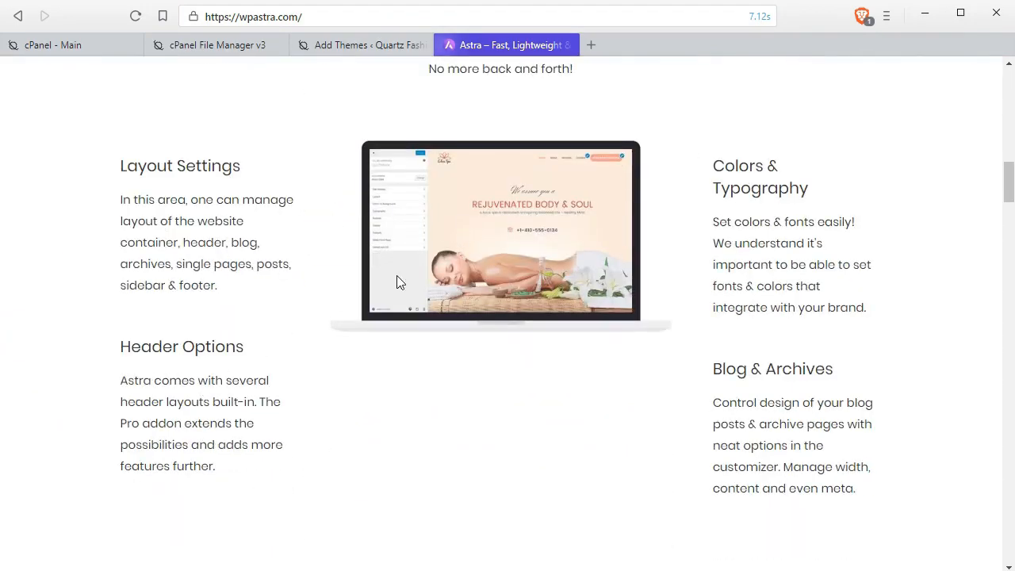
scroll("down", 3)
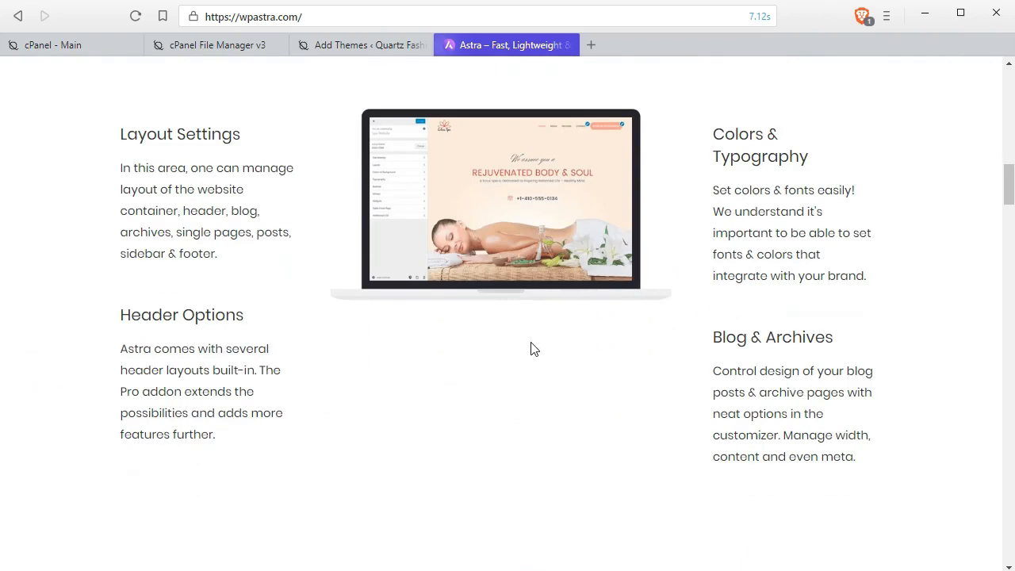
scroll("down", 3)
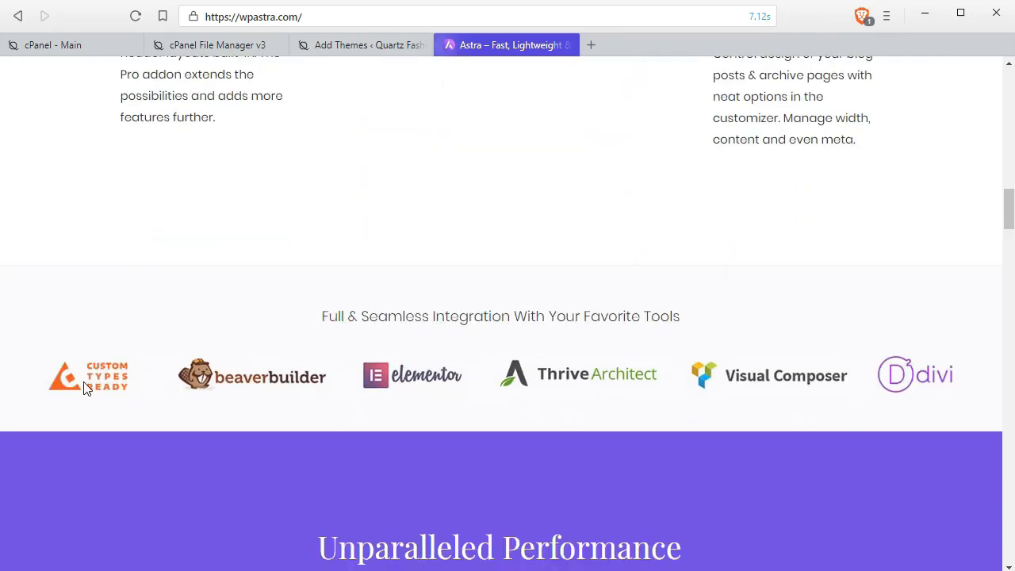
mouse_move(382, 371)
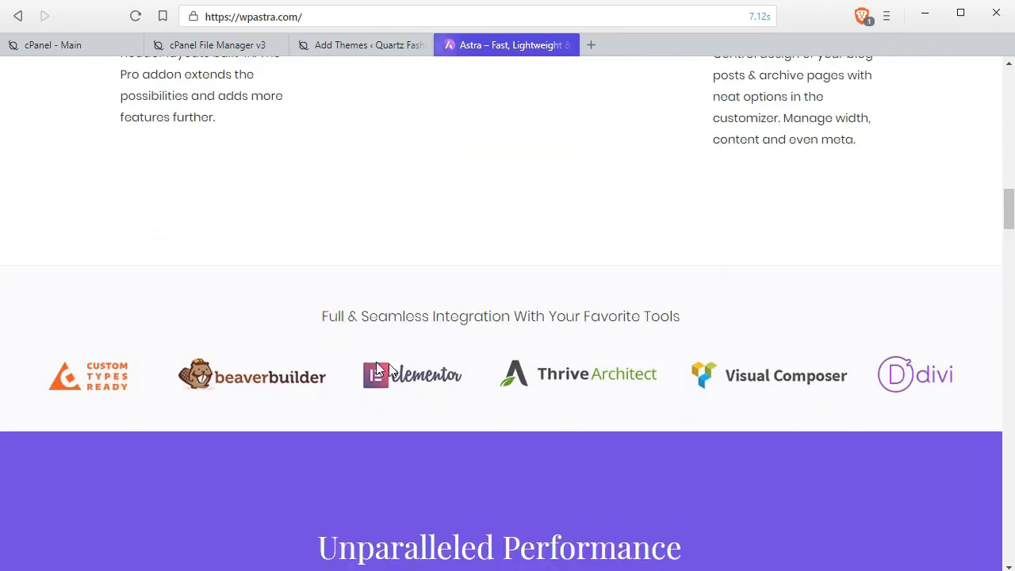
mouse_move(415, 384)
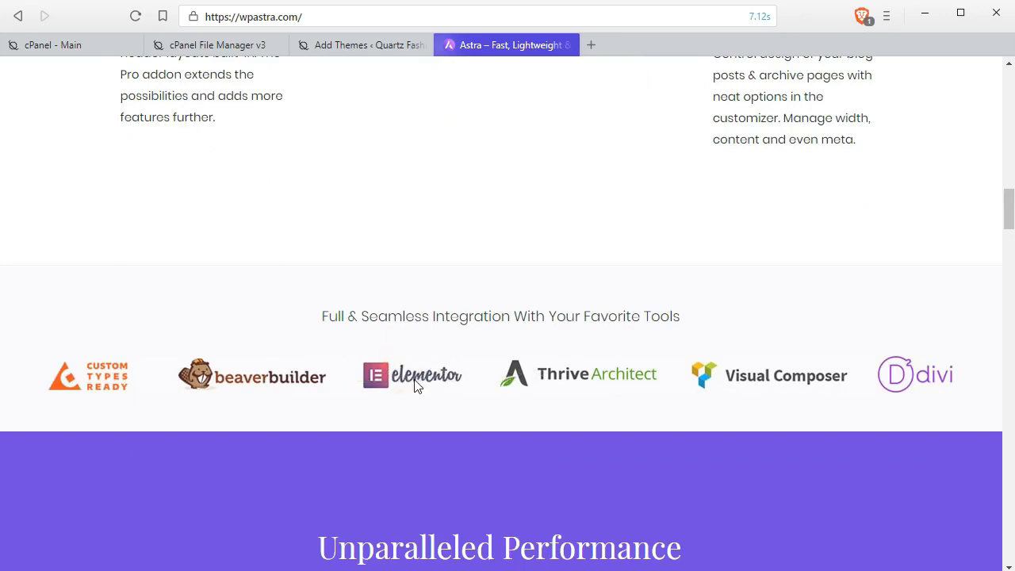
mouse_move(455, 368)
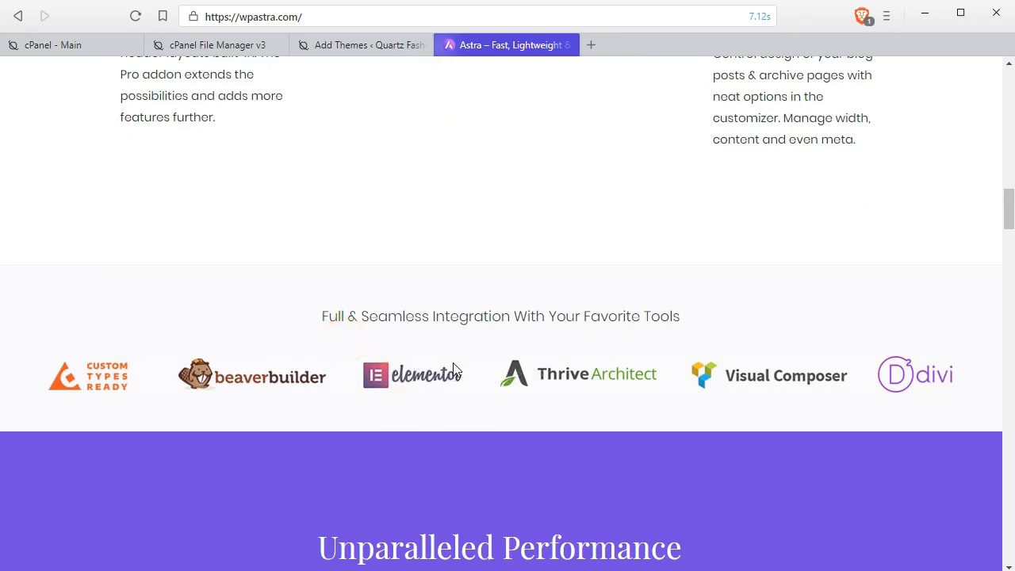
mouse_move(752, 389)
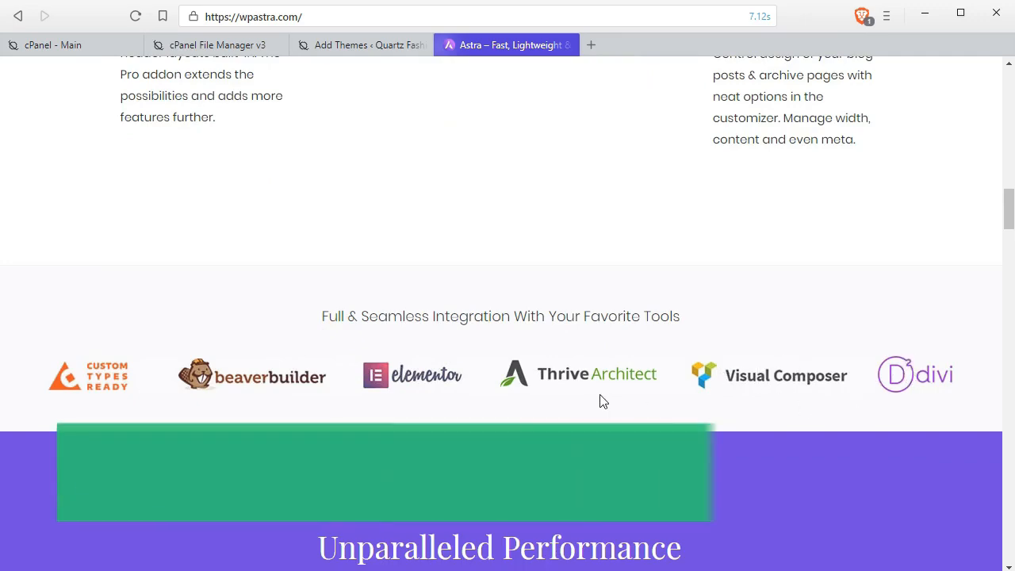
scroll("down", 3)
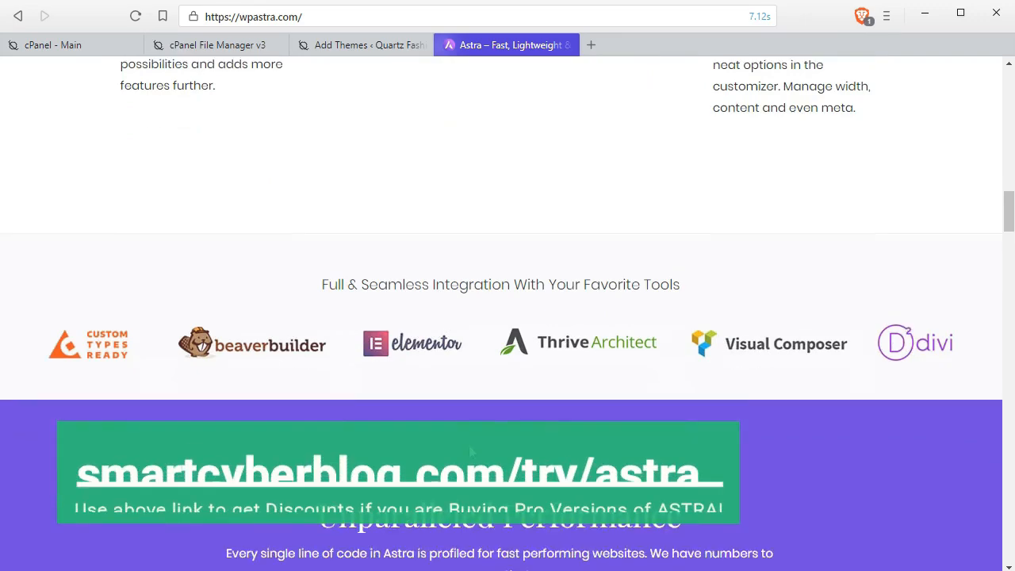
scroll("down", 3)
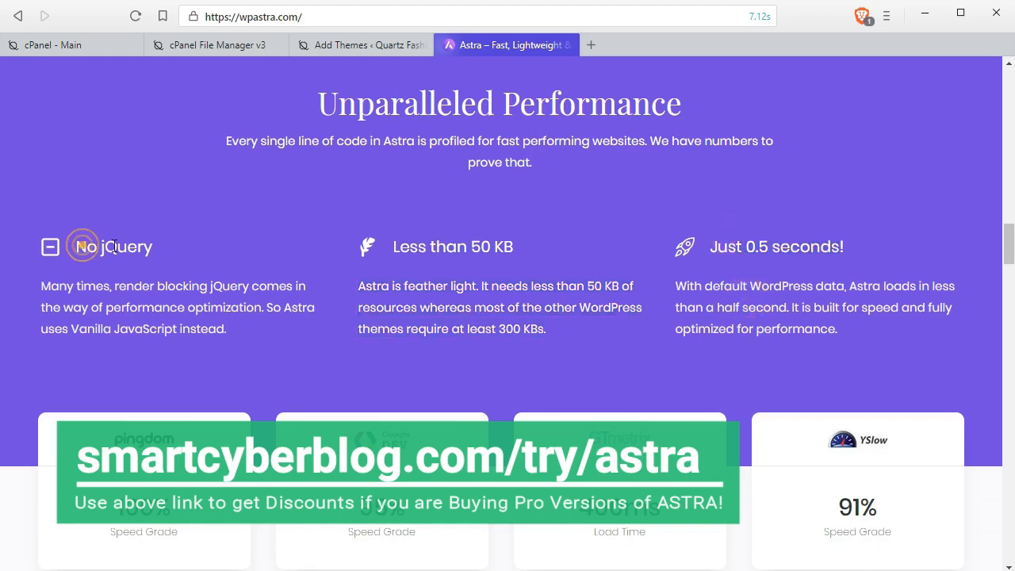
double_click(113, 246)
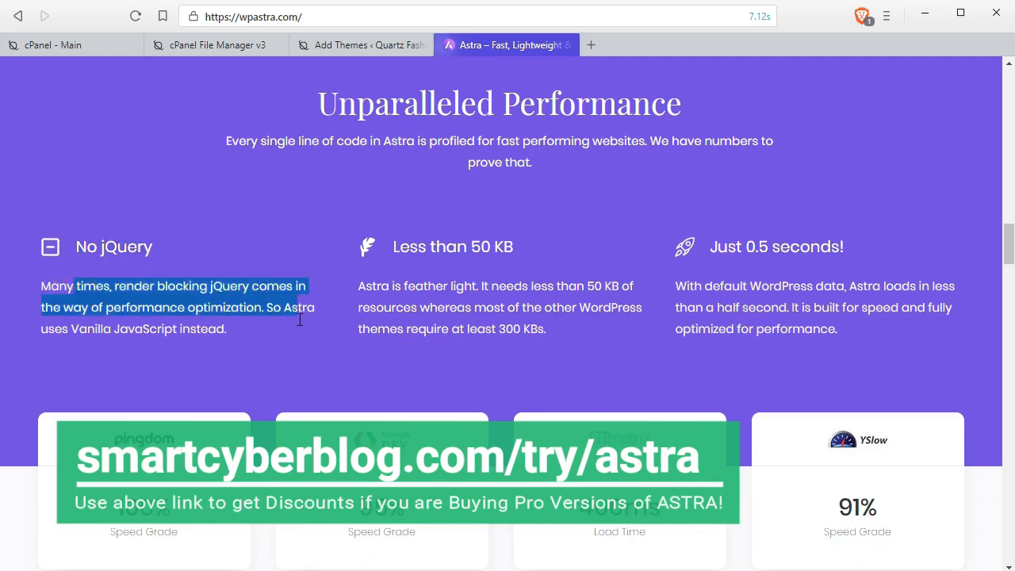
scroll("down", 3)
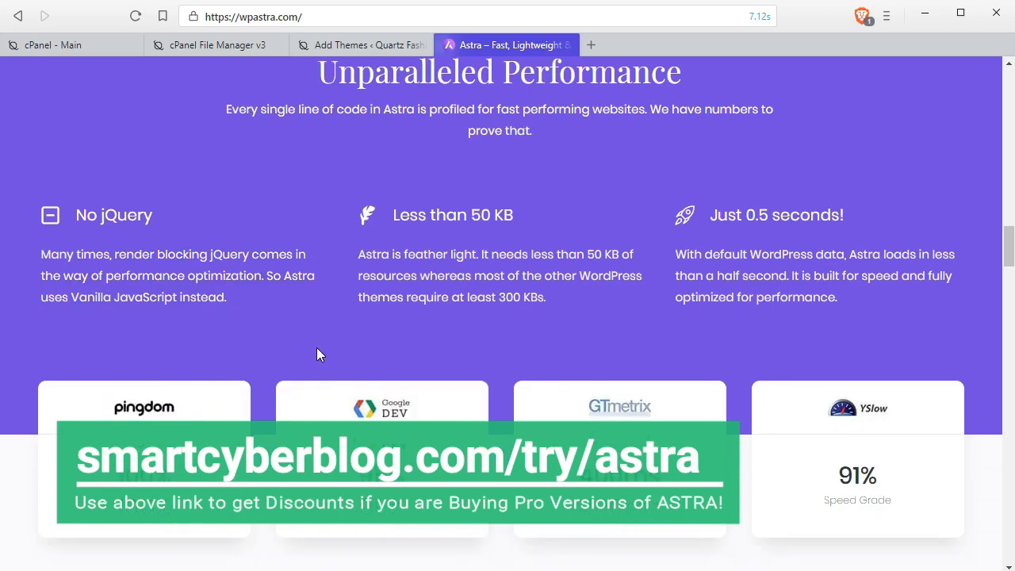
scroll("down", 3)
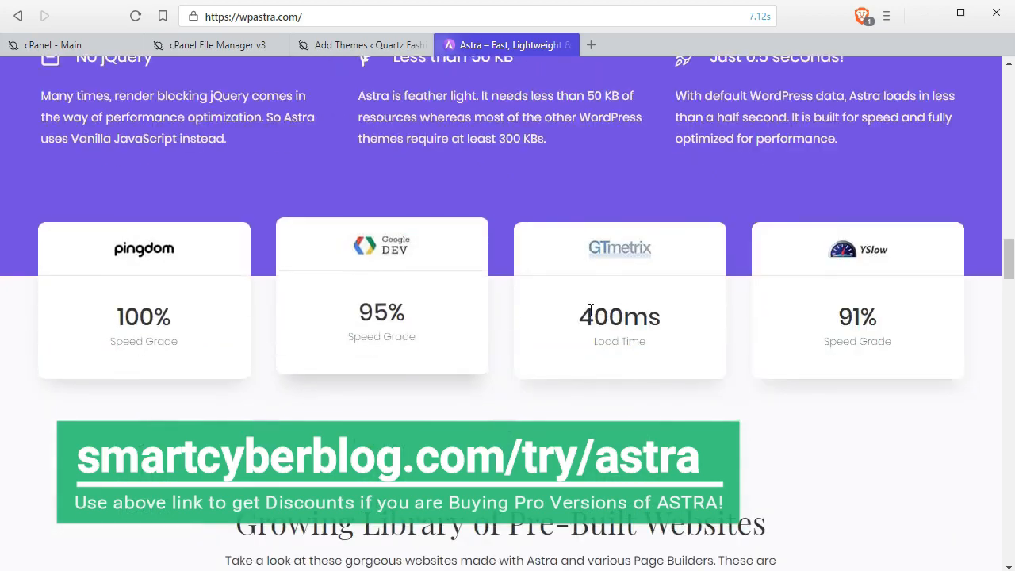
scroll("down", 3)
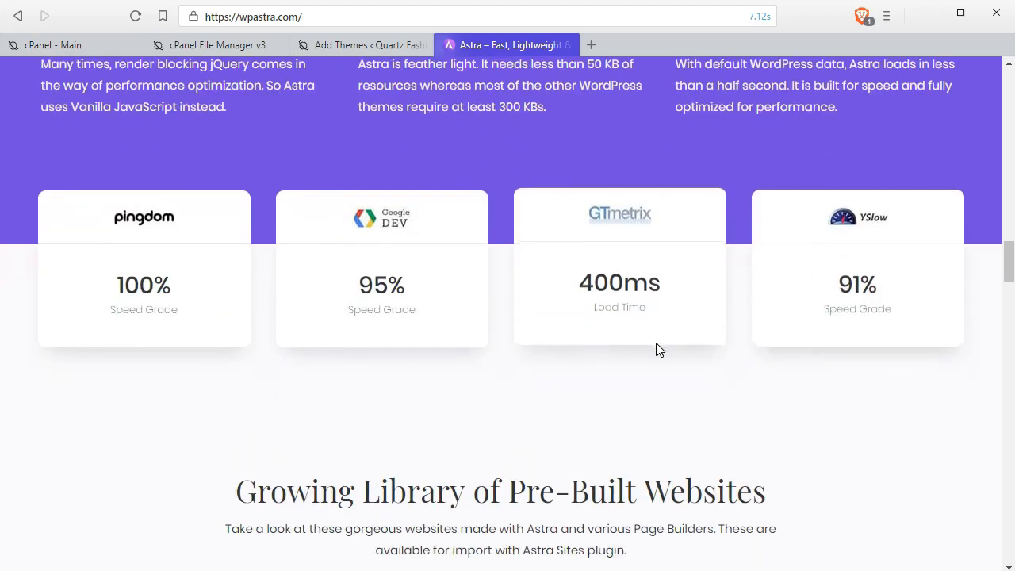
scroll("down", 3)
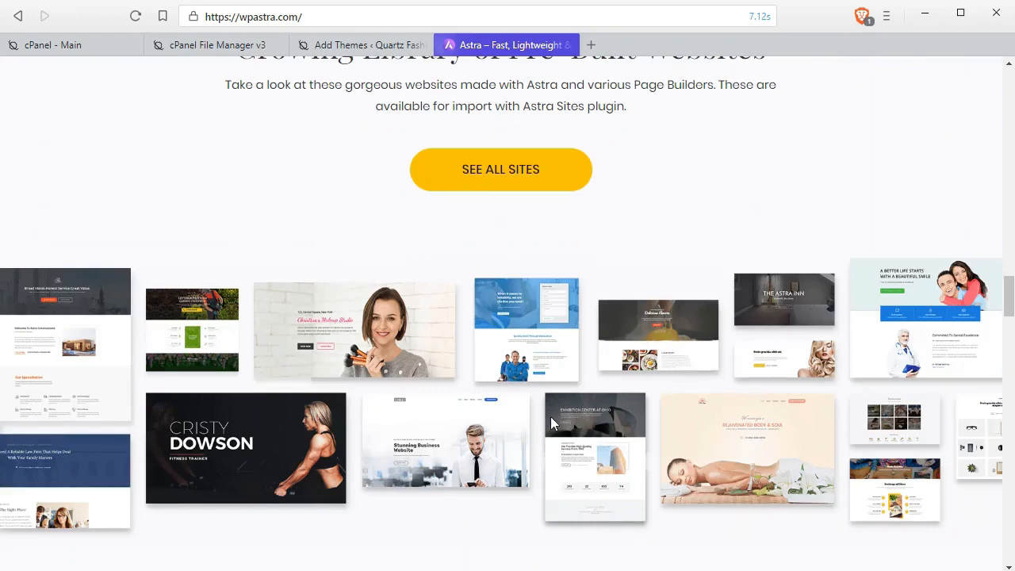
scroll("down", 3)
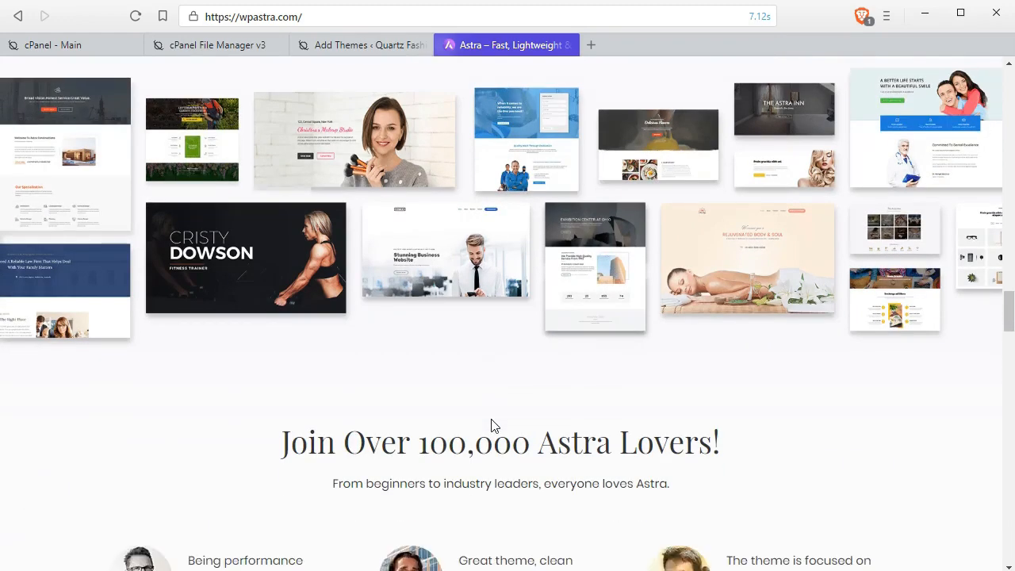
scroll("down", 3)
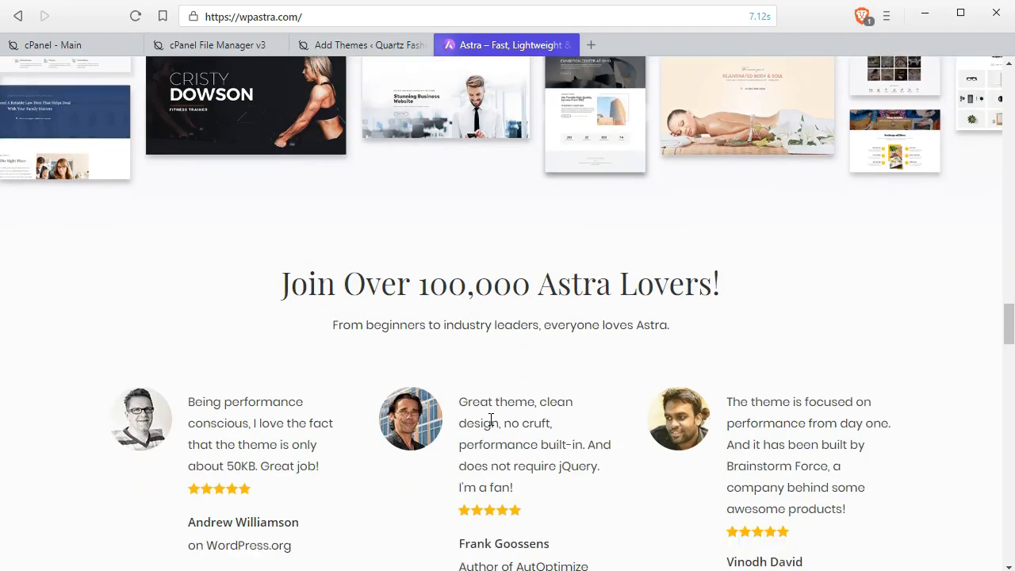
scroll("up", 3)
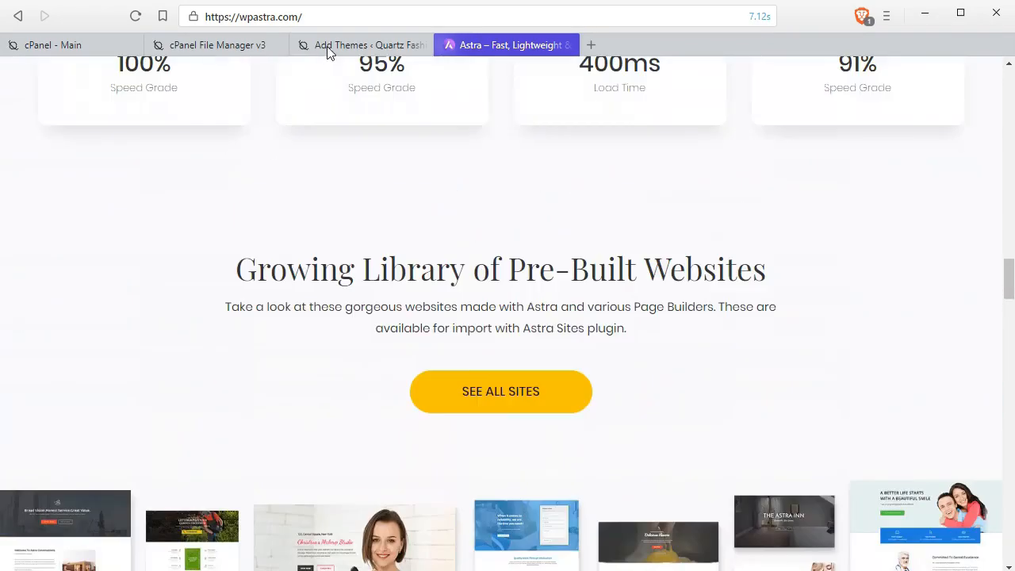
Search the theme directory for 'astra' and install the Astra theme.
left_click(360, 45)
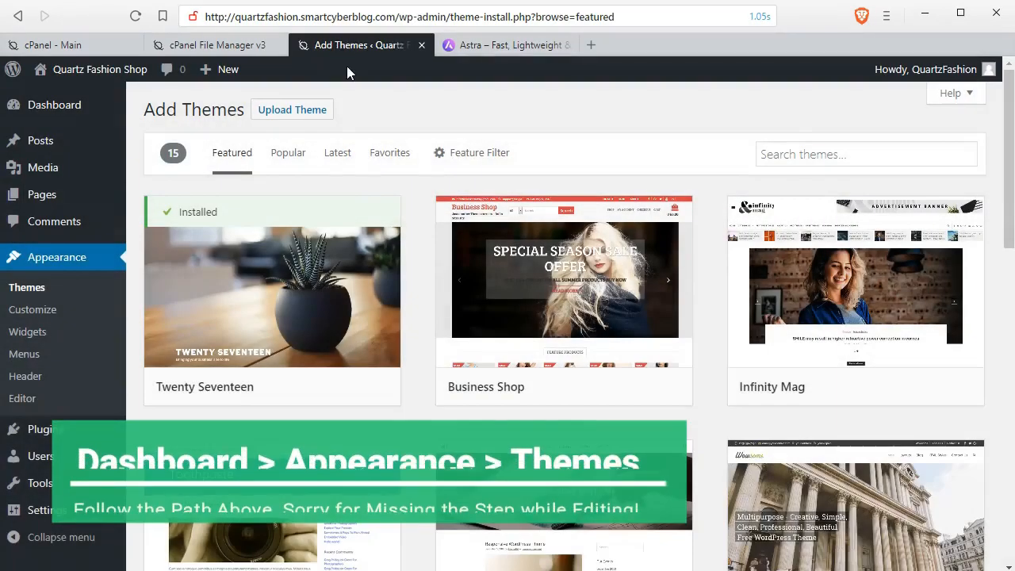
left_click(866, 154)
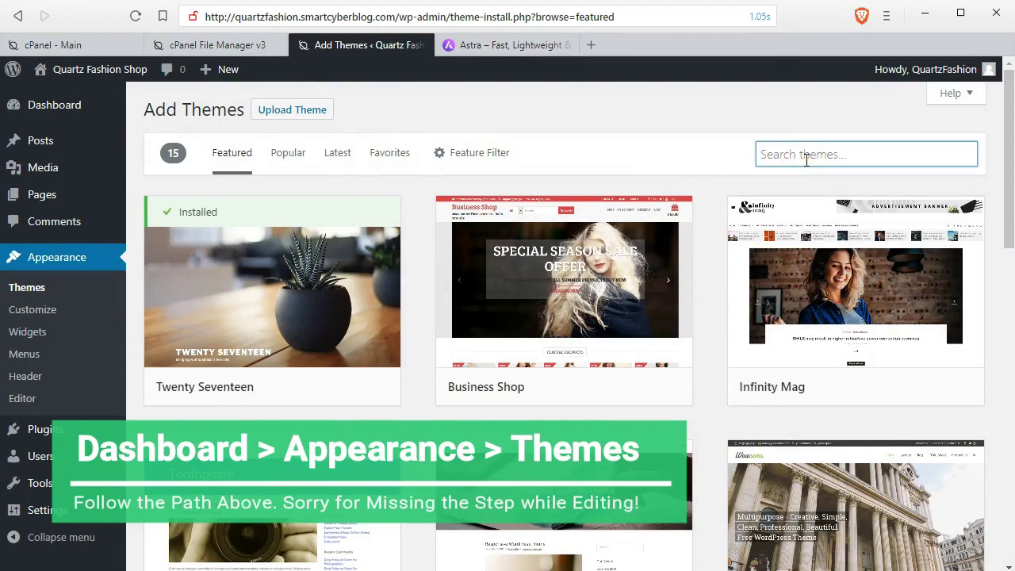
type("astra")
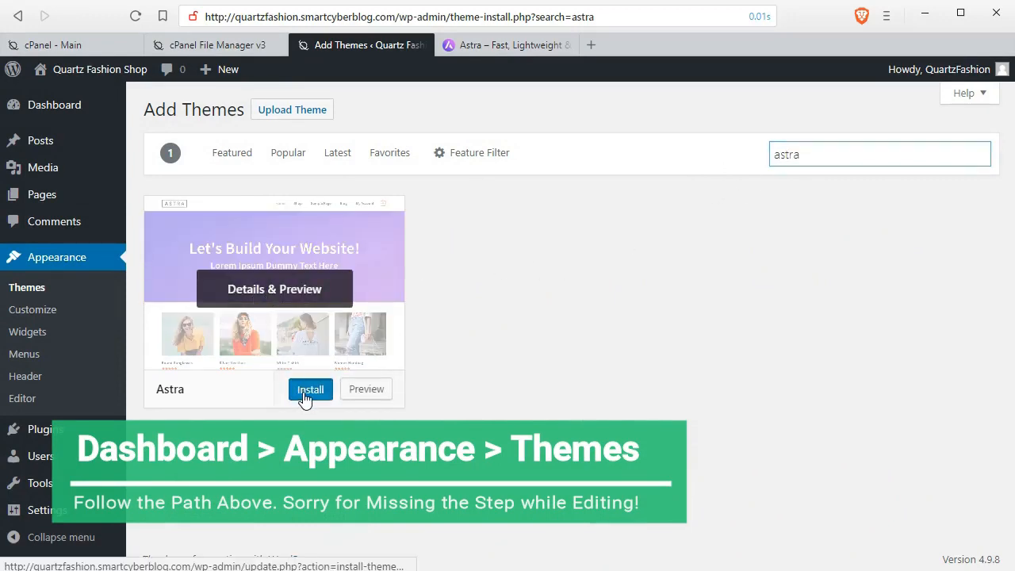
left_click(310, 388)
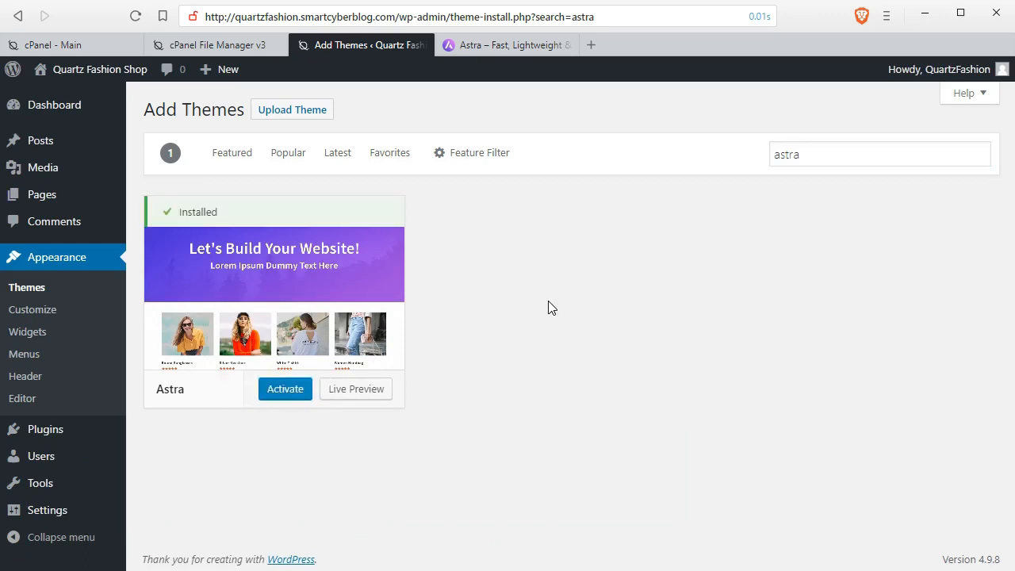
mouse_move(388, 299)
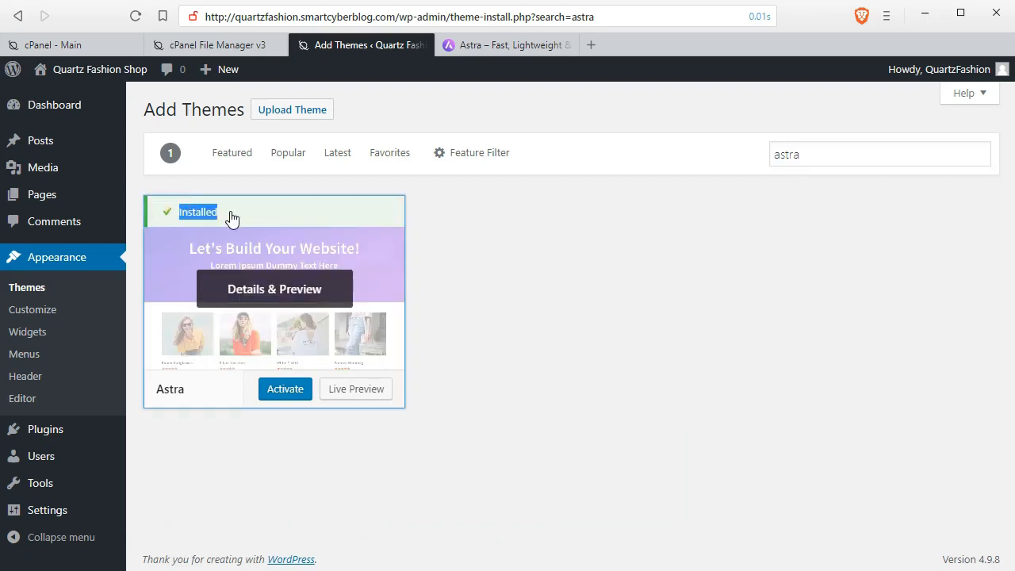
Activate Astra as the site's theme from its Details & Preview.
left_click(274, 289)
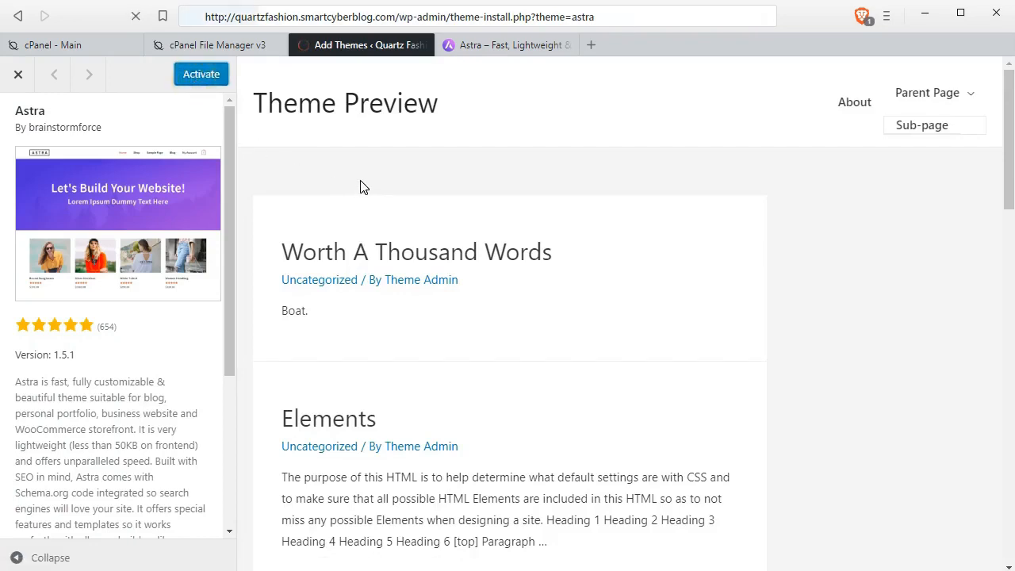
left_click(201, 74)
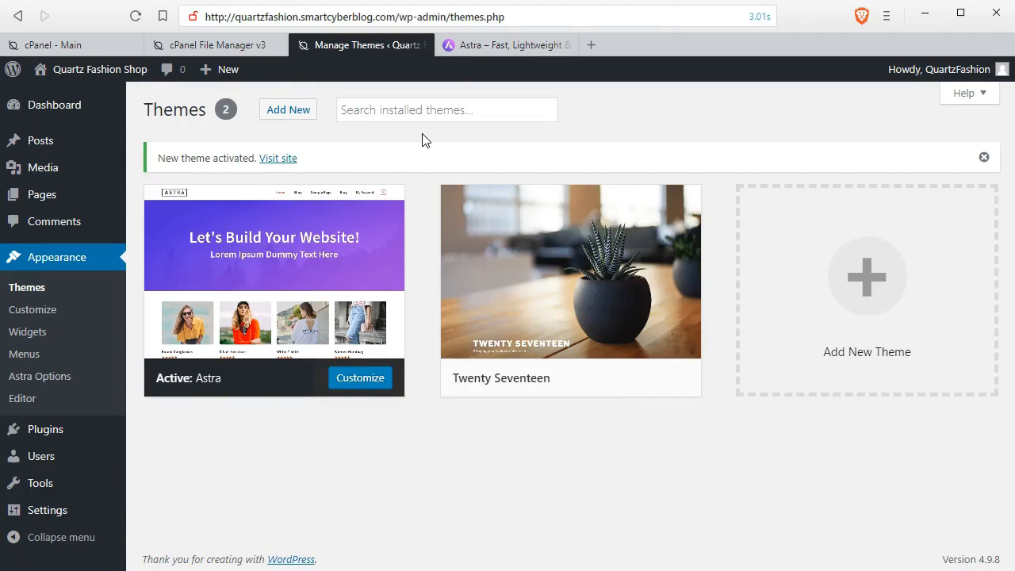
mouse_move(278, 158)
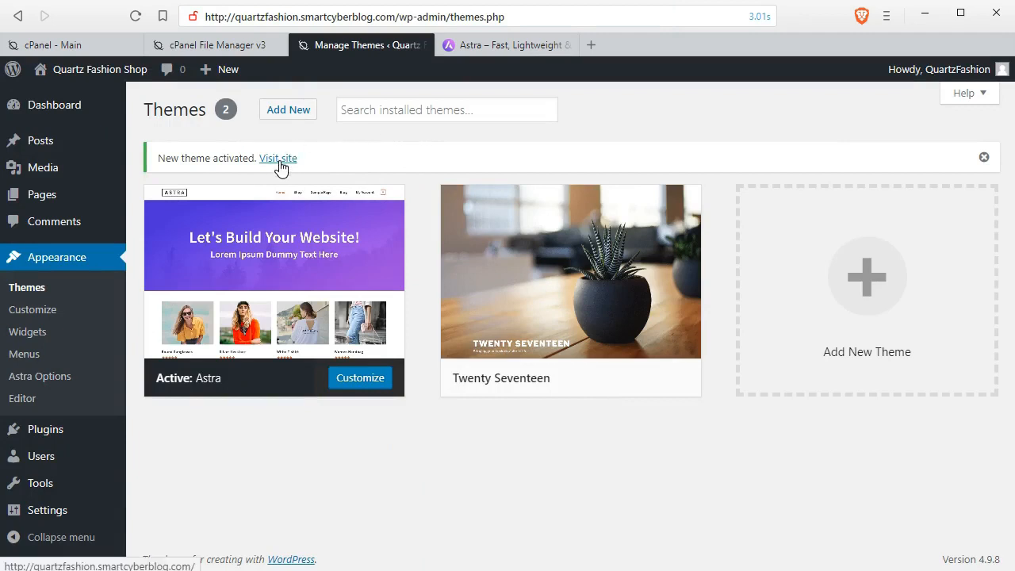
View the live Quartz Fashion Shop front page with Astra applied, then return to the Themes screen.
left_click(277, 157)
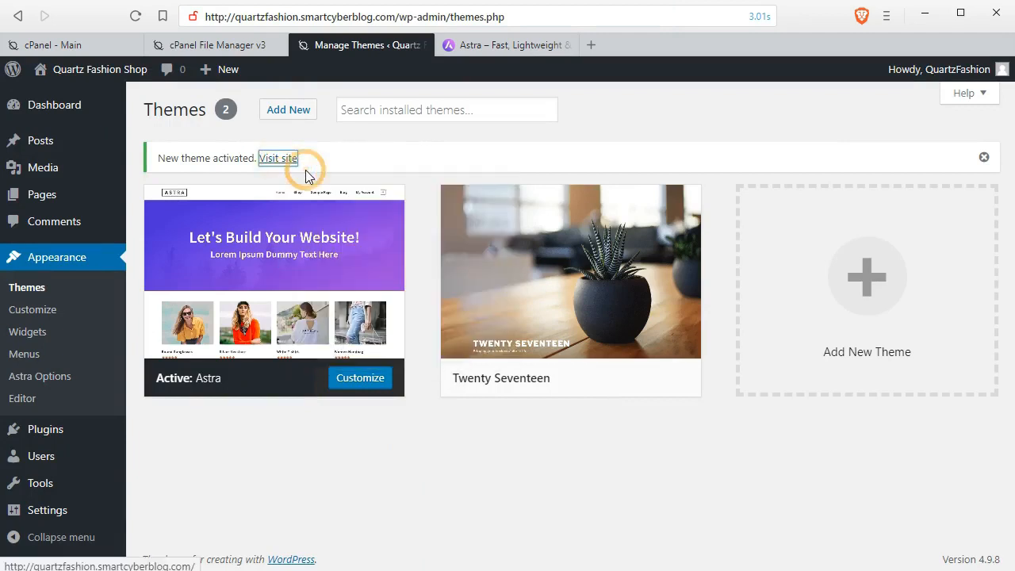
left_click(277, 157)
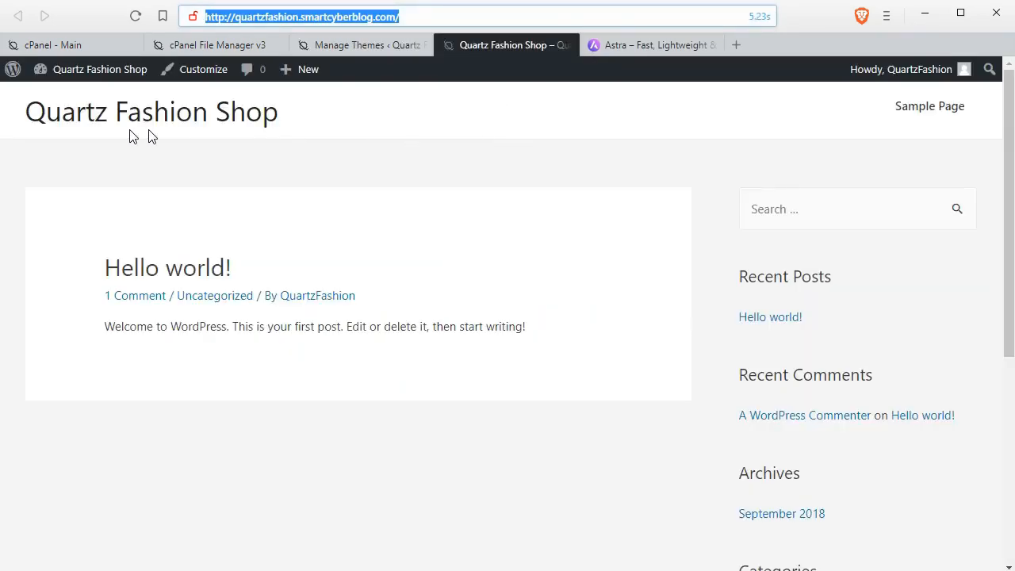
mouse_move(1007, 168)
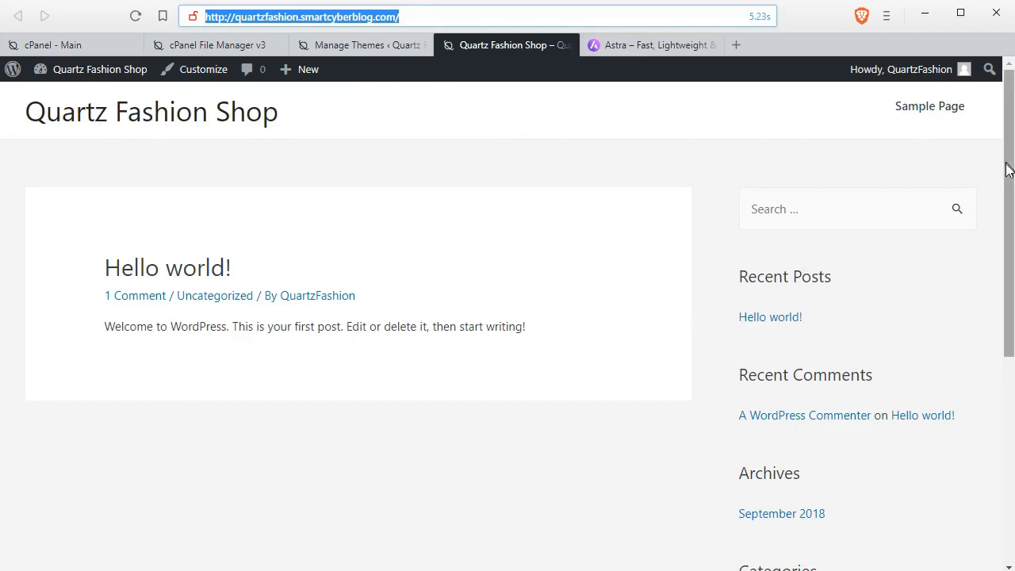
scroll("down", 3)
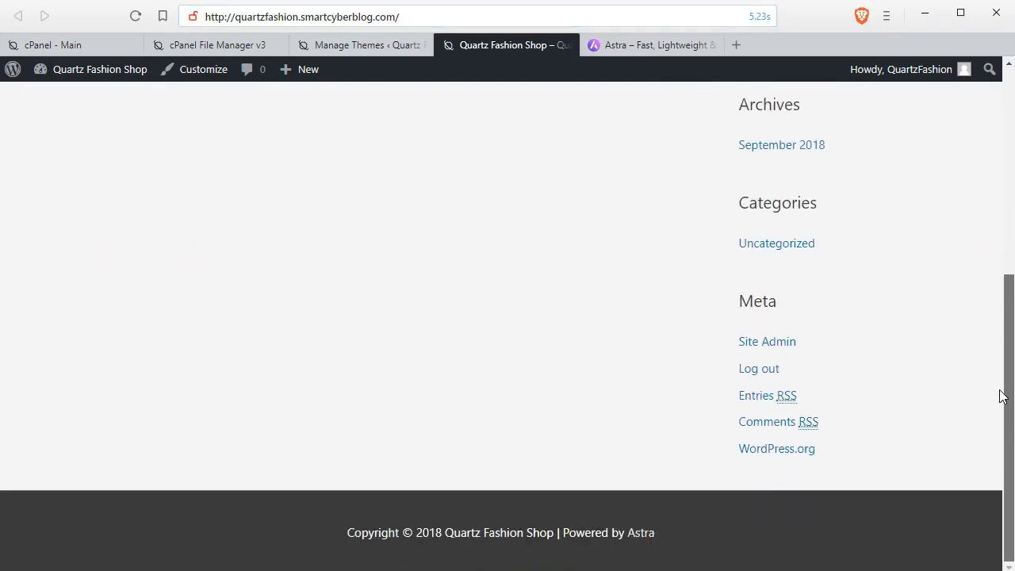
scroll("up", 3)
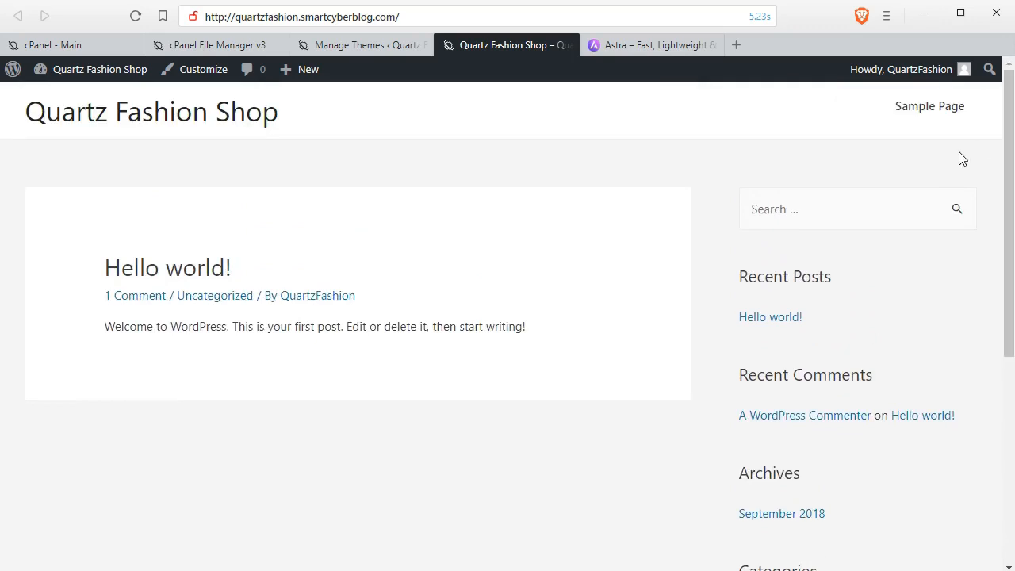
left_click(361, 44)
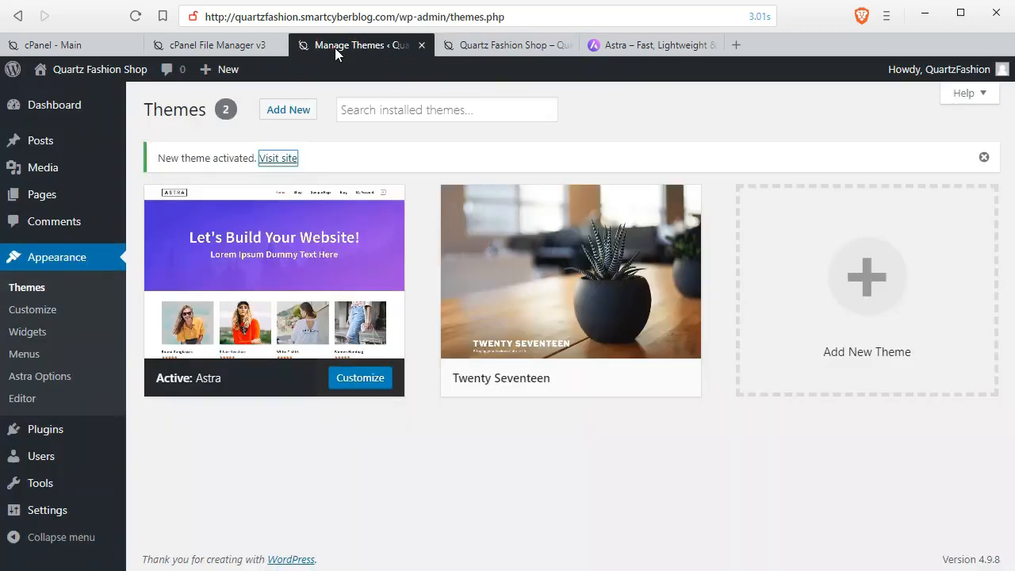
mouse_move(39, 119)
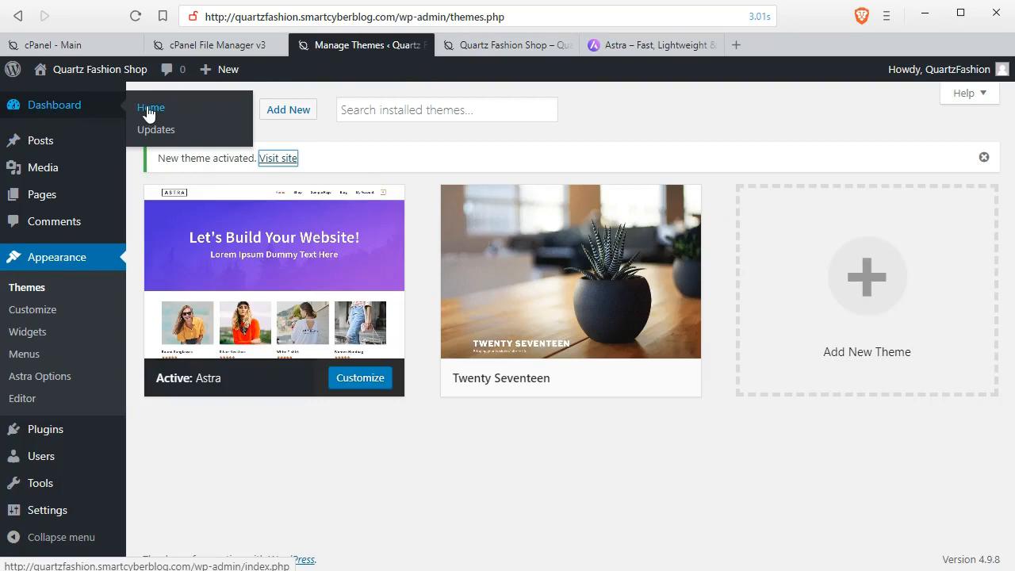
mouse_move(40, 381)
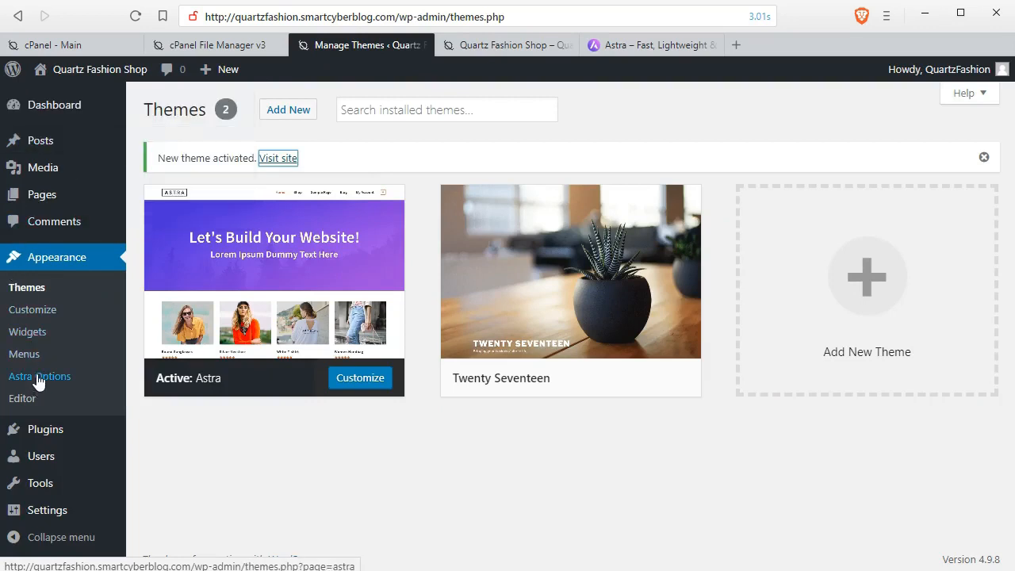
mouse_move(71, 377)
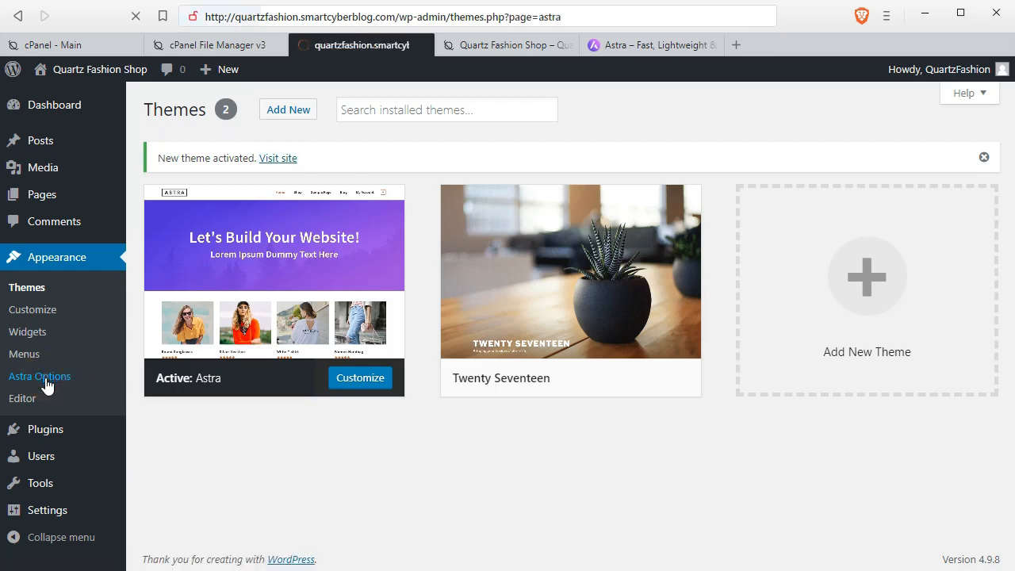
Go to Appearance > Astra Options and review its customizer links and Astra Pro feature list.
left_click(40, 376)
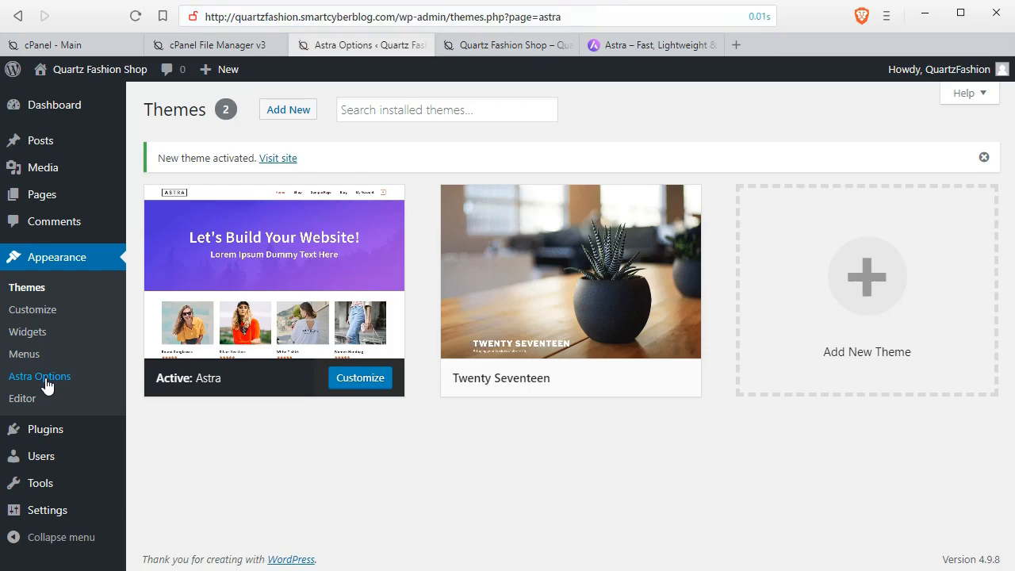
left_click(40, 376)
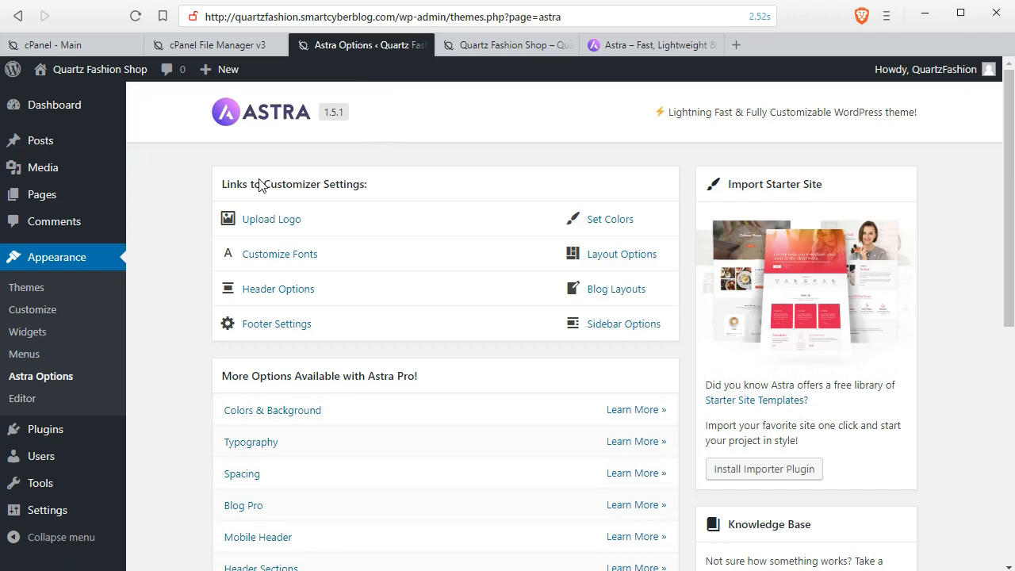
mouse_move(625, 222)
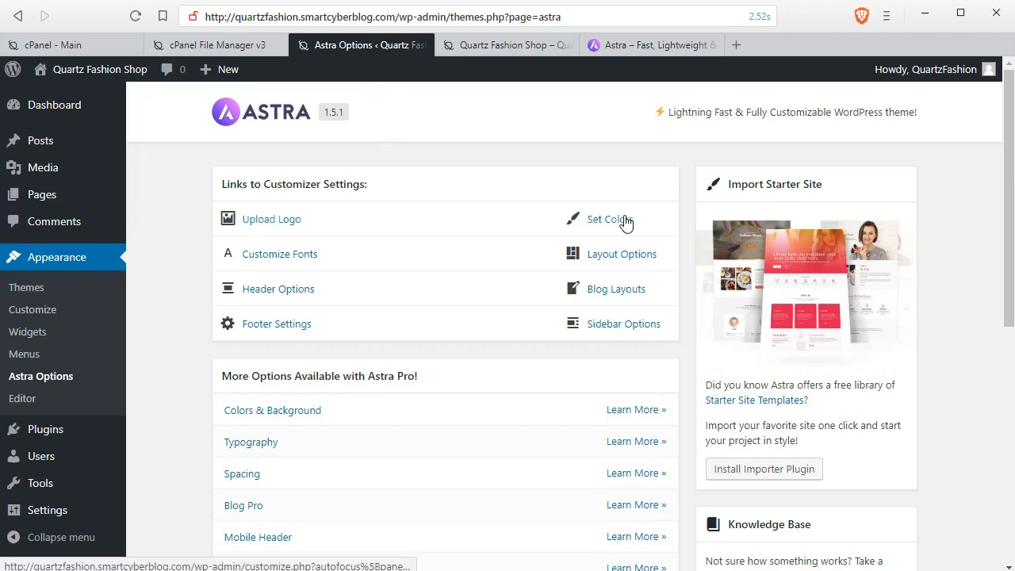
mouse_move(315, 326)
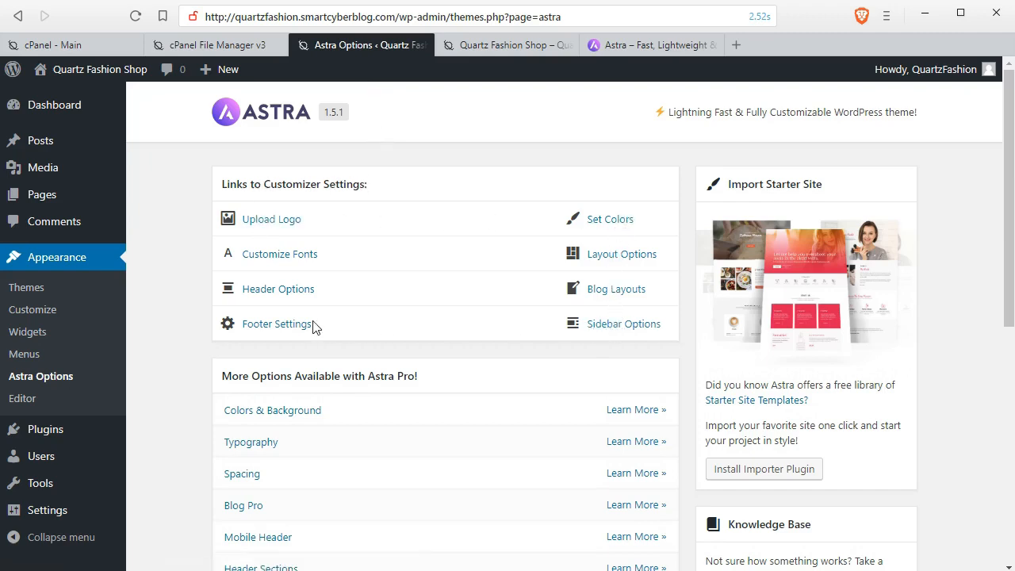
mouse_move(880, 195)
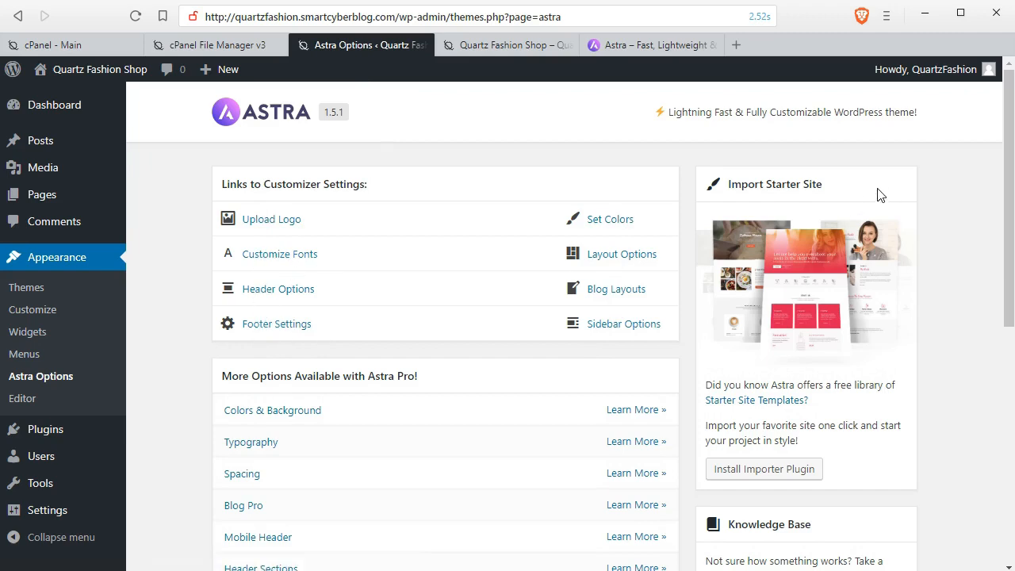
mouse_move(724, 183)
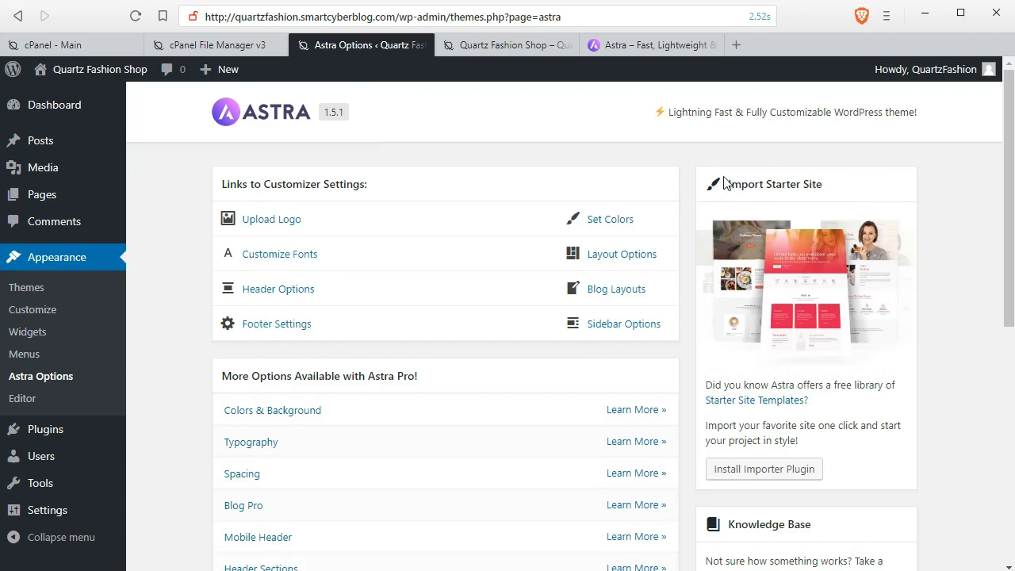
mouse_move(983, 164)
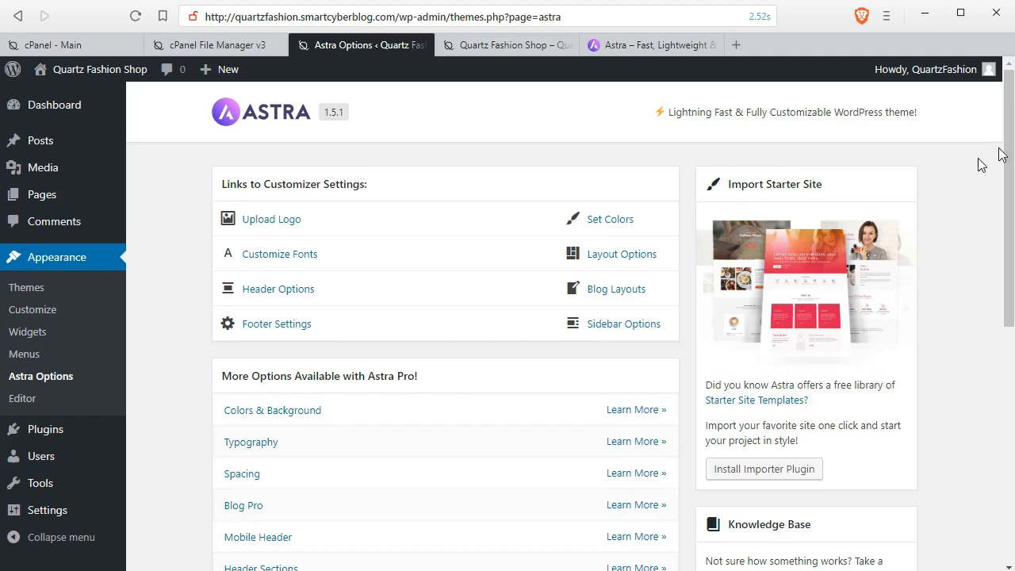
scroll("down", 3)
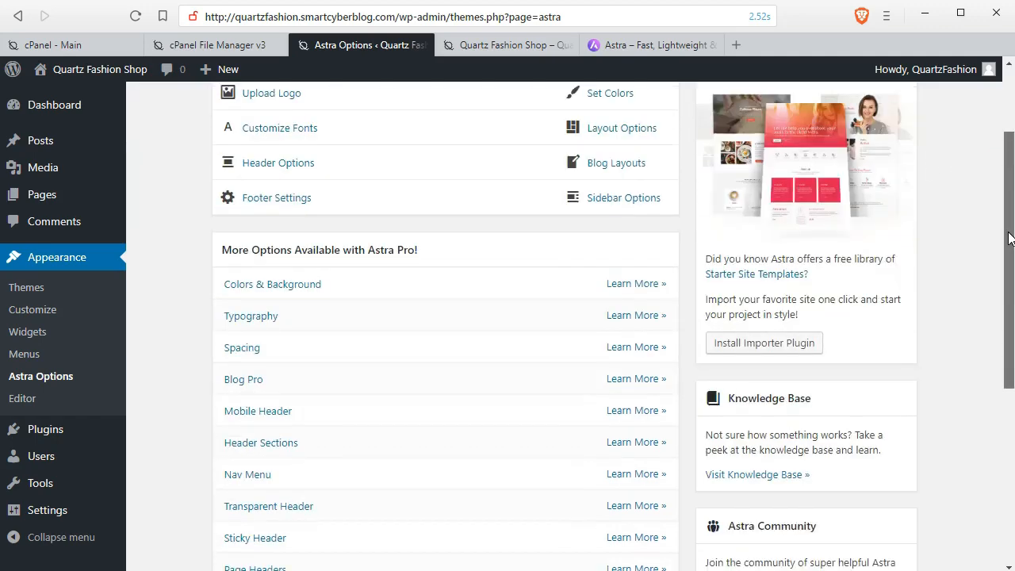
scroll("down", 3)
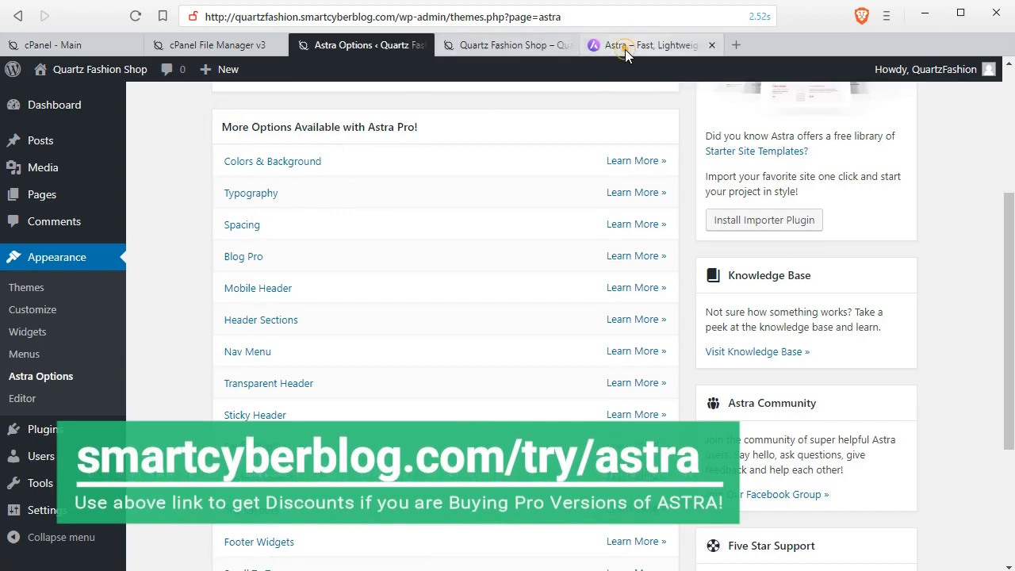
On wpastra.com, view the PRO page describing Astra Pro's exclusive features.
left_click(626, 44)
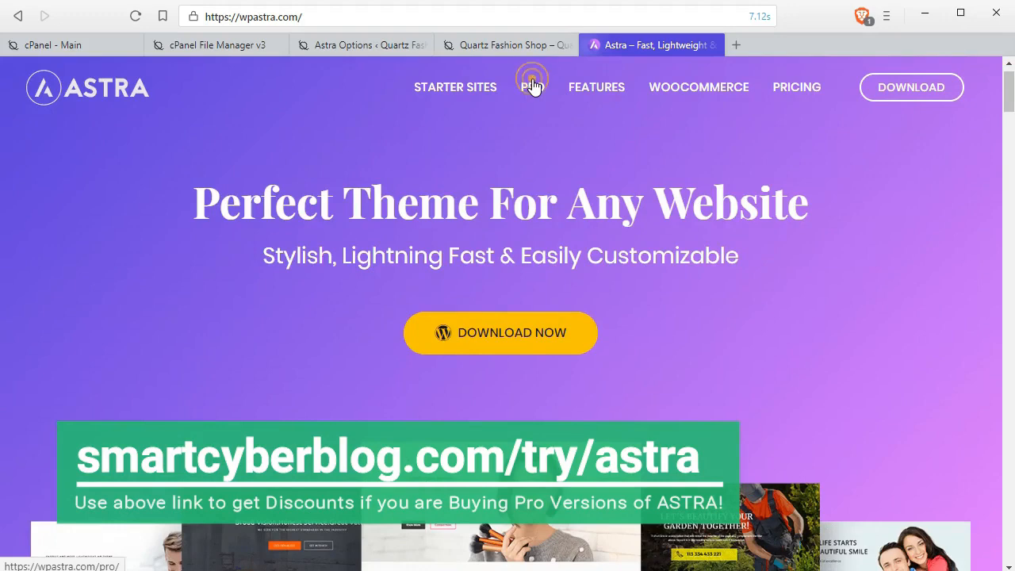
left_click(532, 87)
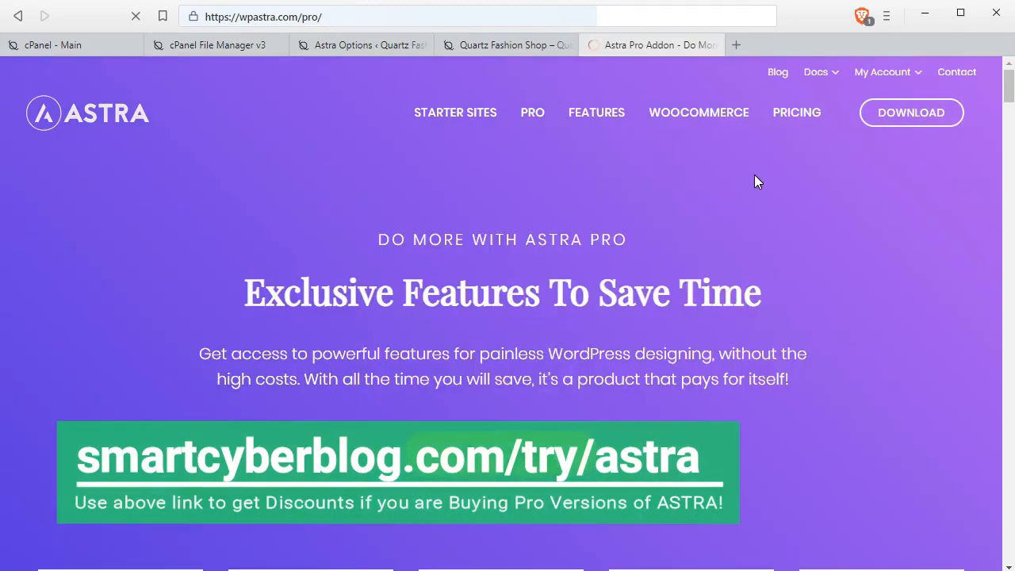
scroll("down", 3)
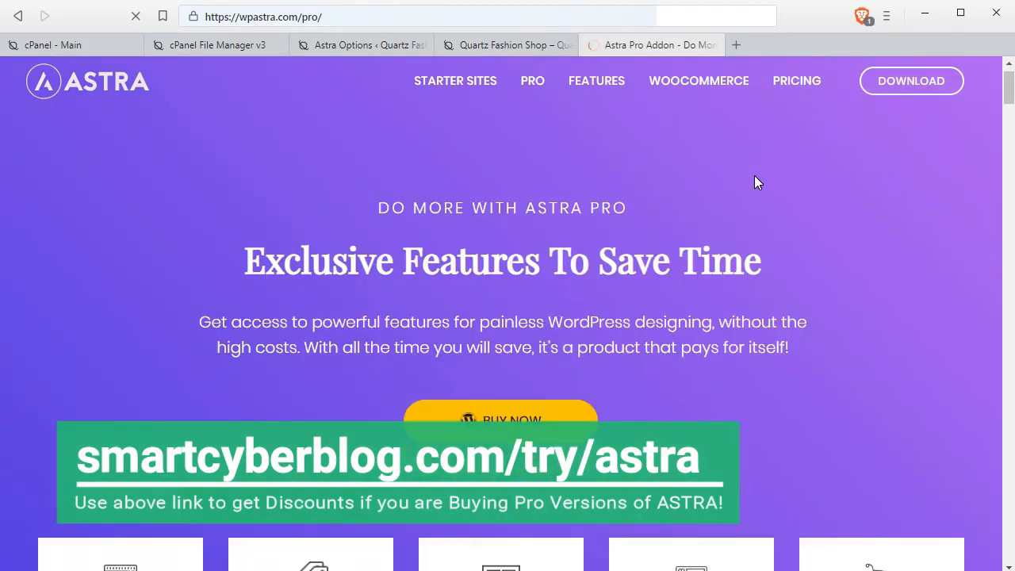
scroll("down", 3)
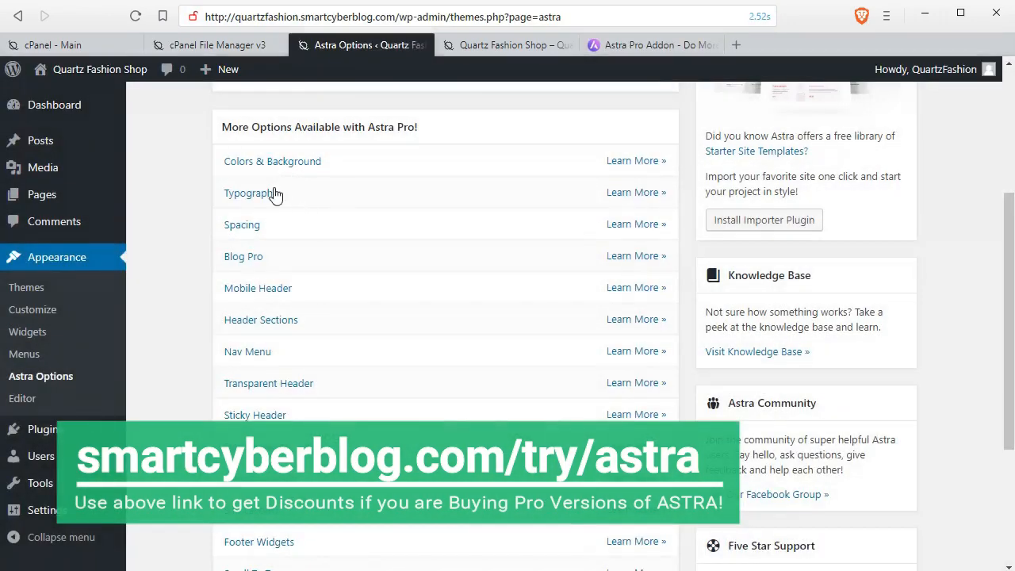
mouse_move(260, 412)
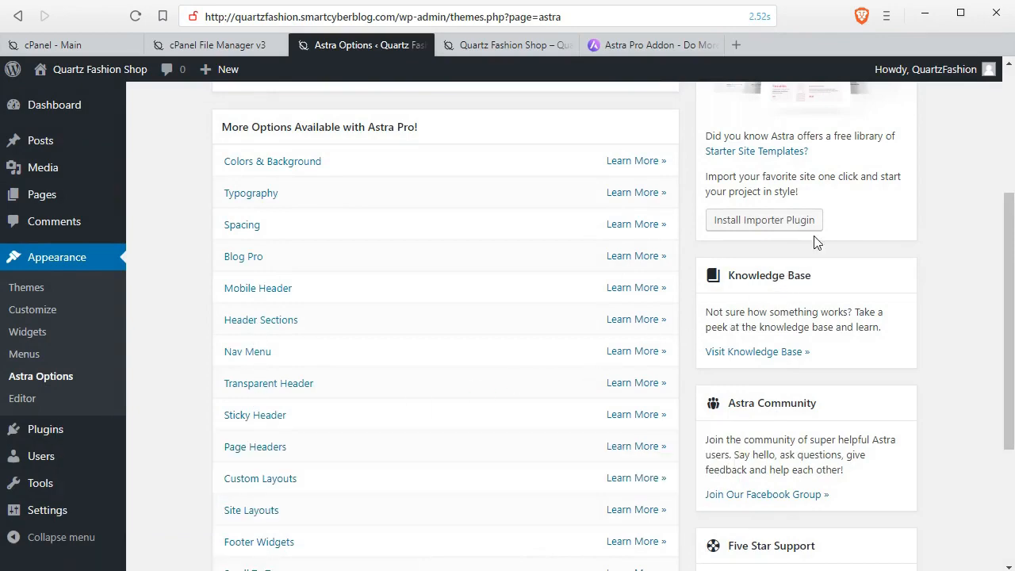
Install the starter-site importer plugin from the Import Starter Site box in Astra Options.
scroll("up", 3)
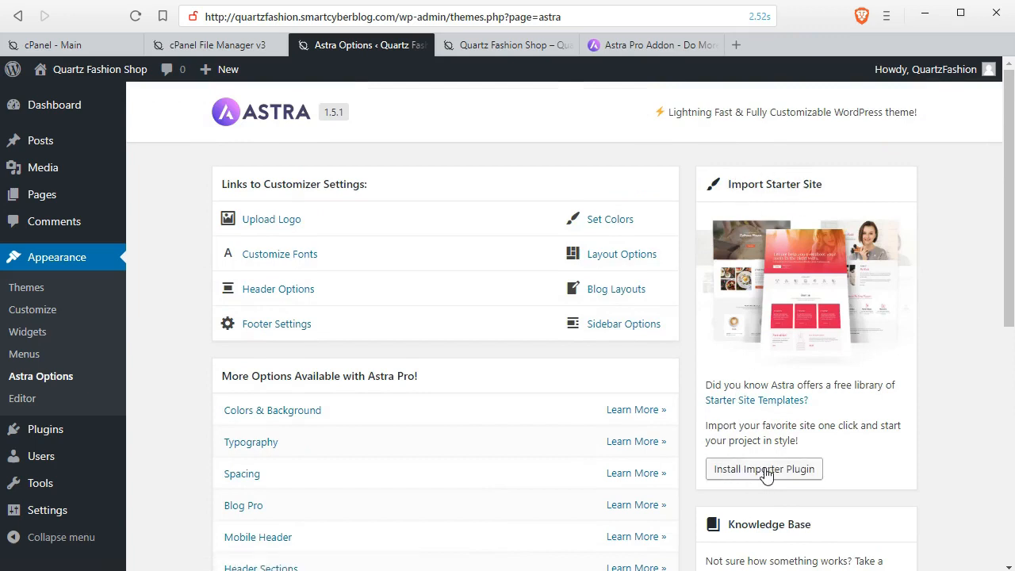
left_click(764, 469)
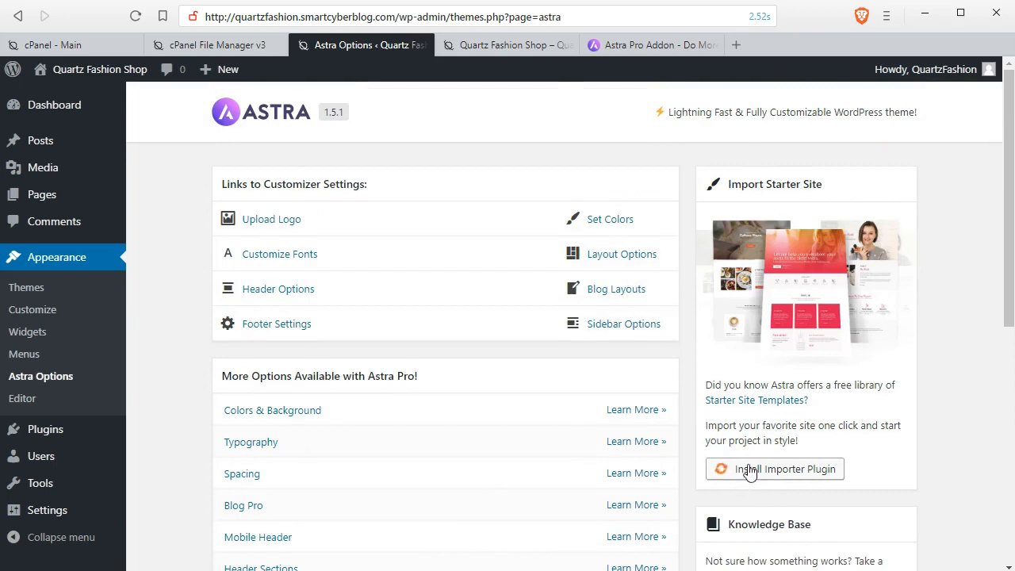
left_click(784, 469)
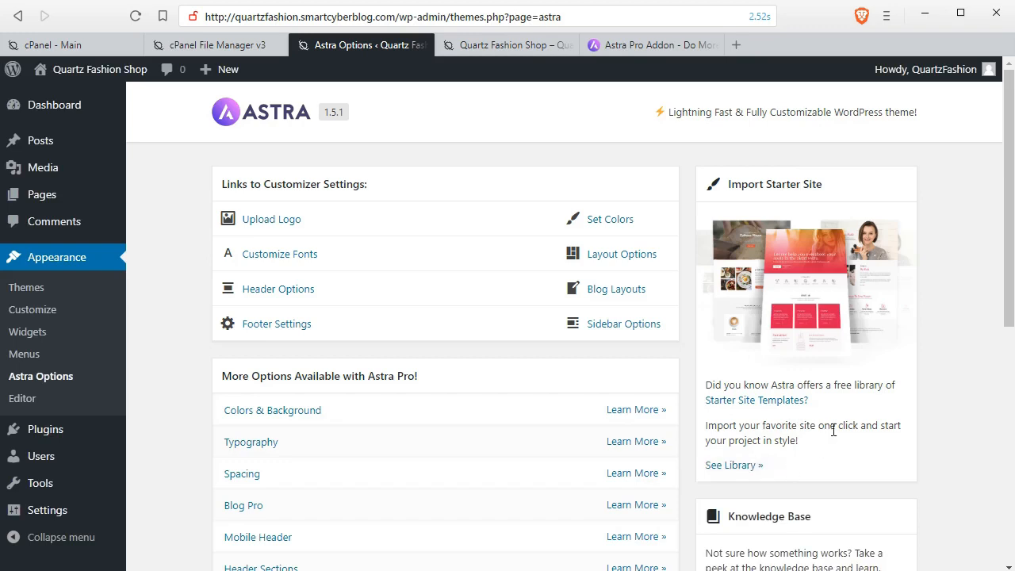
mouse_move(694, 391)
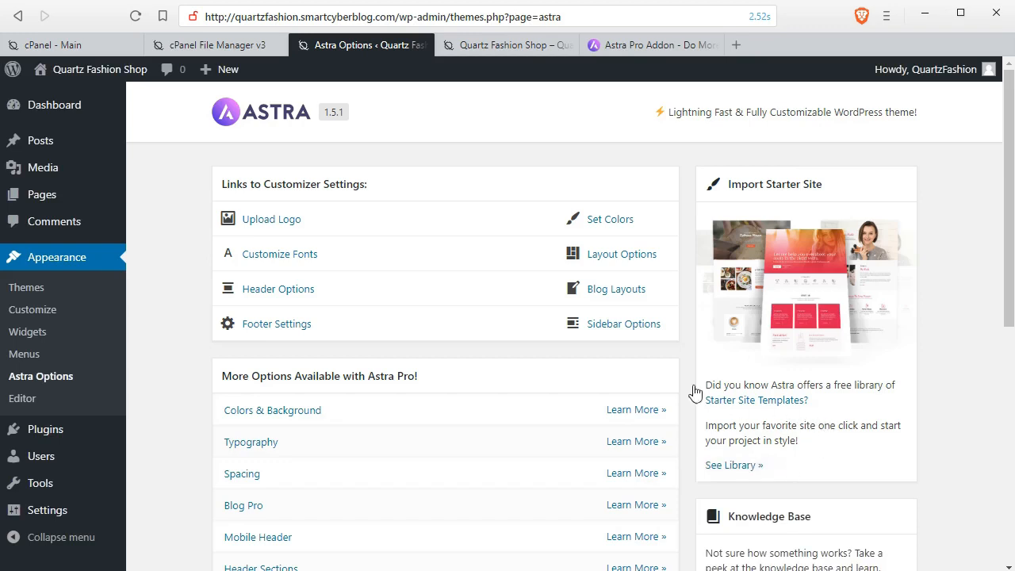
mouse_move(44, 429)
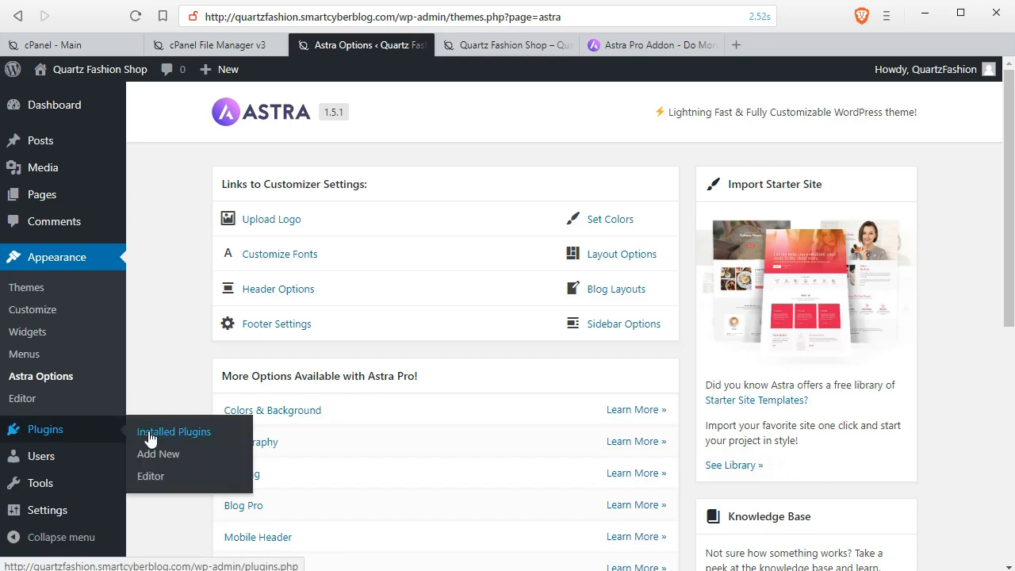
mouse_move(689, 465)
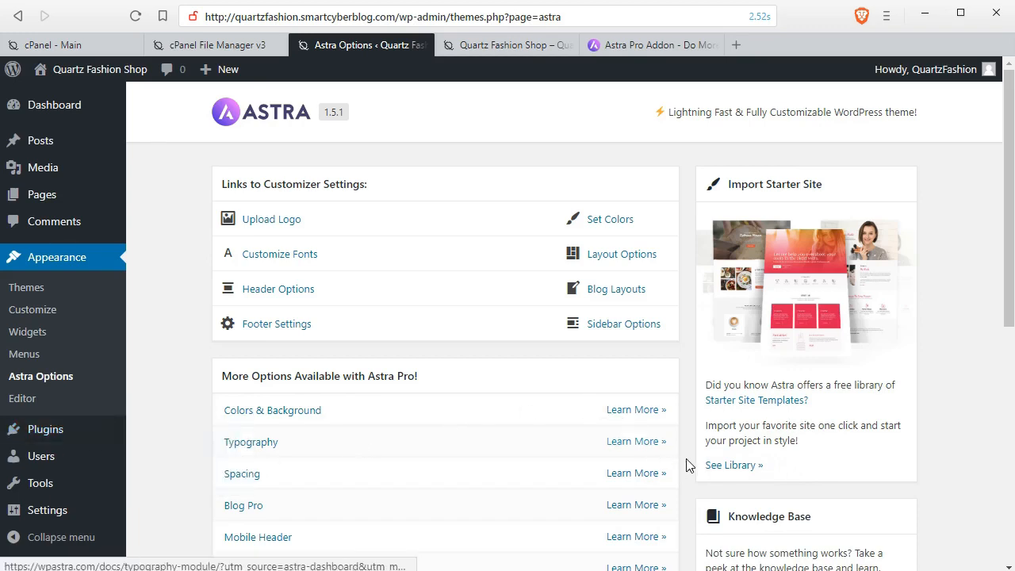
mouse_move(739, 434)
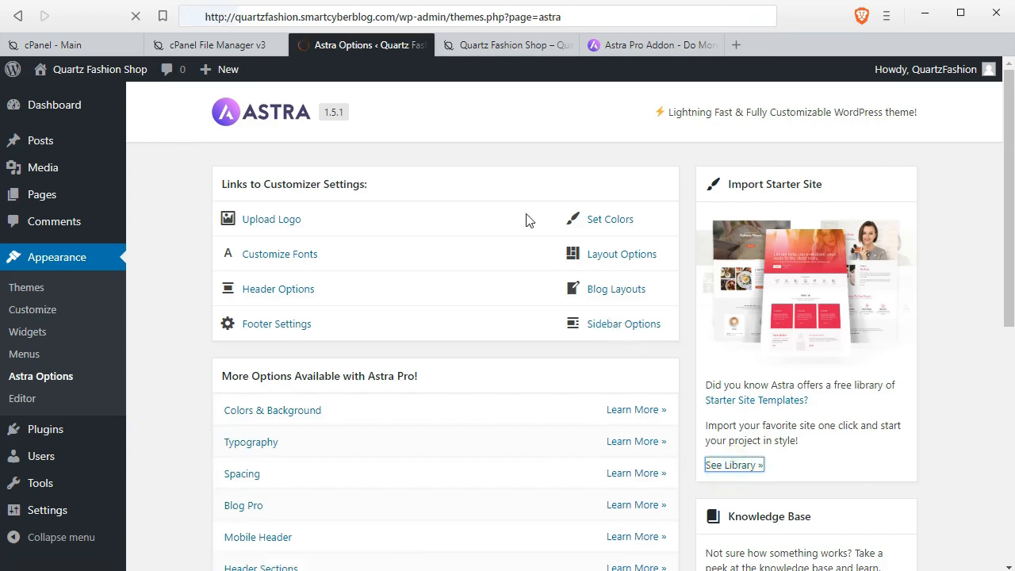
Go to the Astra Sites library and choose Elementor as page builder, listing 60 starter sites.
left_click(734, 464)
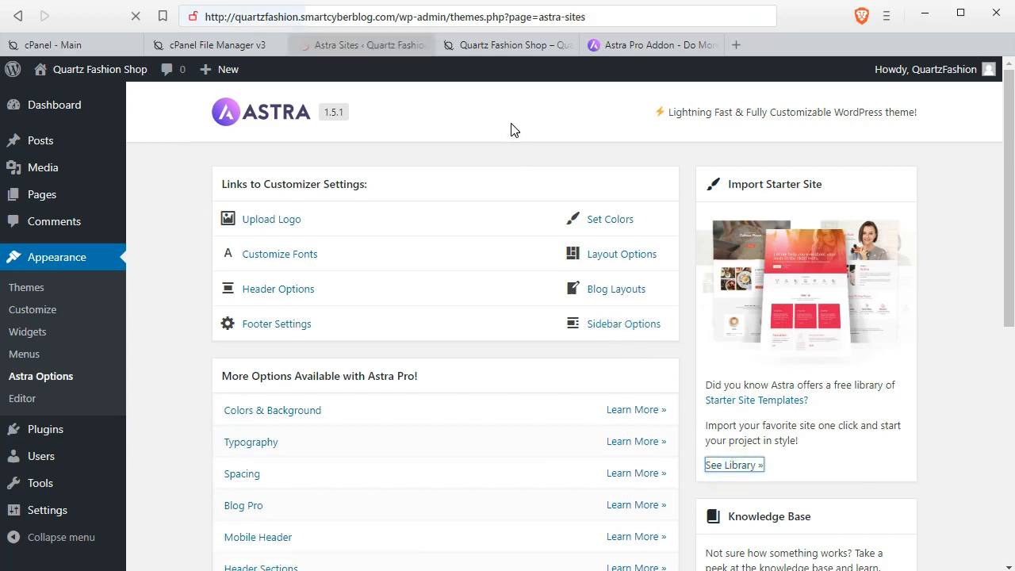
left_click(34, 398)
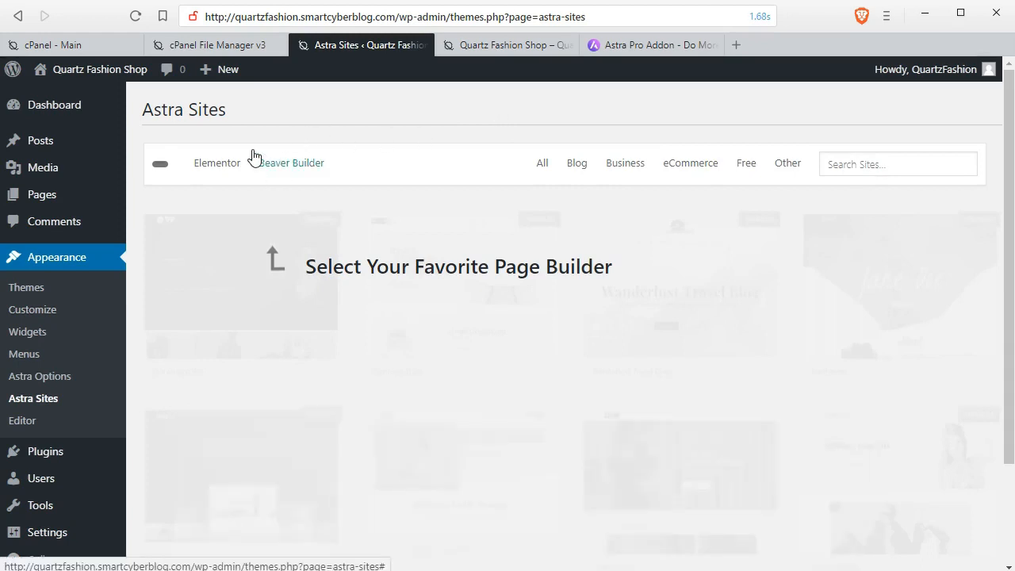
mouse_move(217, 168)
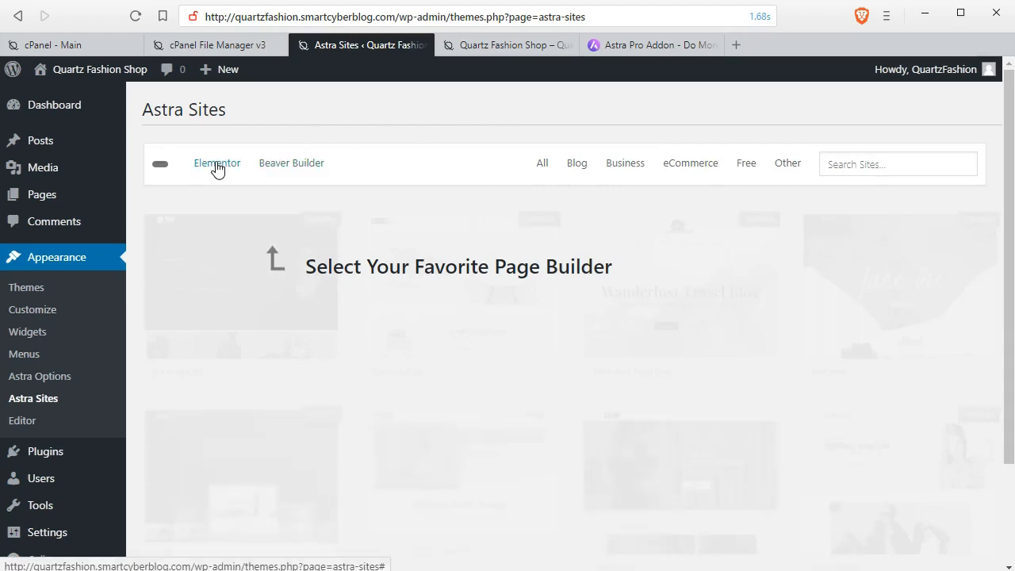
left_click(217, 163)
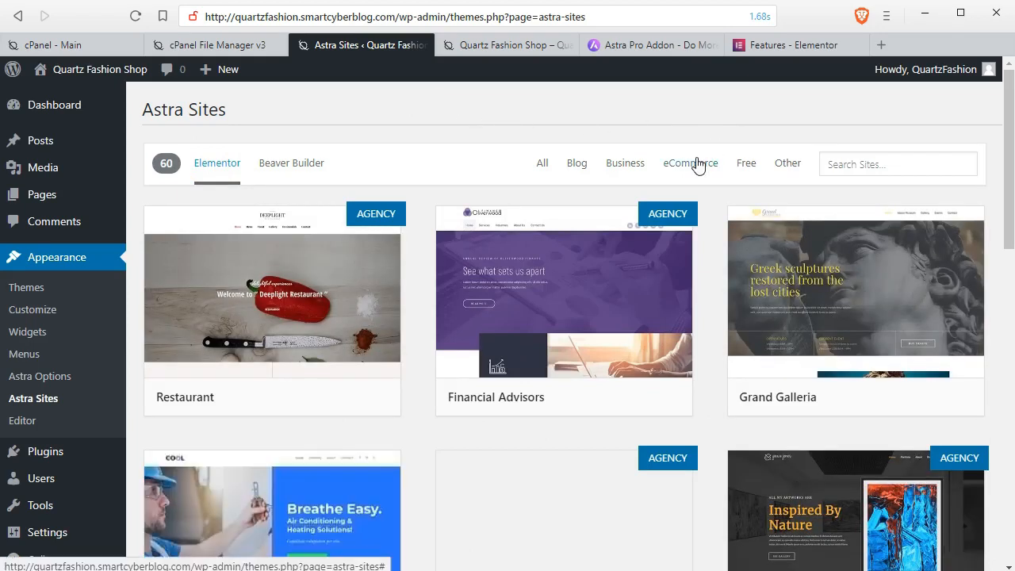
Narrow the Astra Sites library to the 7 eCommerce templates, then switch to the Astra Pro webpage.
left_click(690, 163)
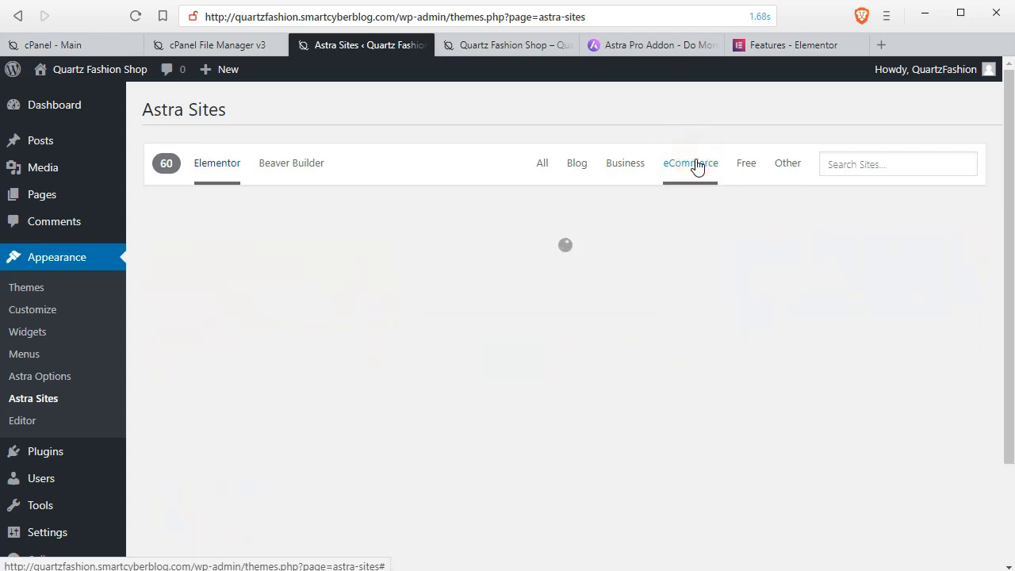
left_click(690, 163)
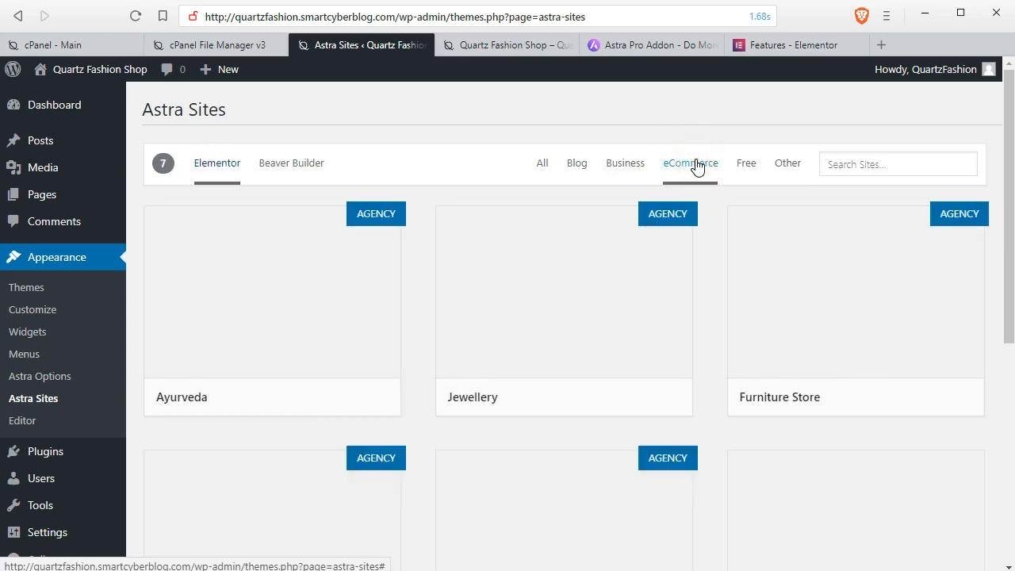
mouse_move(450, 132)
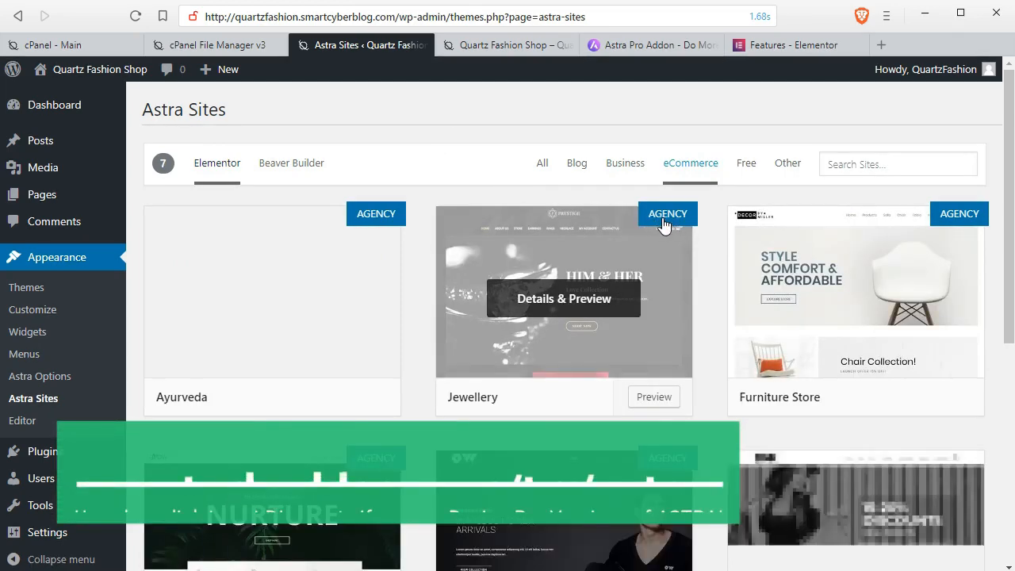
left_click(642, 44)
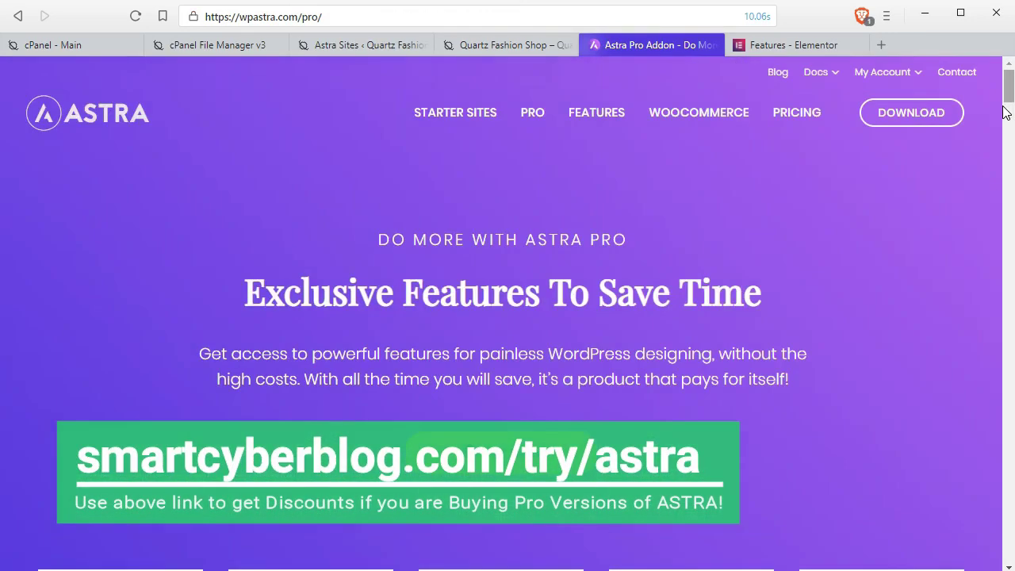
mouse_move(476, 116)
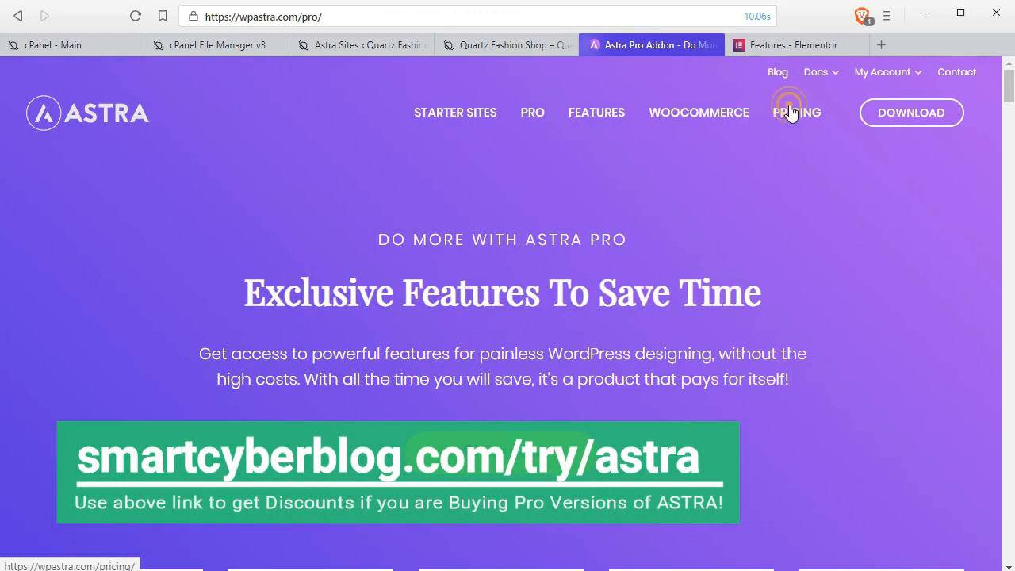
Review the Astra pricing page, highlighting the Mini Agency Bundle and Agency Bundle plan names.
left_click(796, 112)
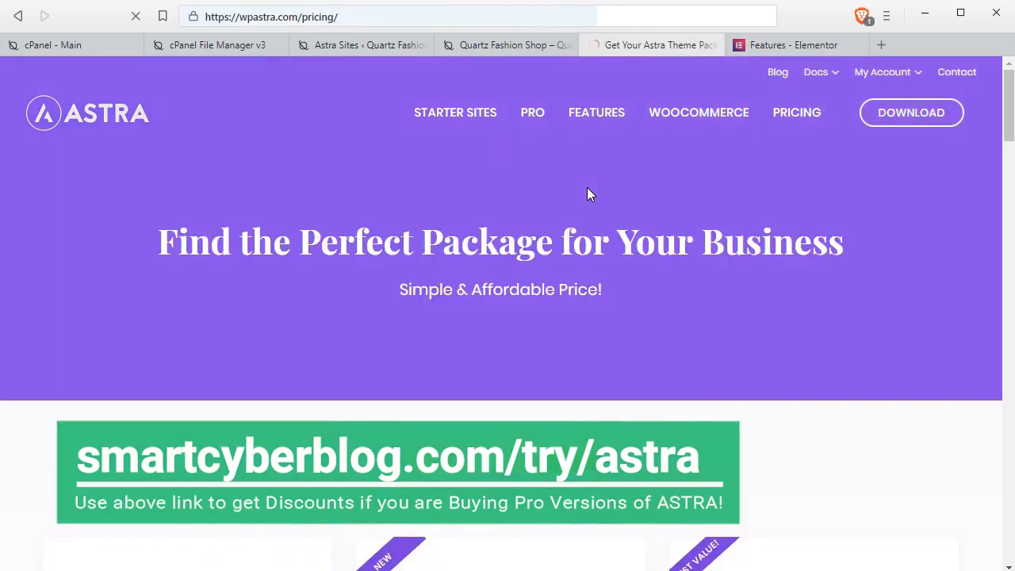
scroll("down", 3)
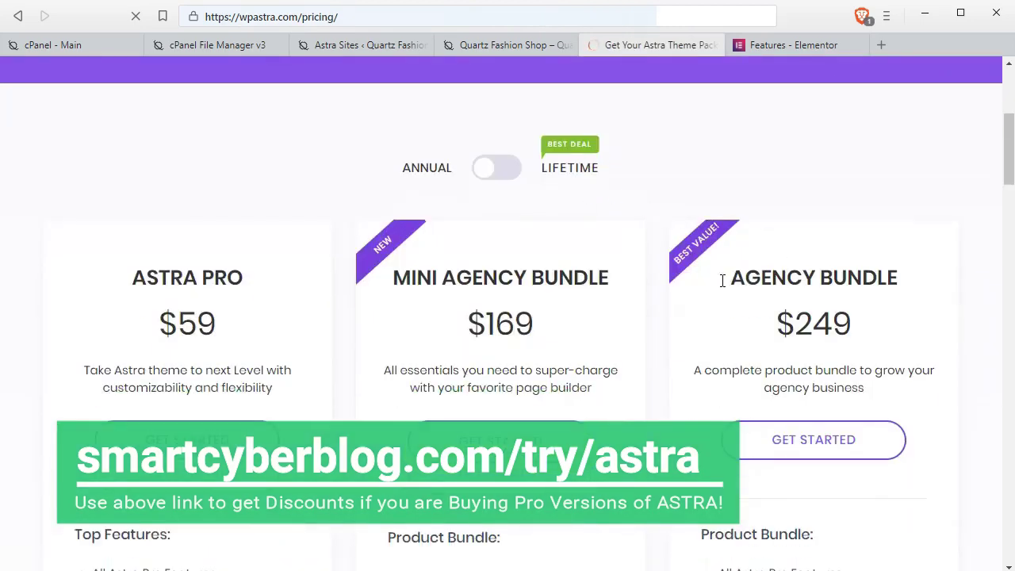
left_click(651, 45)
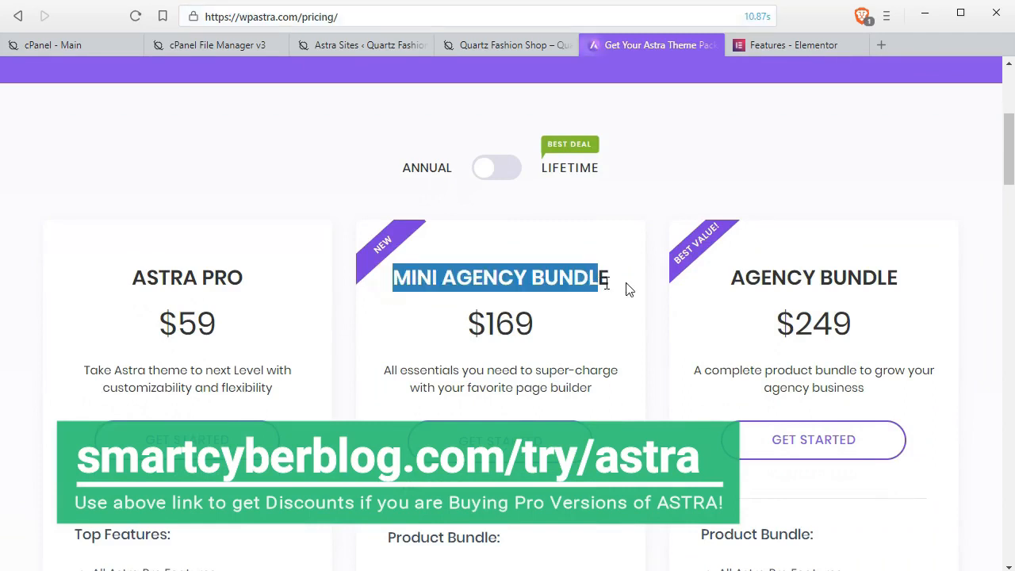
double_click(813, 277)
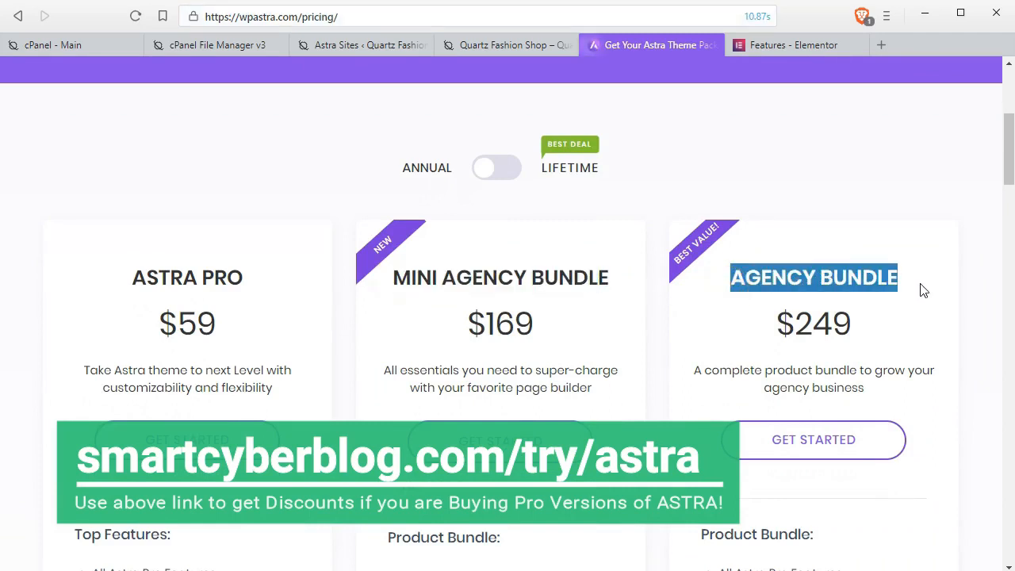
scroll("down", 3)
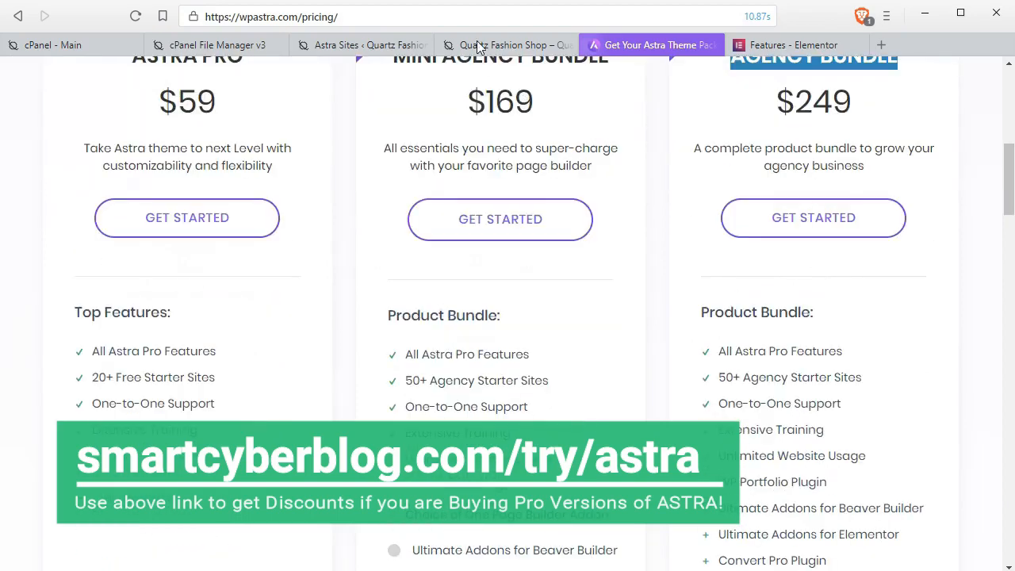
Return to the Astra Sites admin tab and scroll the eCommerce grid to the Brand Store site.
left_click(360, 44)
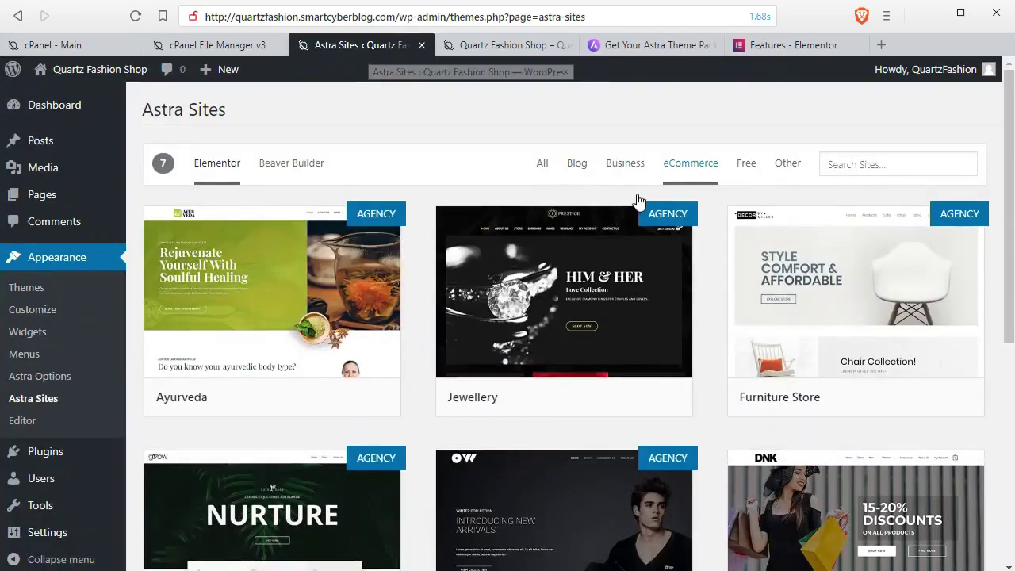
mouse_move(367, 227)
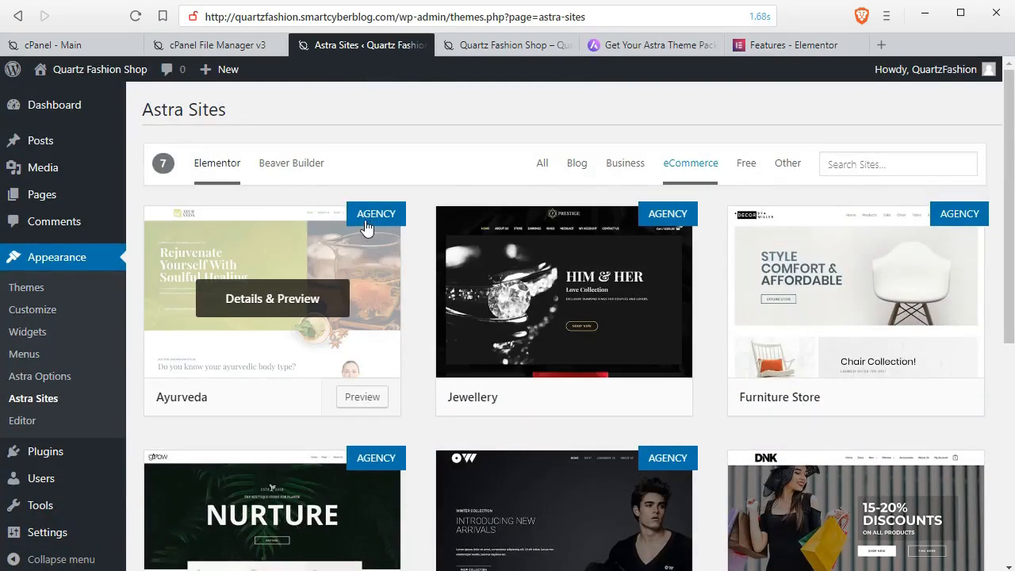
mouse_move(926, 241)
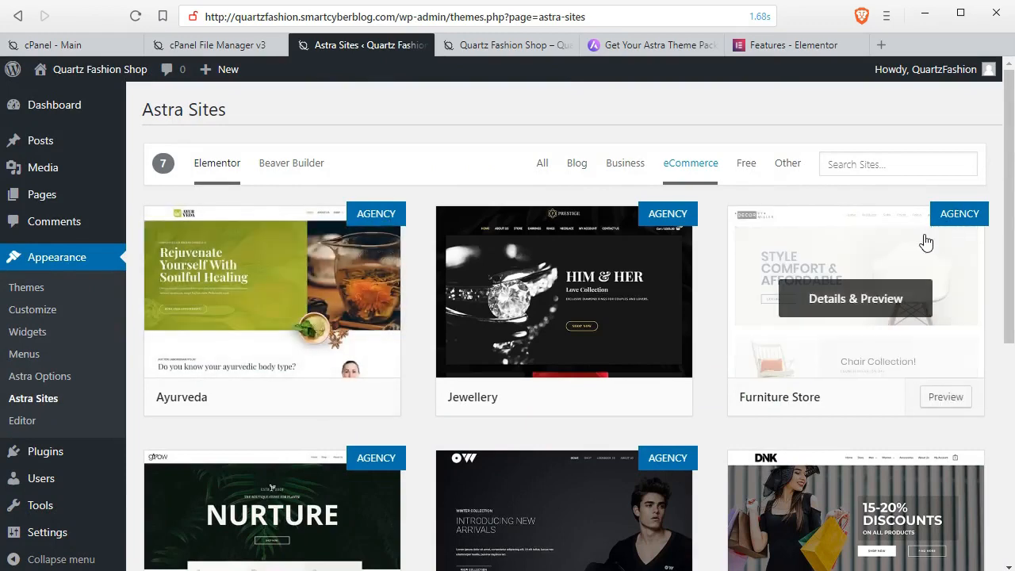
scroll("down", 3)
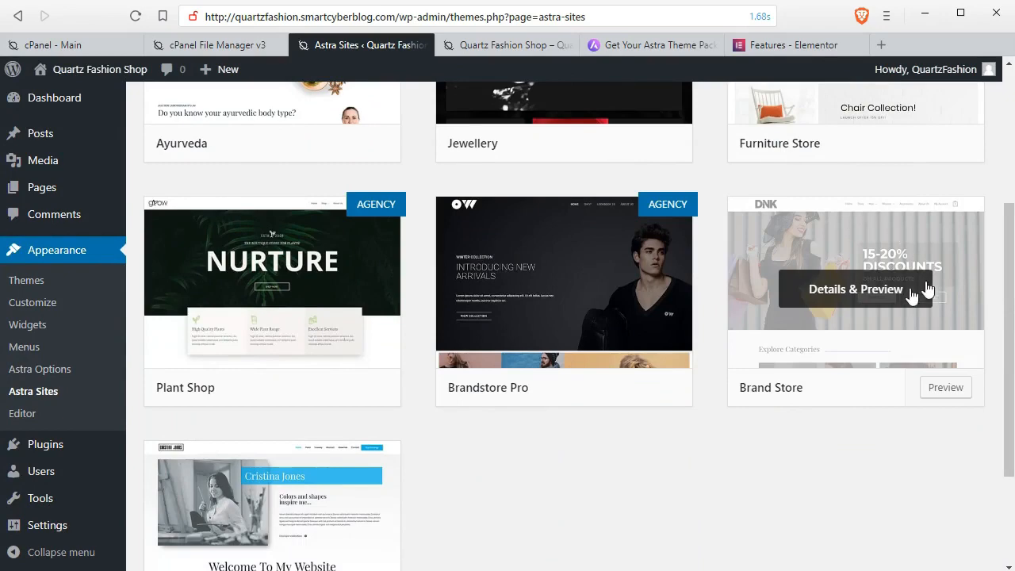
scroll("down", 3)
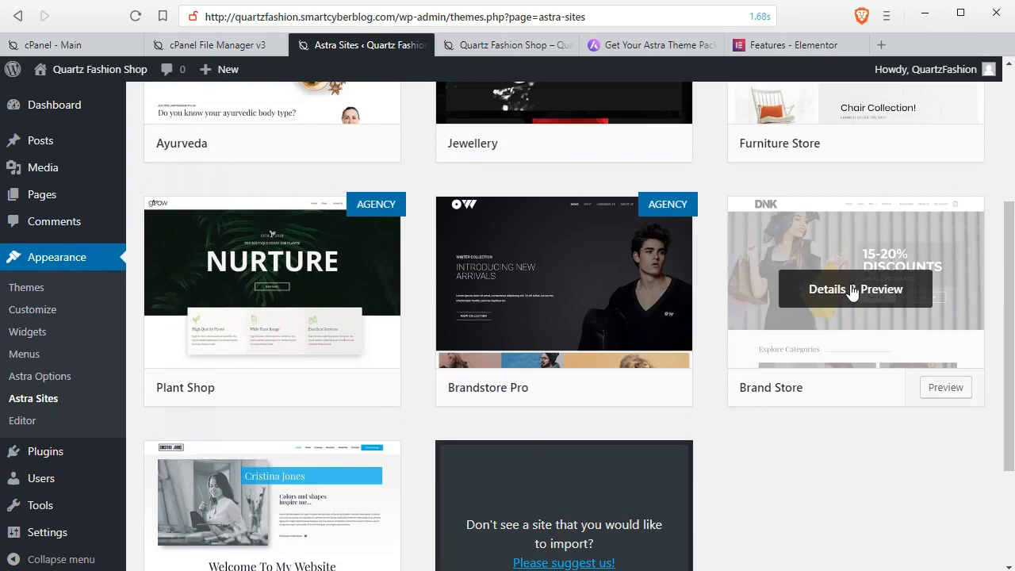
Bring up the Brand Store site preview and scroll through its homepage sections.
left_click(828, 290)
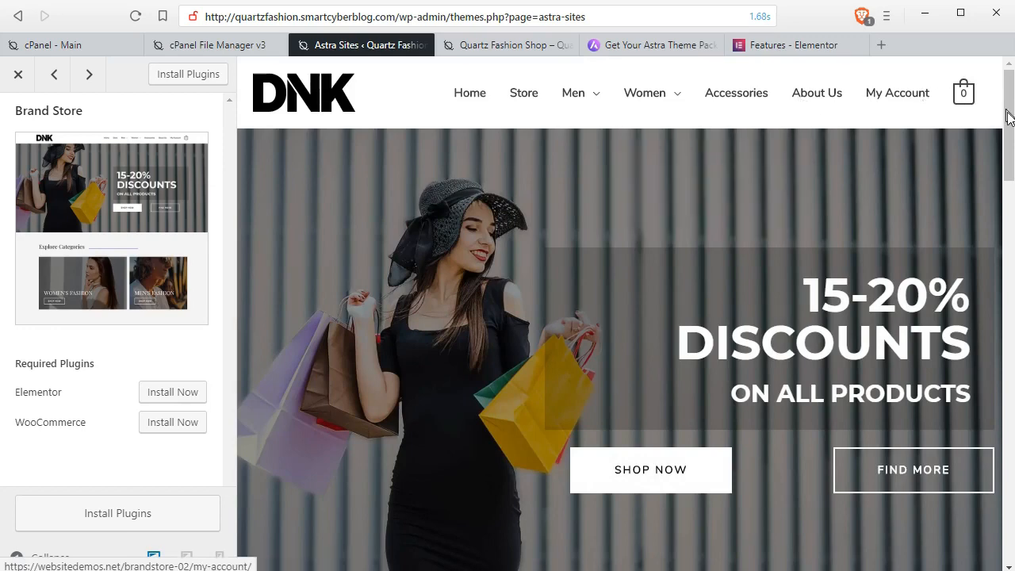
scroll("down", 3)
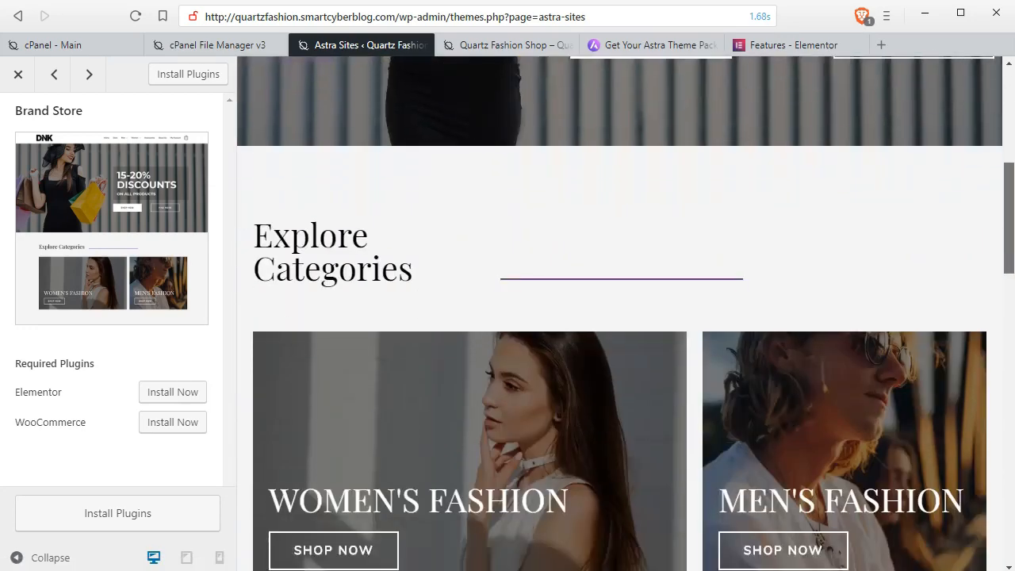
scroll("down", 3)
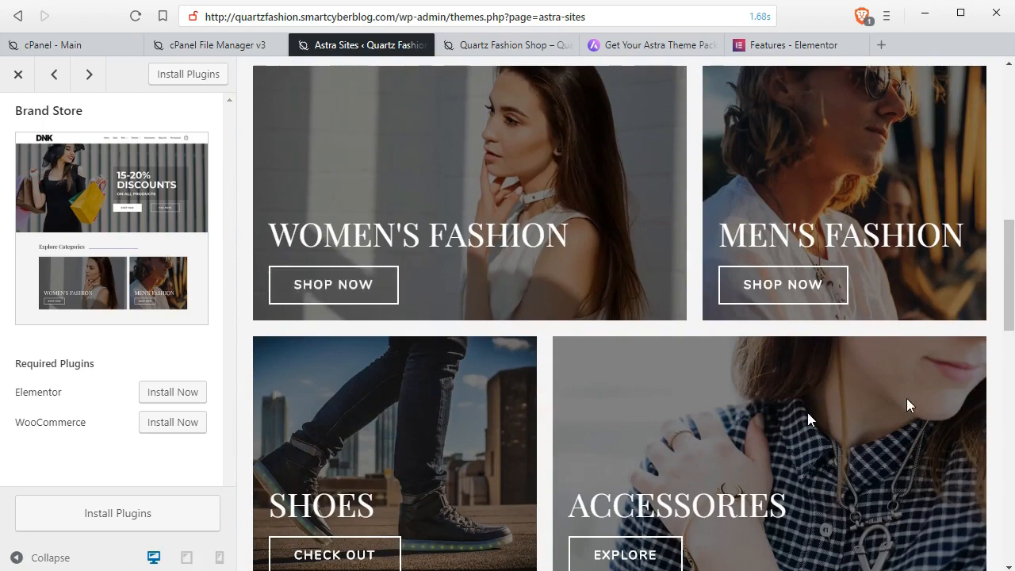
scroll("down", 3)
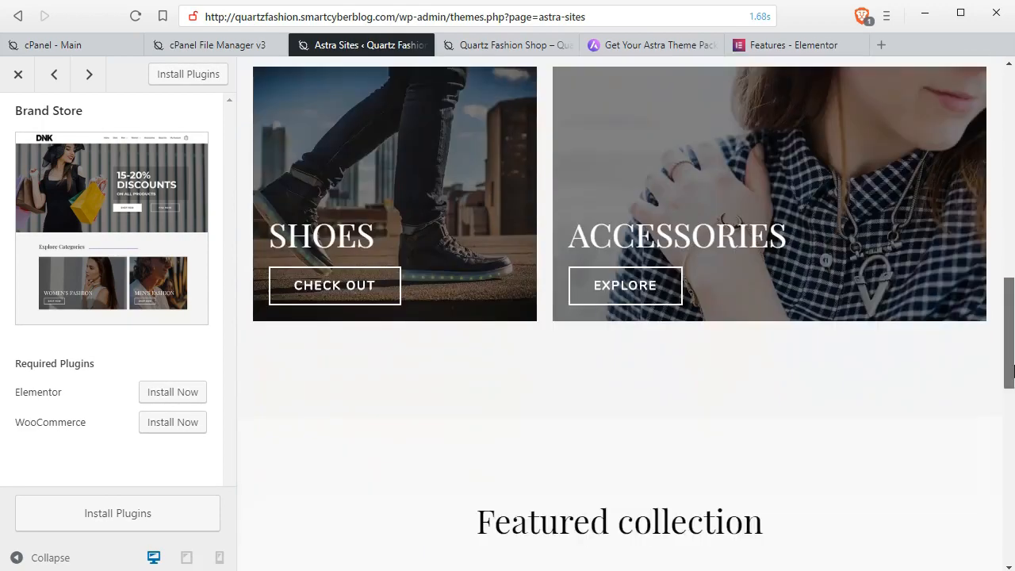
scroll("down", 3)
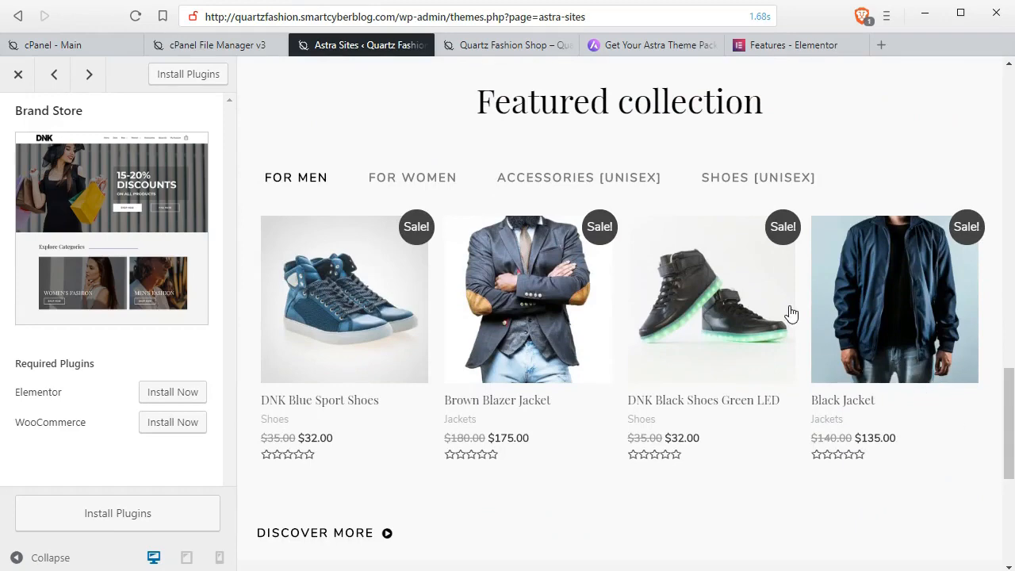
mouse_move(398, 246)
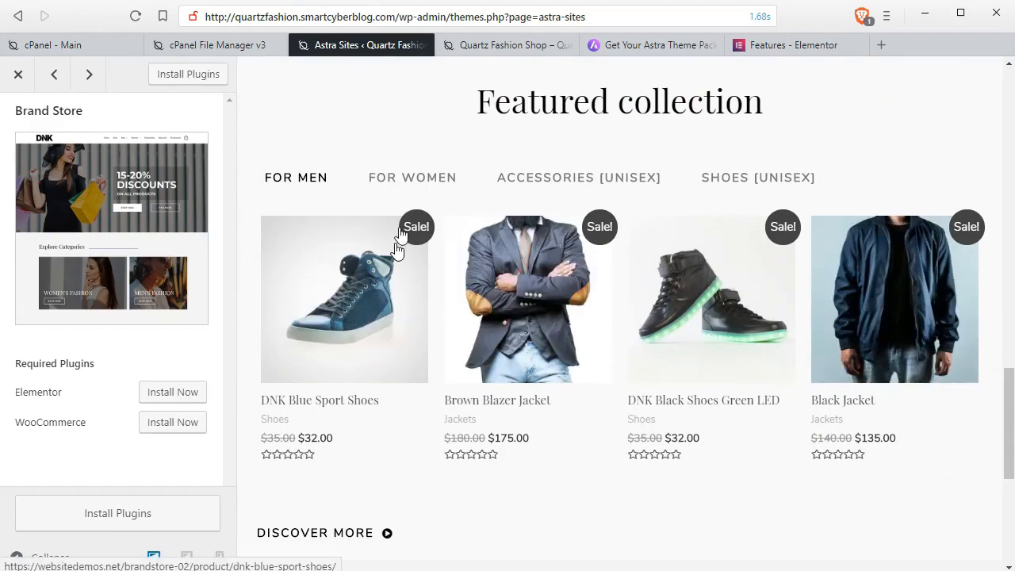
Switch the featured collection between Women and Unisex Shoes, then scroll to the footer.
left_click(412, 177)
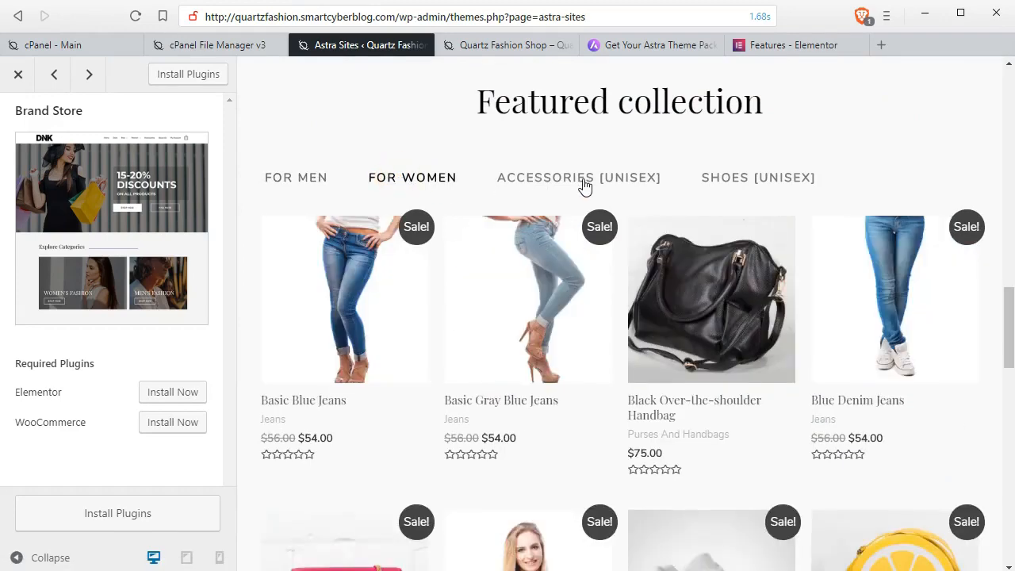
left_click(738, 180)
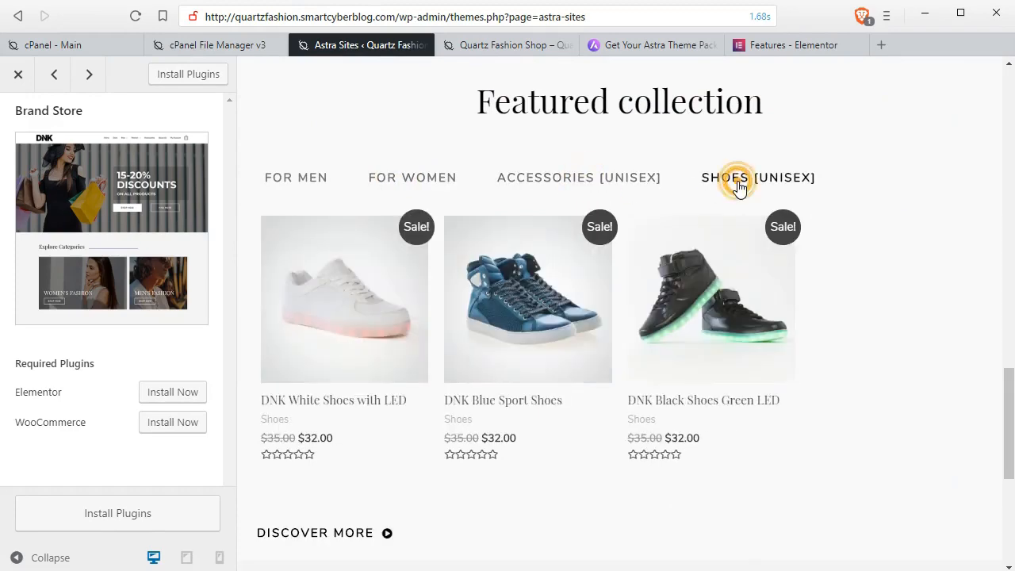
left_click(412, 176)
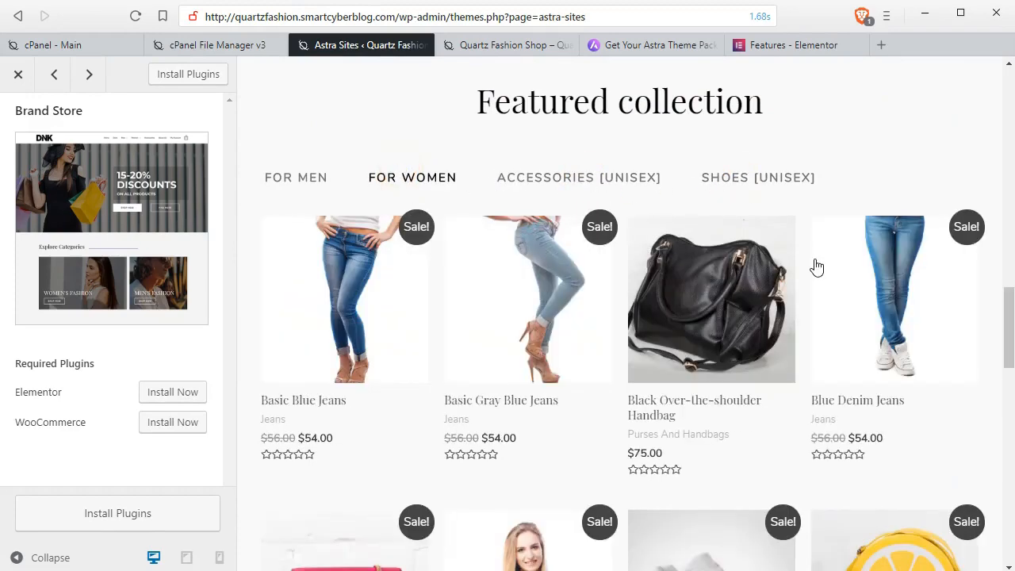
scroll("down", 3)
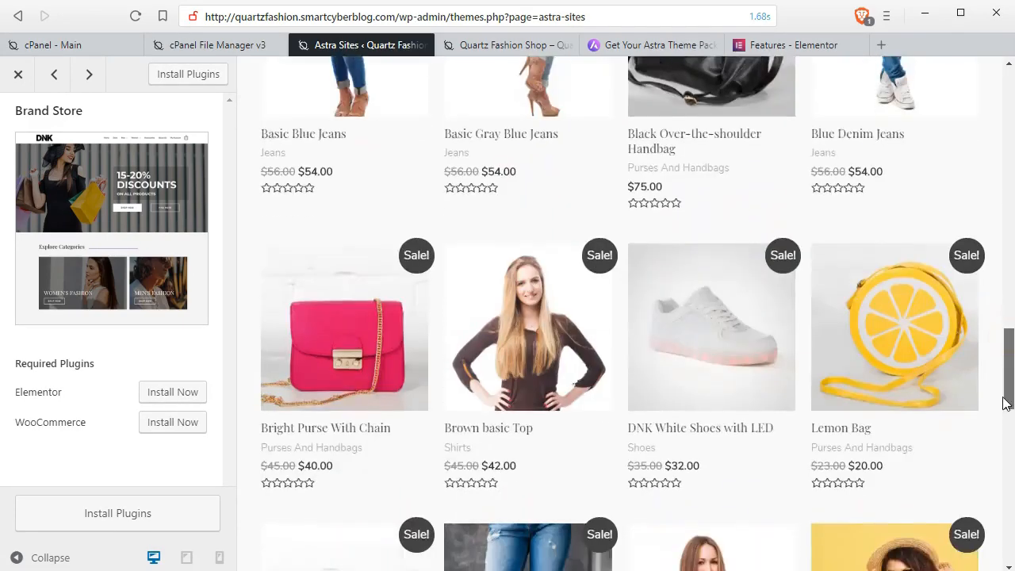
scroll("down", 3)
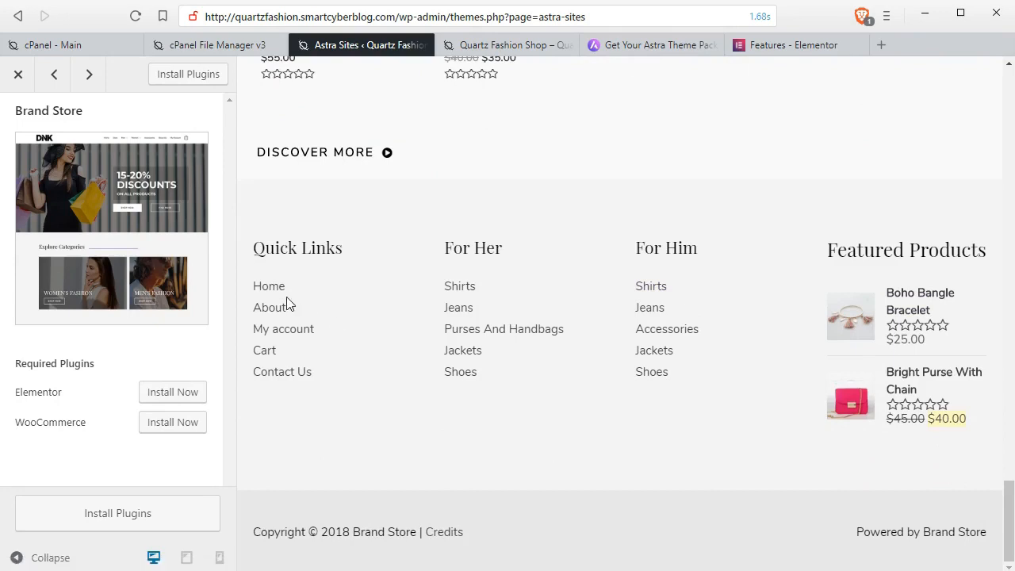
mouse_move(413, 388)
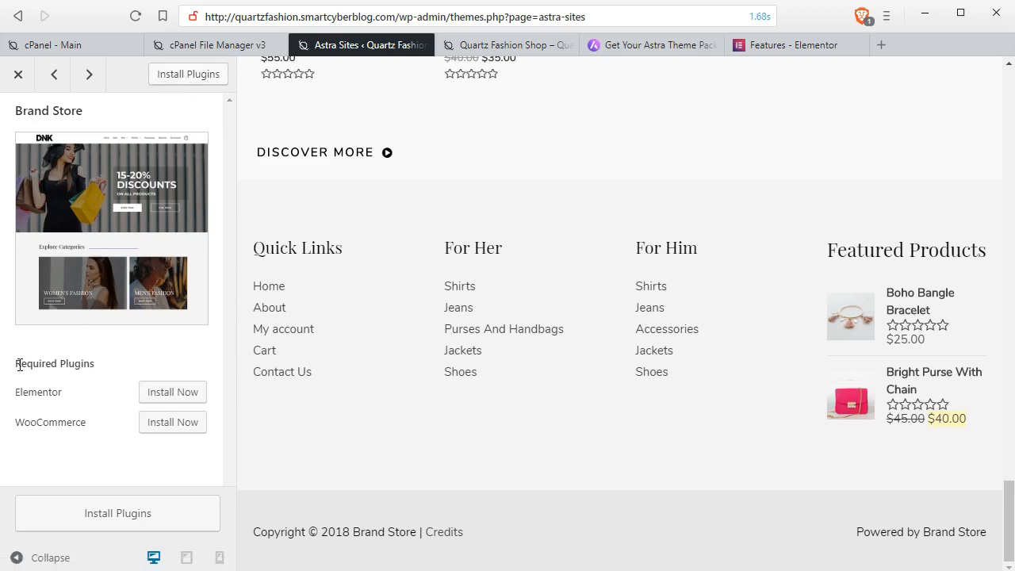
Highlight WooCommerce in the required plugins and install and activate Elementor and WooCommerce.
double_click(54, 364)
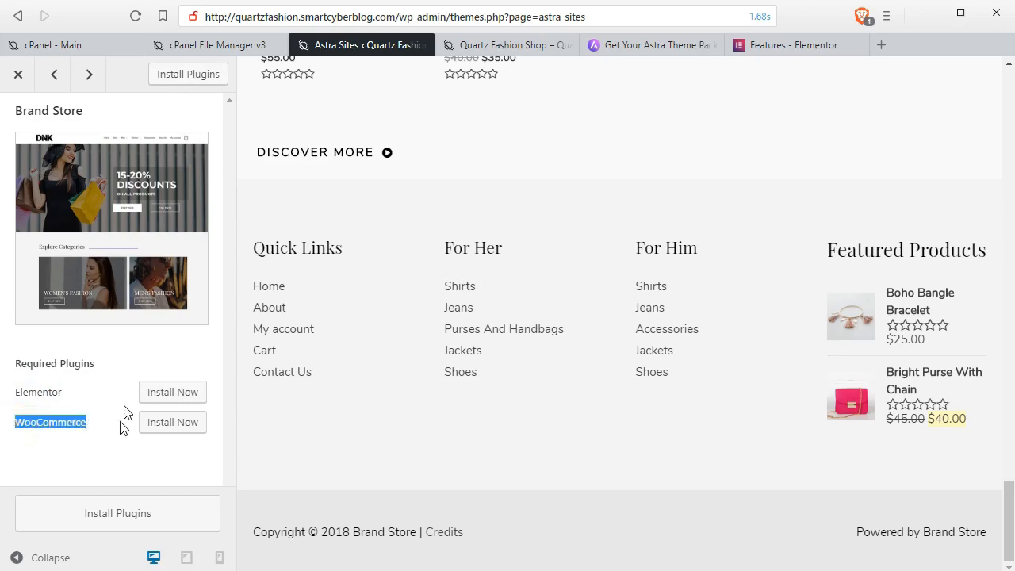
mouse_move(173, 291)
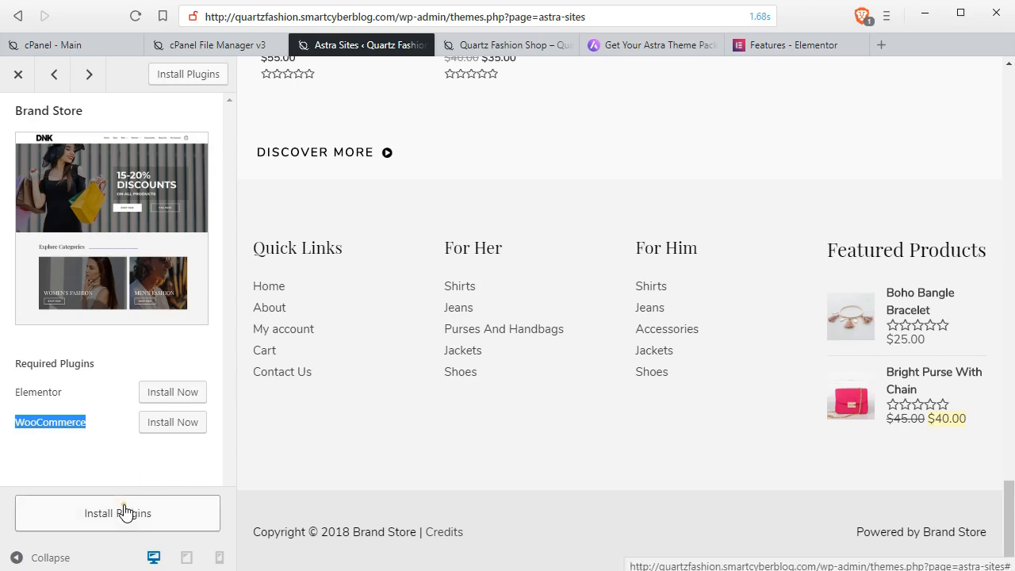
left_click(117, 513)
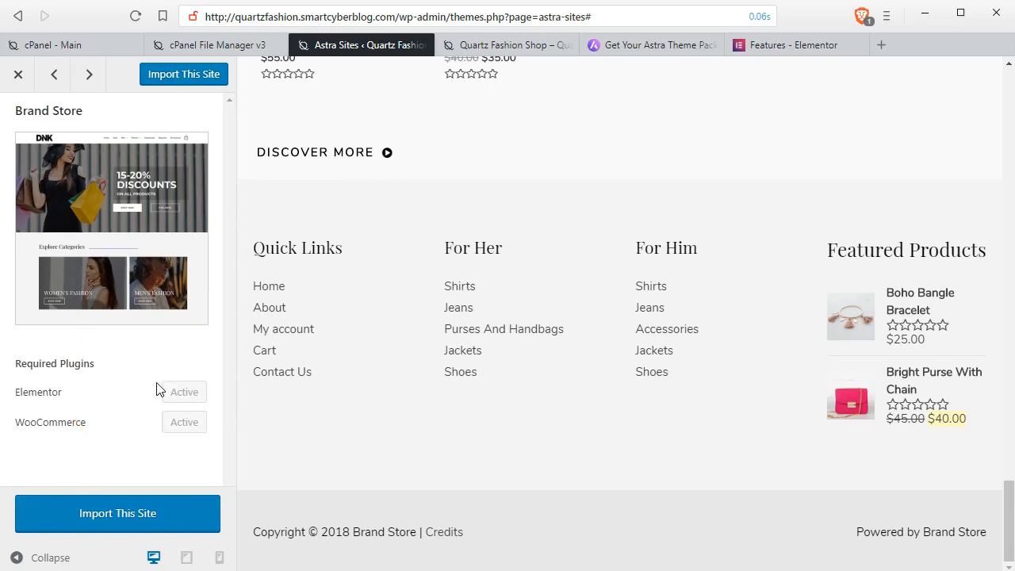
mouse_move(183, 151)
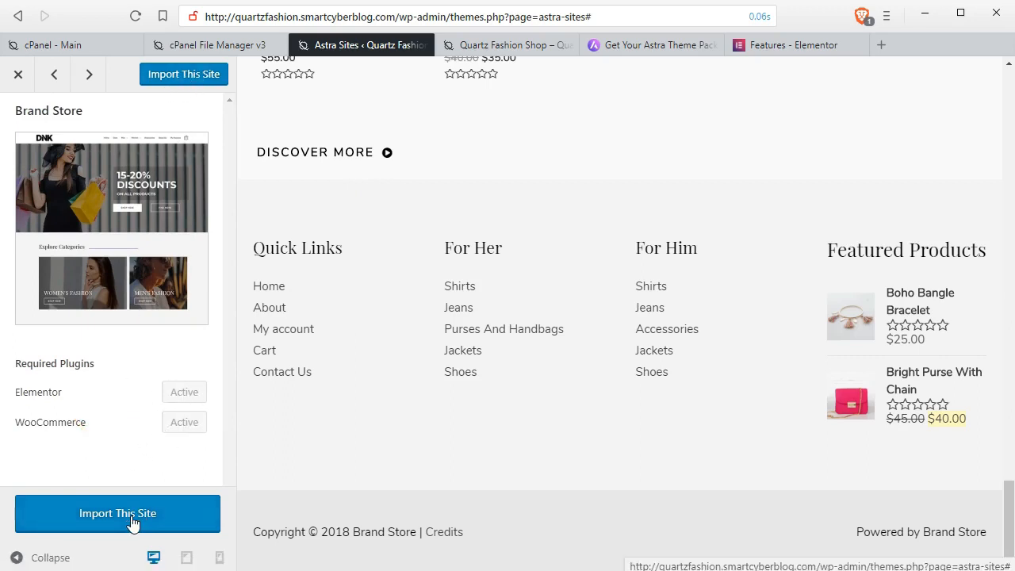
Start the Brand Store import and highlight the warning notes about copyrighted and placeholder media.
left_click(118, 513)
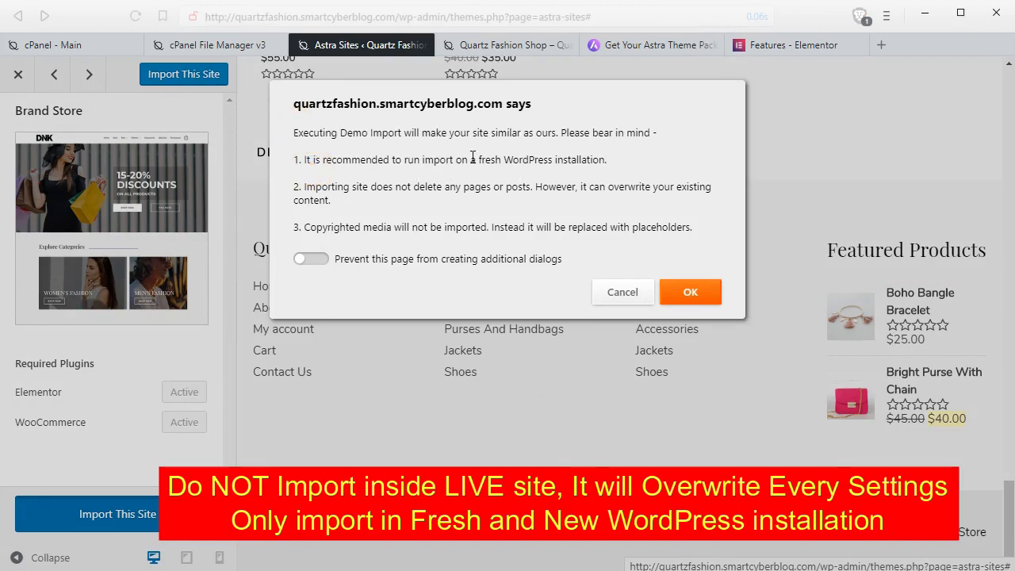
left_click_drag(478, 160, 602, 159)
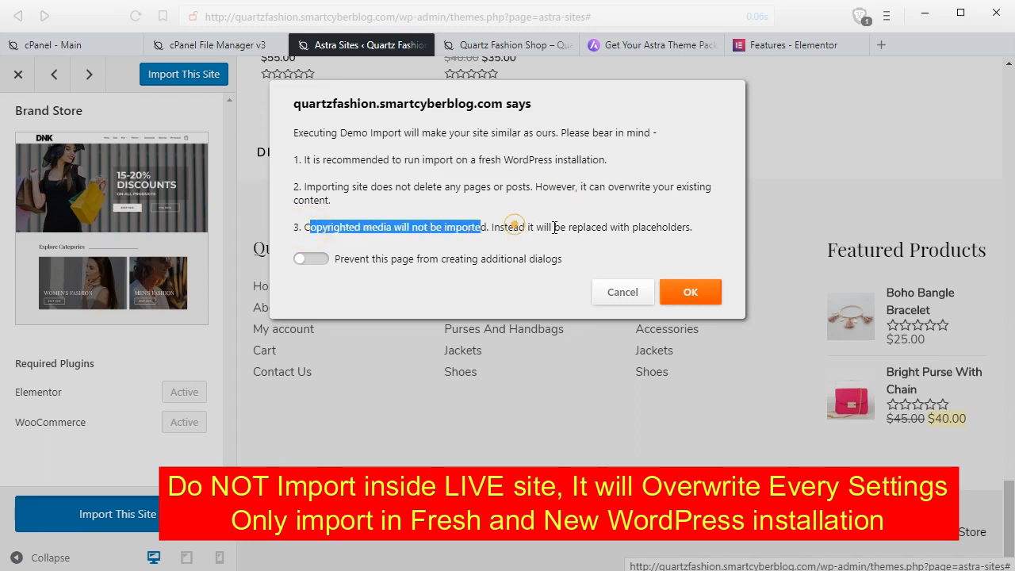
left_click_drag(511, 227, 690, 227)
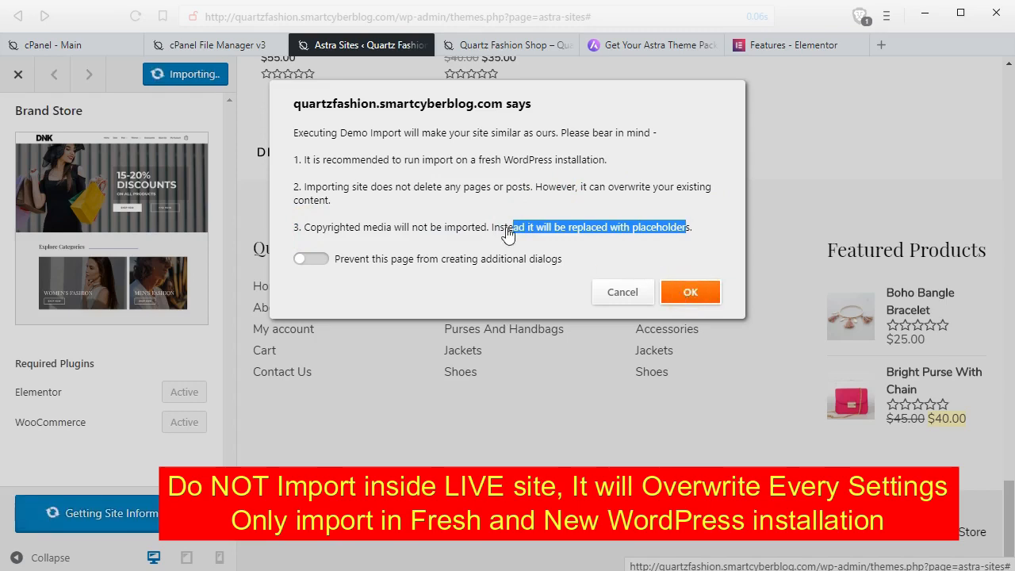
Confirm the demo import warning so the Brand Store import runs to completion.
left_click(689, 292)
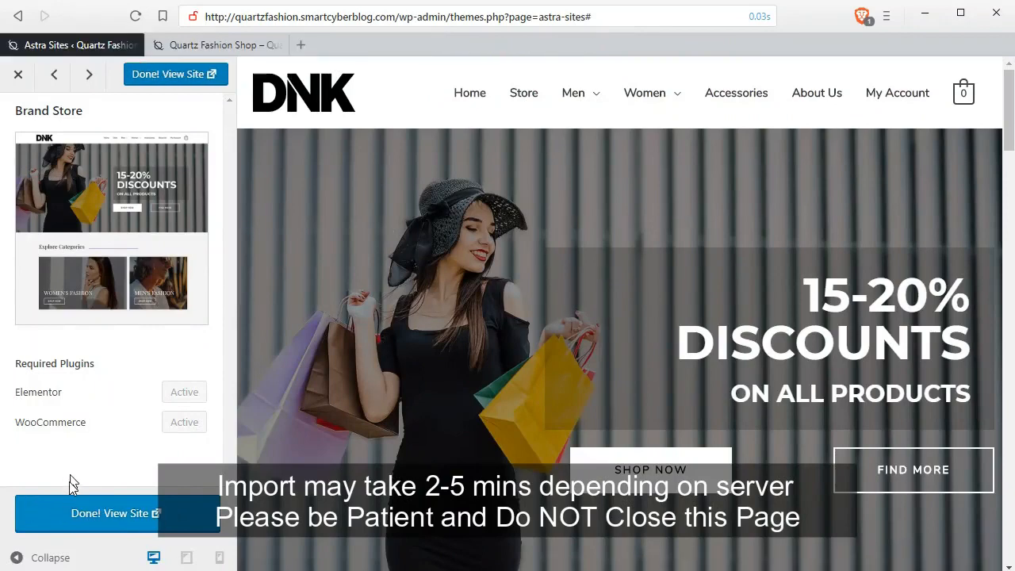
mouse_move(65, 508)
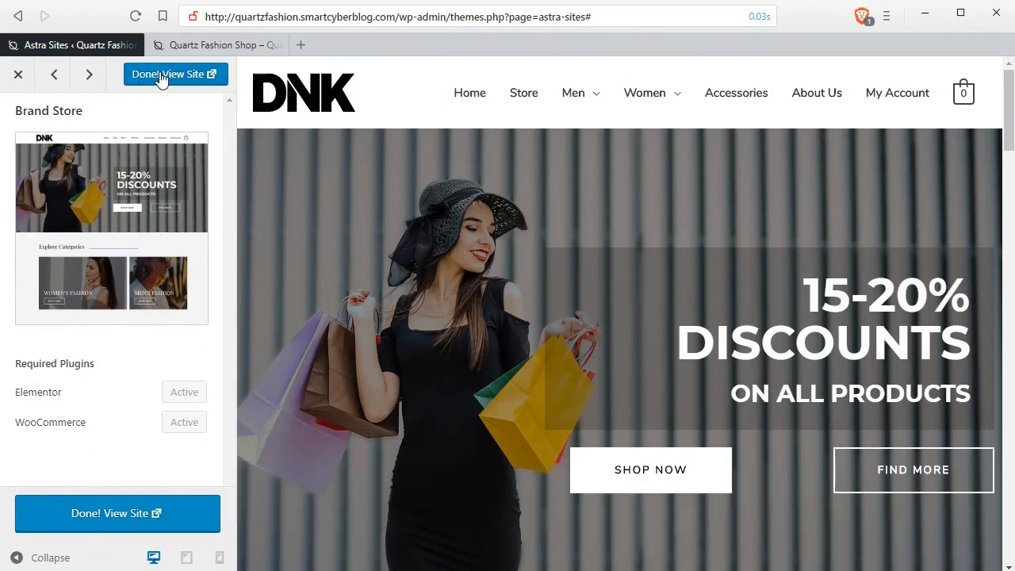
mouse_move(208, 46)
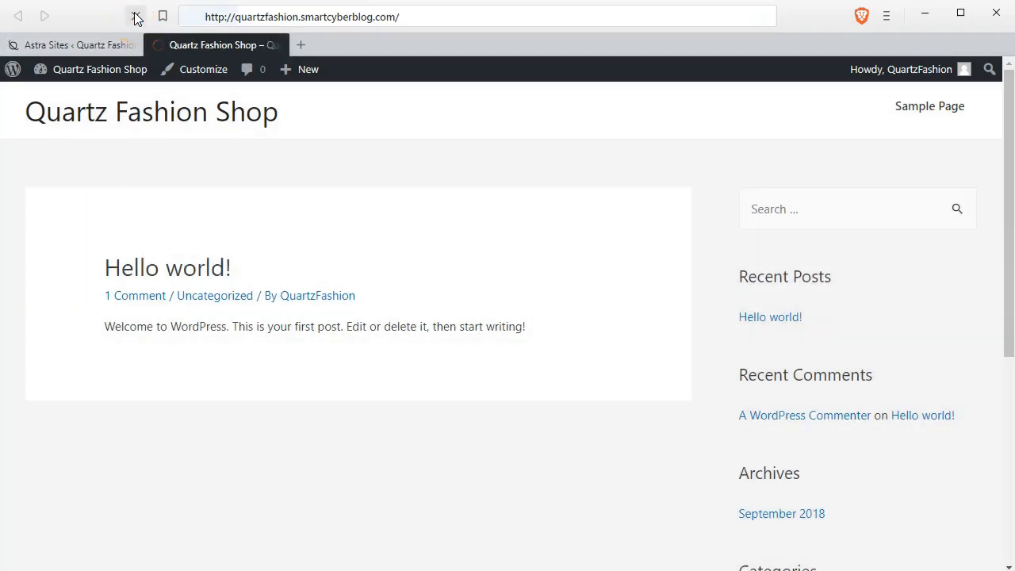
Reload the imported front page and browse its featured collections down to the footer copyright.
left_click(134, 16)
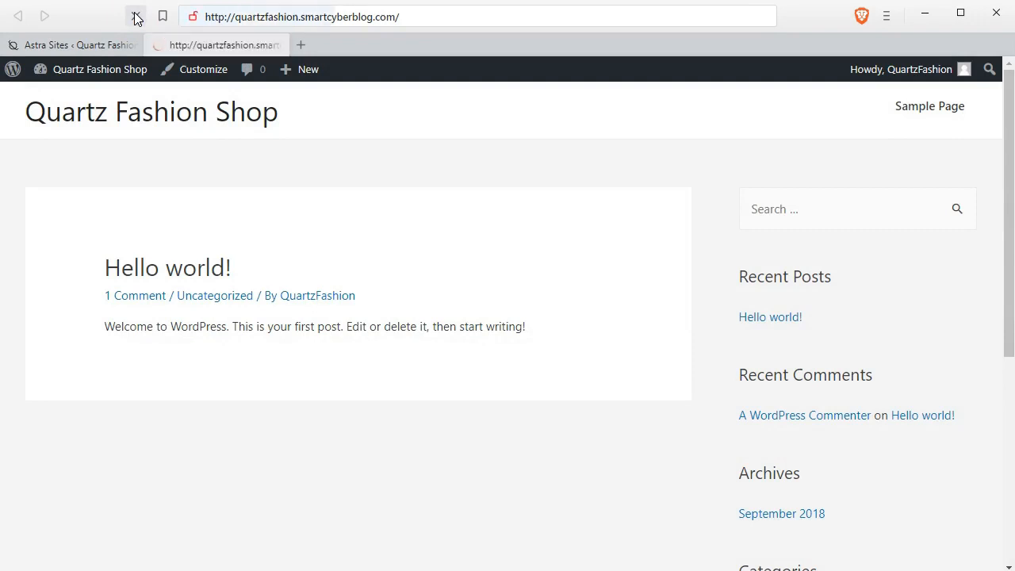
left_click(134, 16)
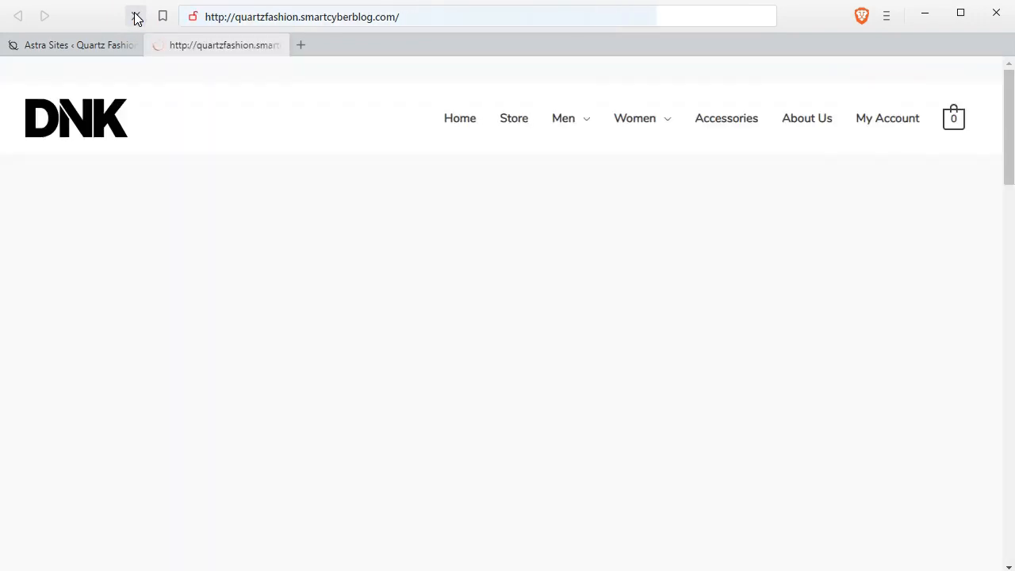
left_click(133, 16)
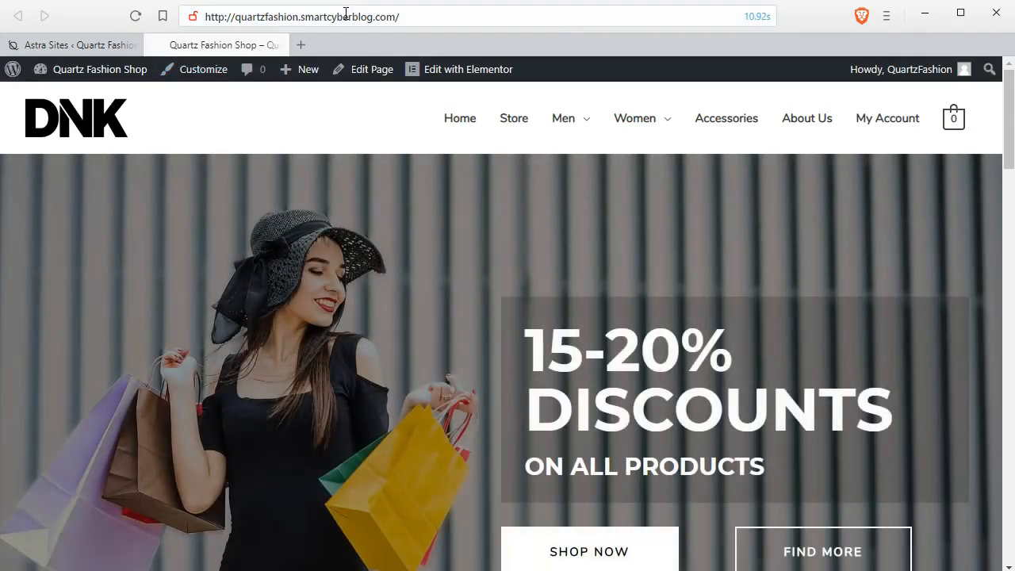
left_click(345, 15)
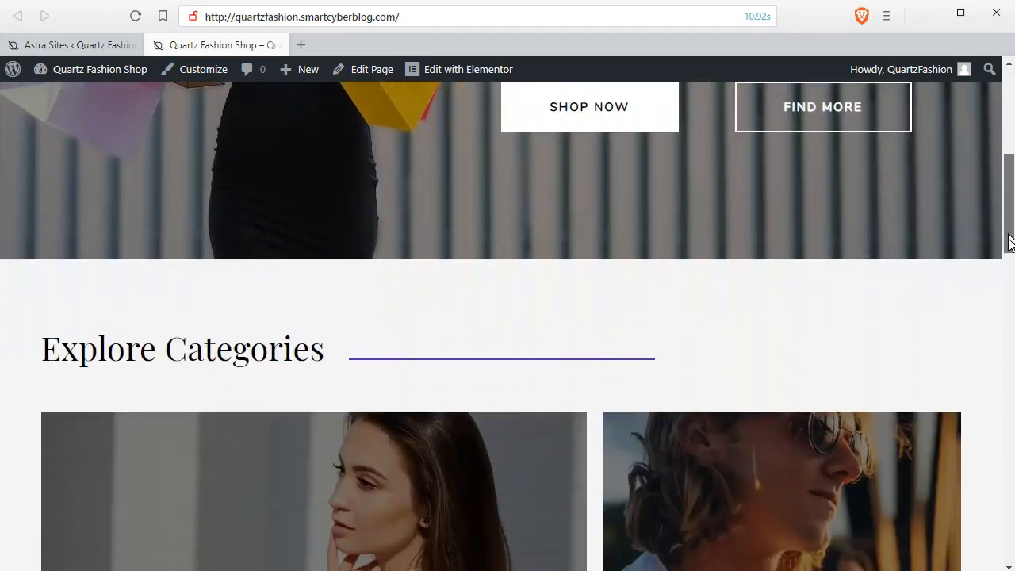
scroll("down", 3)
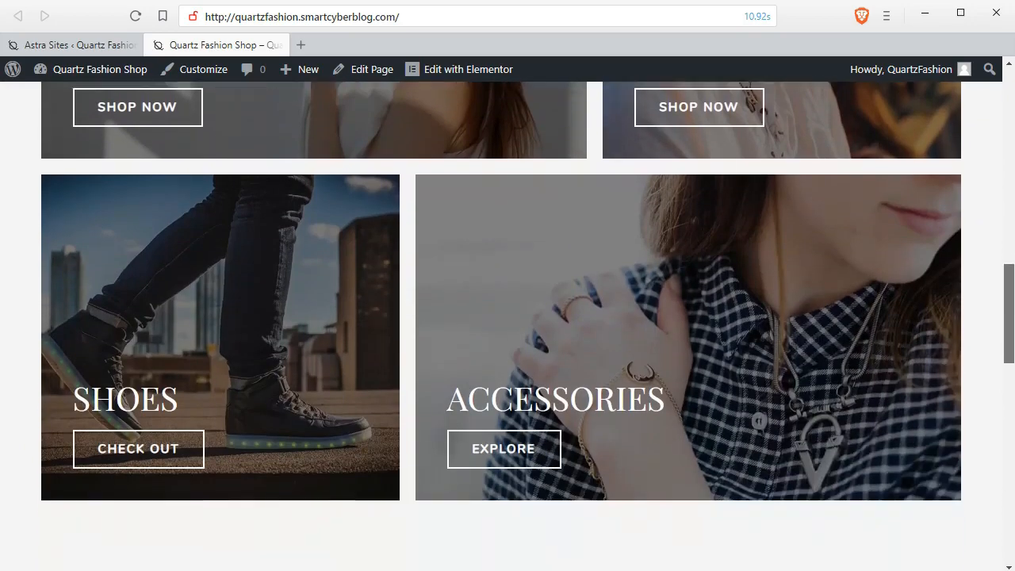
scroll("down", 3)
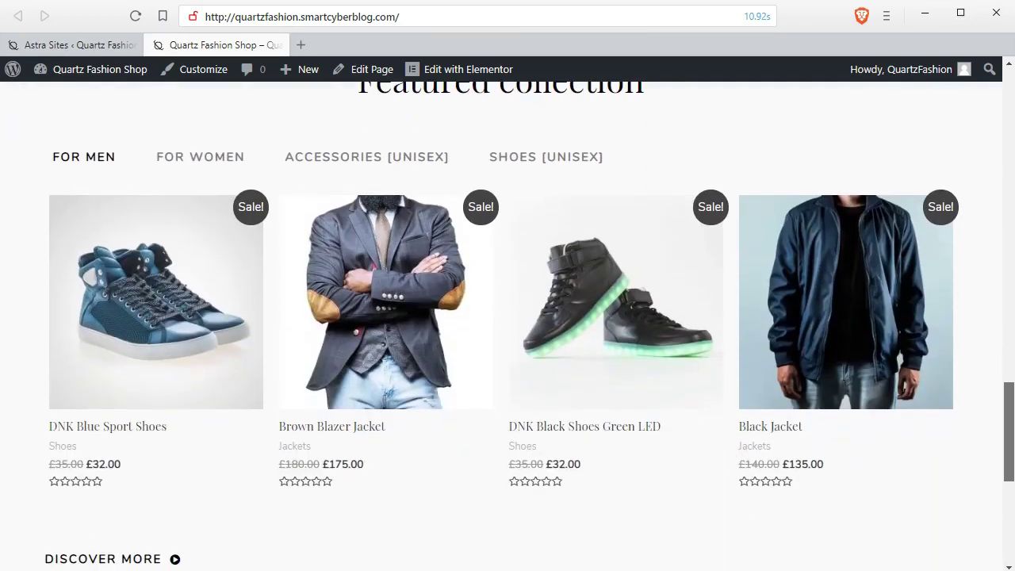
left_click(199, 156)
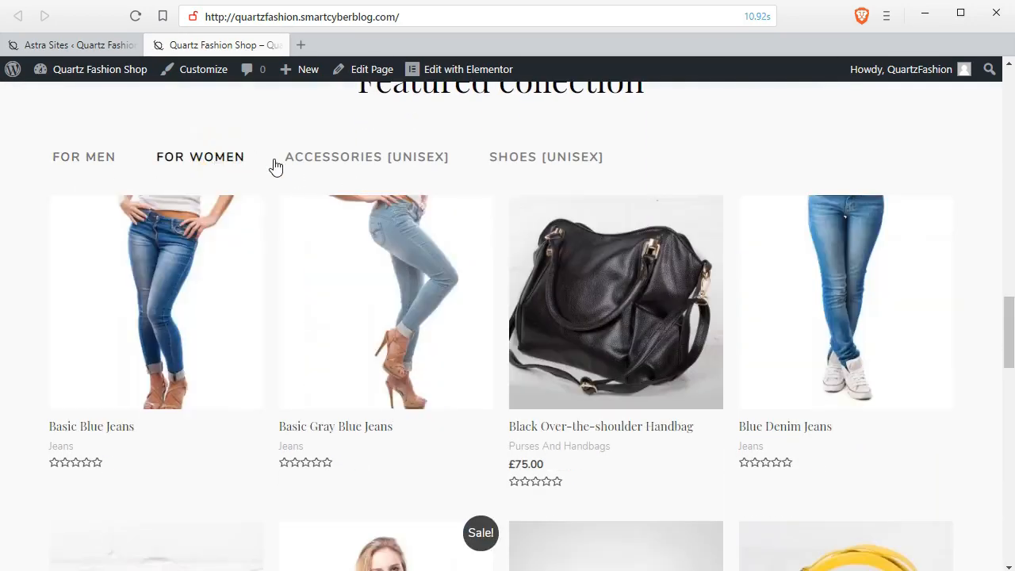
left_click(567, 156)
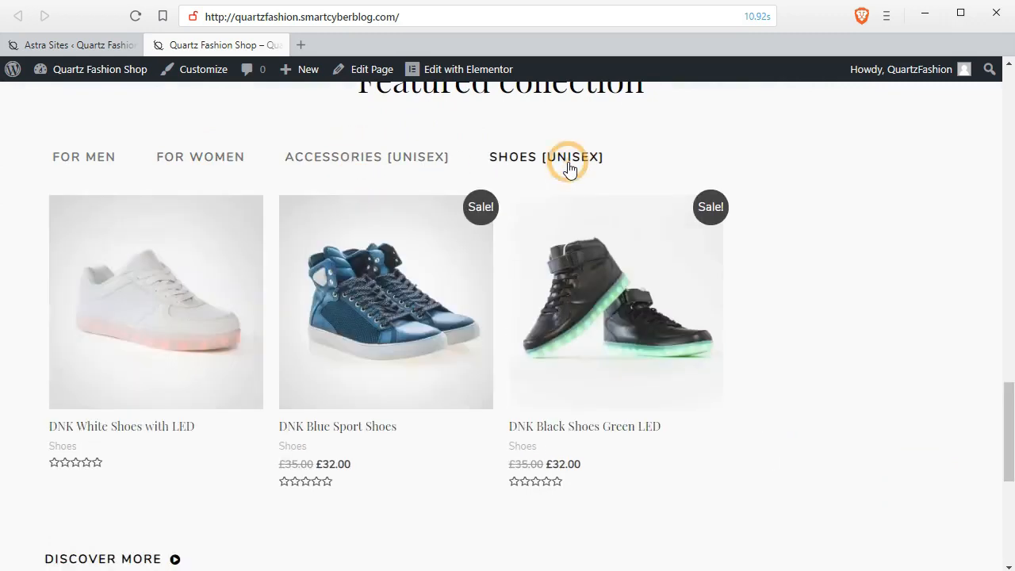
mouse_move(888, 395)
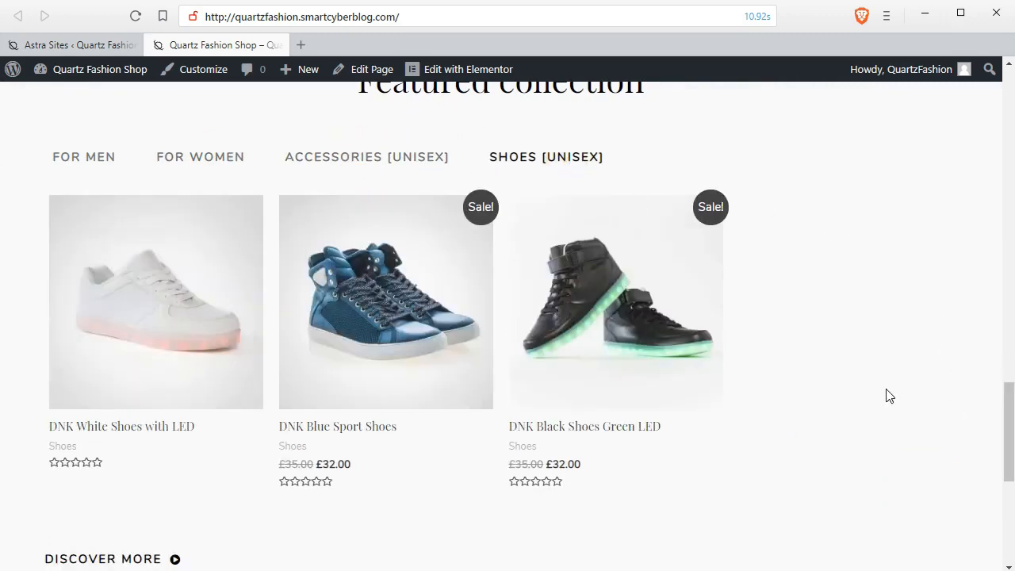
scroll("down", 3)
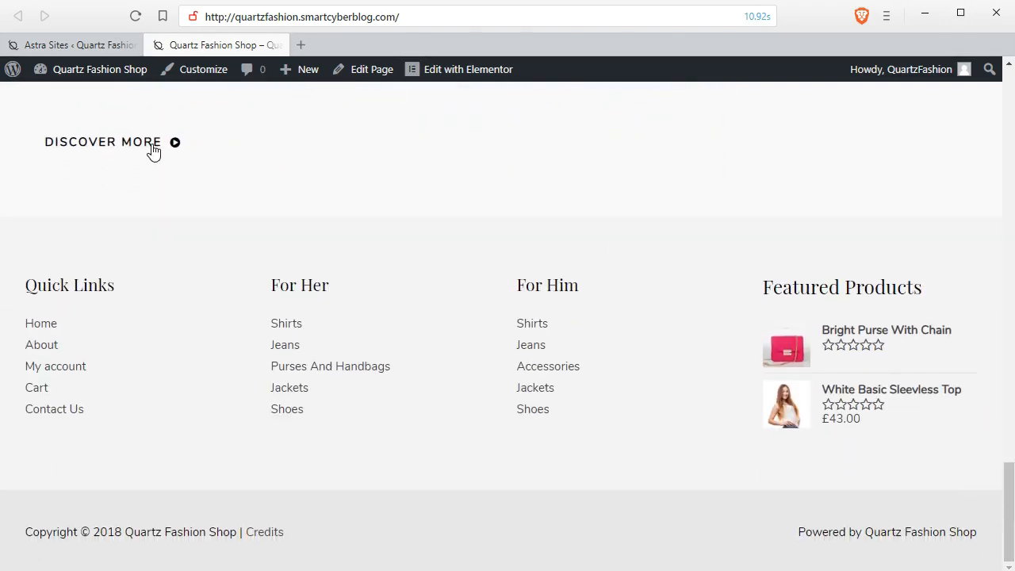
mouse_move(297, 361)
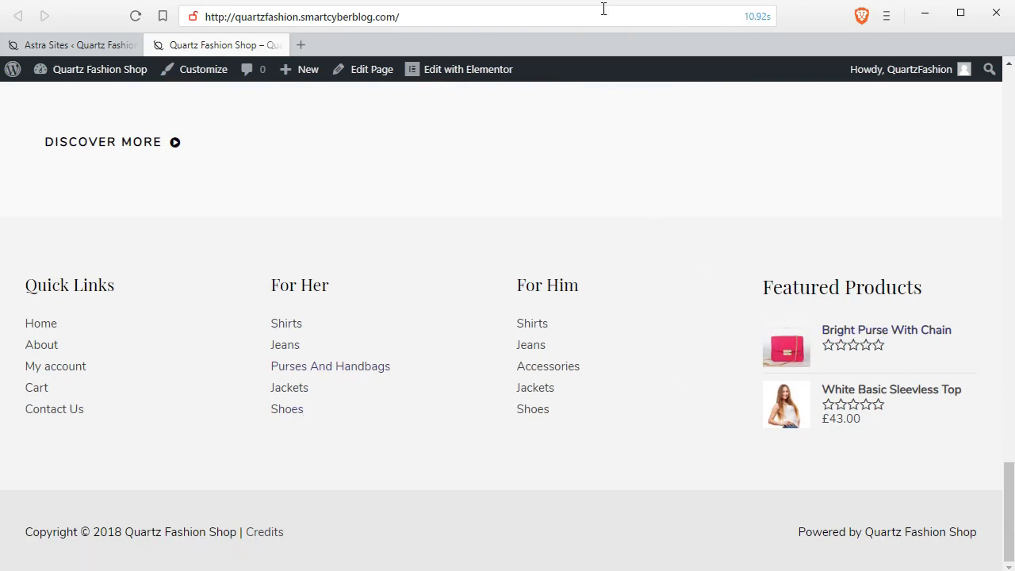
mouse_move(822, 497)
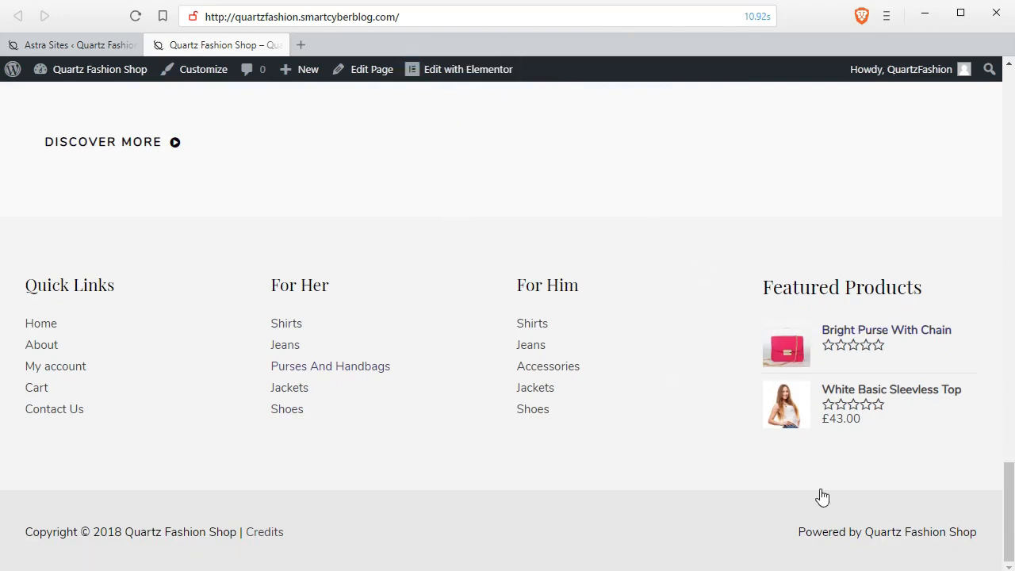
double_click(849, 531)
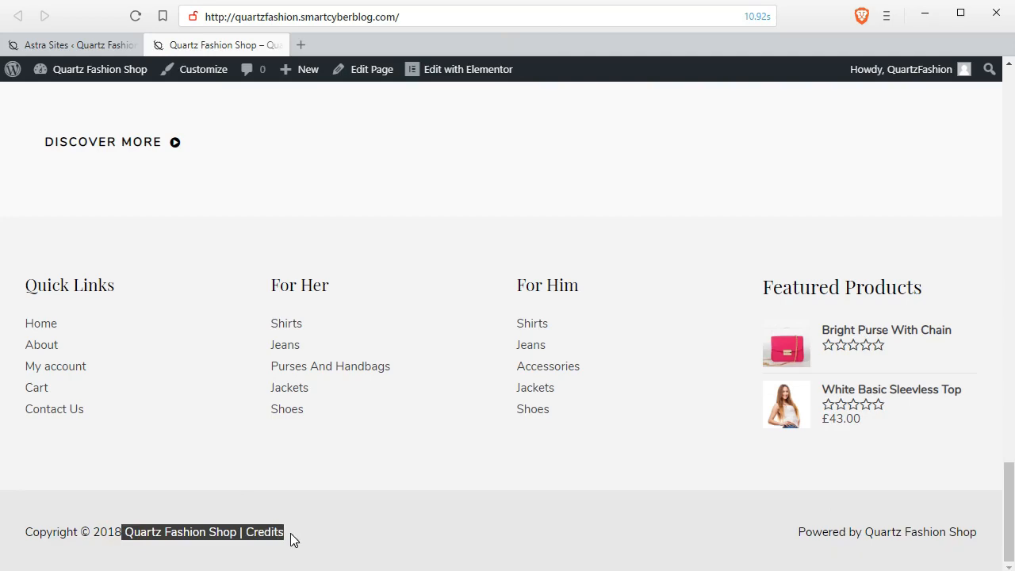
mouse_move(1000, 98)
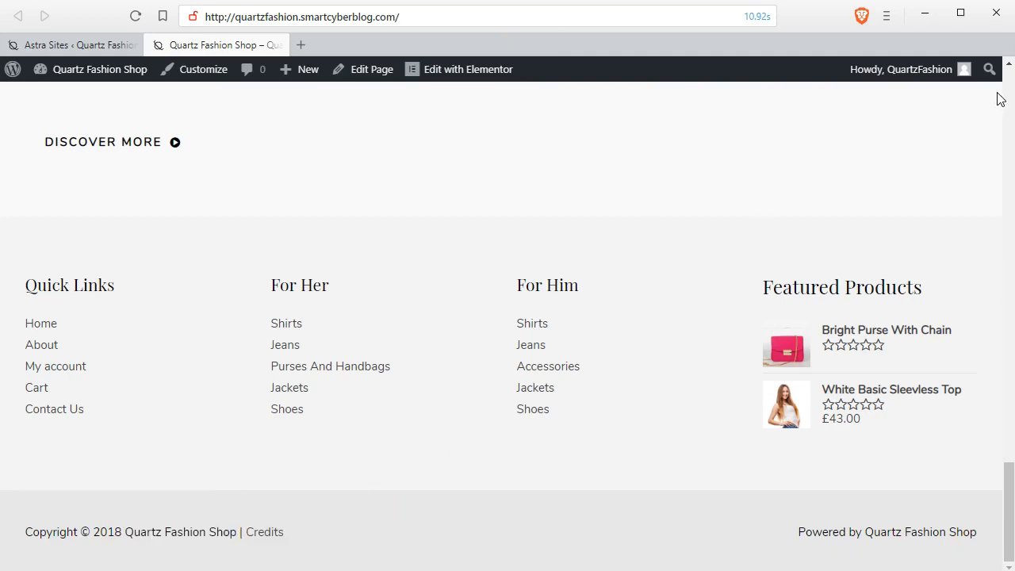
scroll("up", 3)
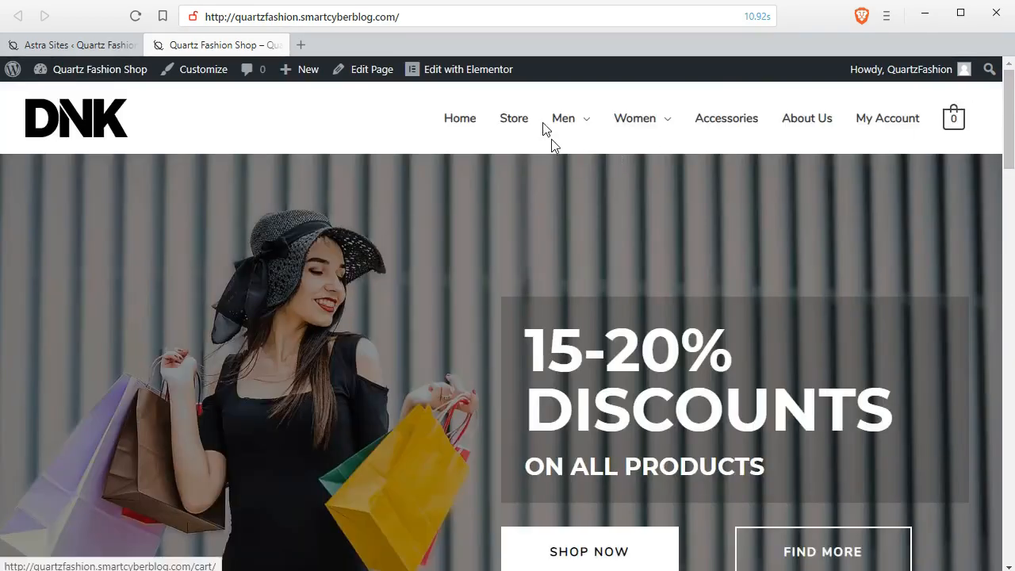
Visit the Store page, the men's Jeans category, the Store again, then the women's Jeans category.
left_click(514, 119)
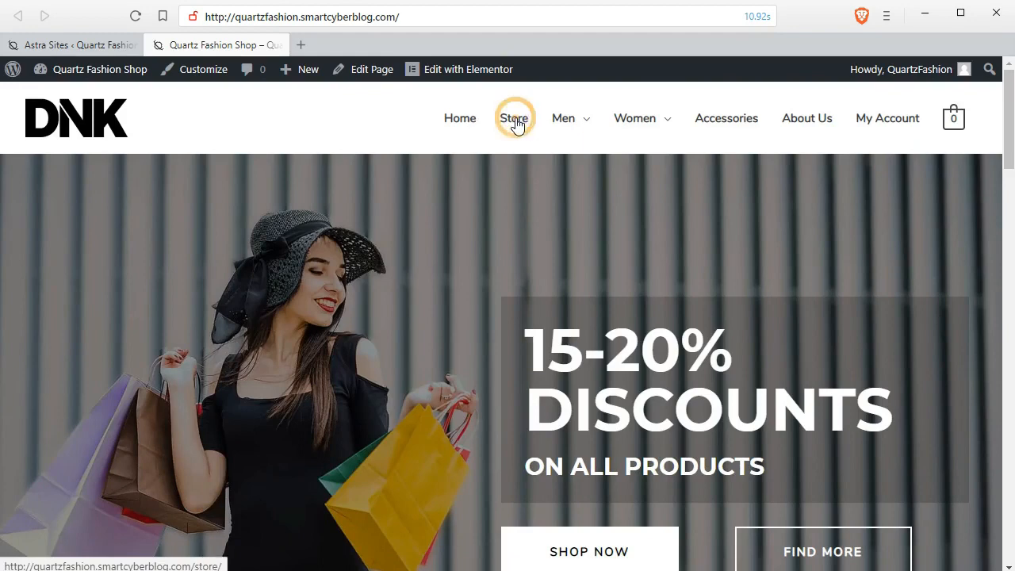
left_click(514, 118)
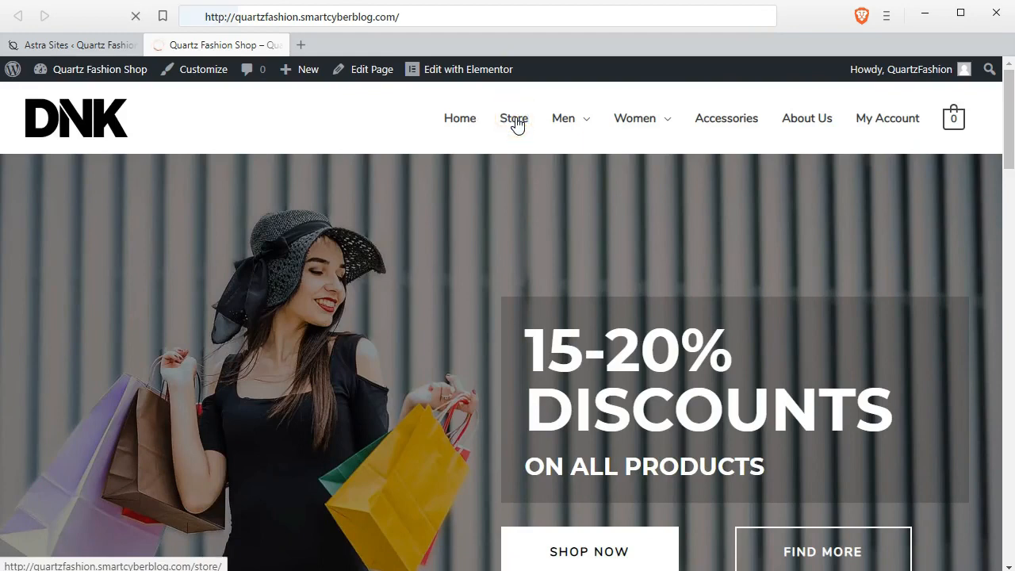
left_click(513, 118)
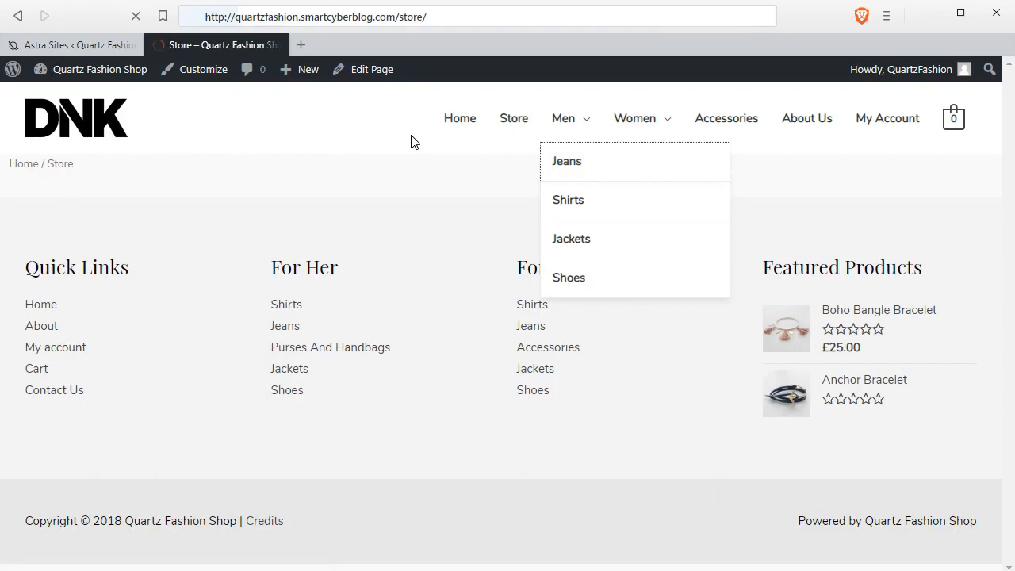
left_click(566, 161)
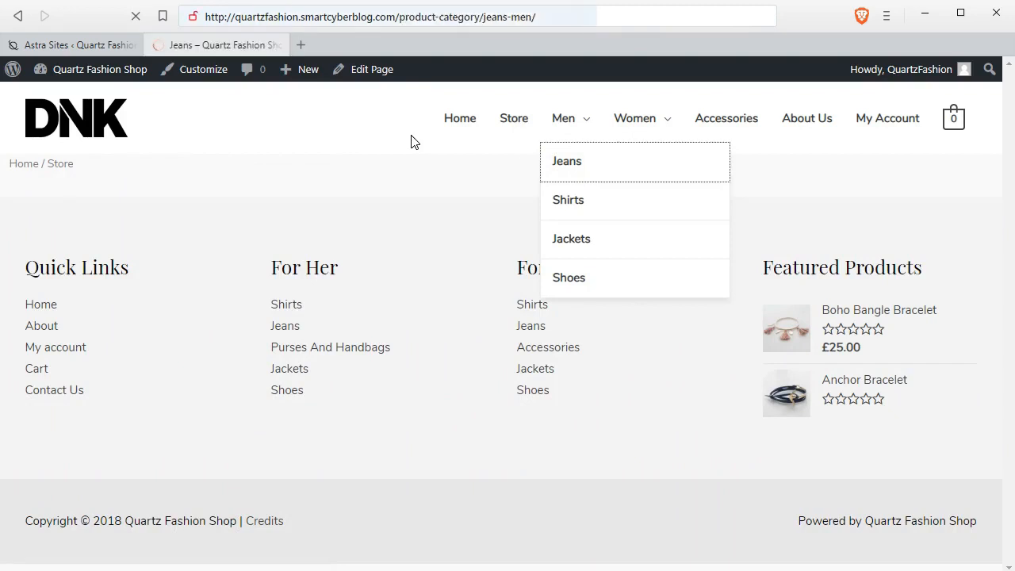
left_click(566, 161)
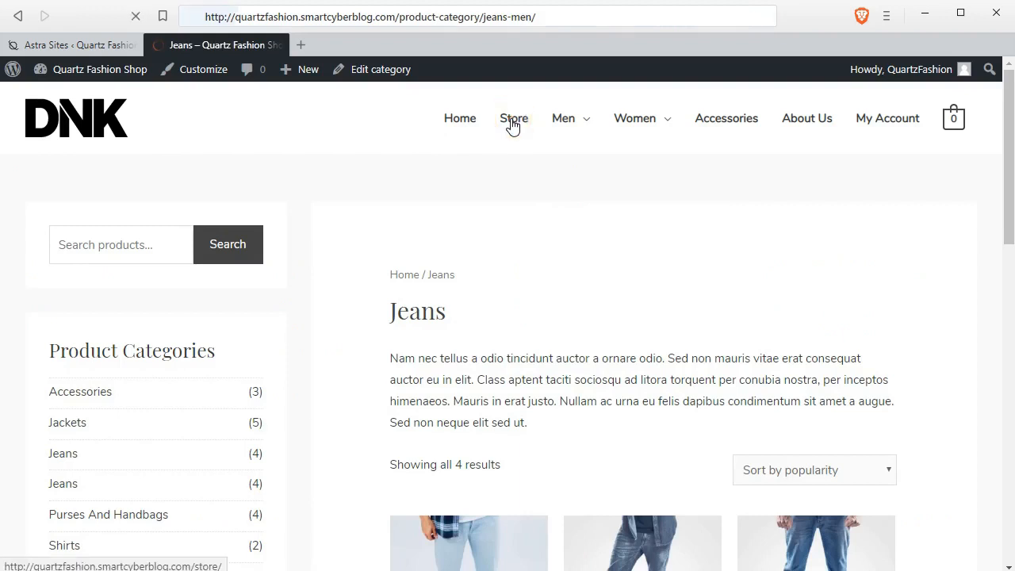
left_click(512, 119)
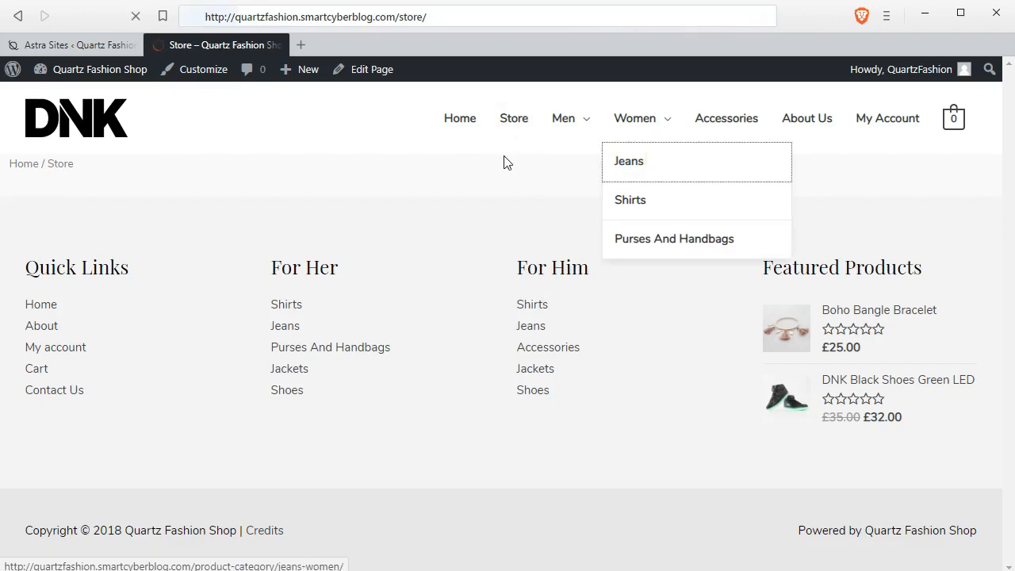
left_click(628, 161)
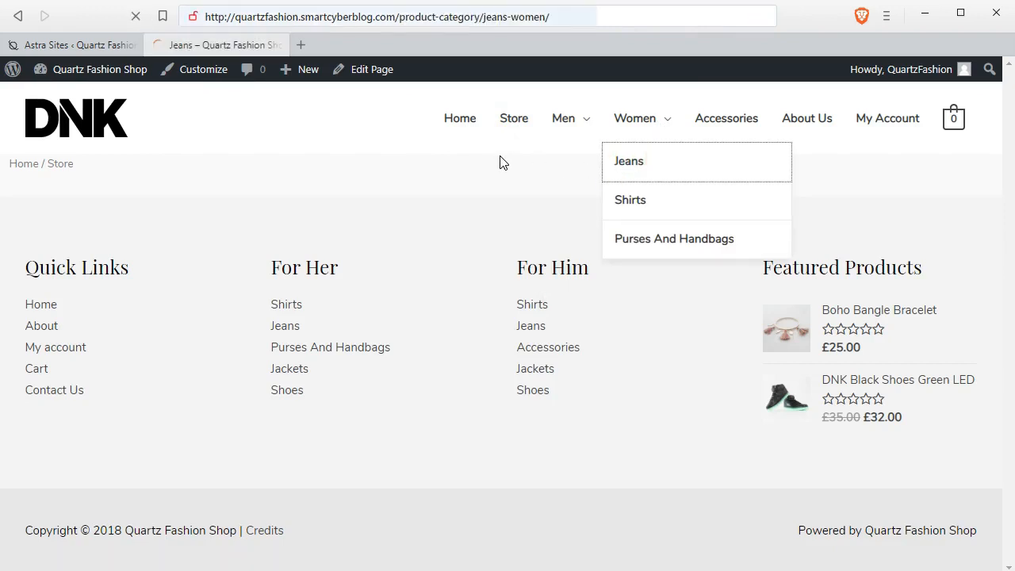
left_click(628, 161)
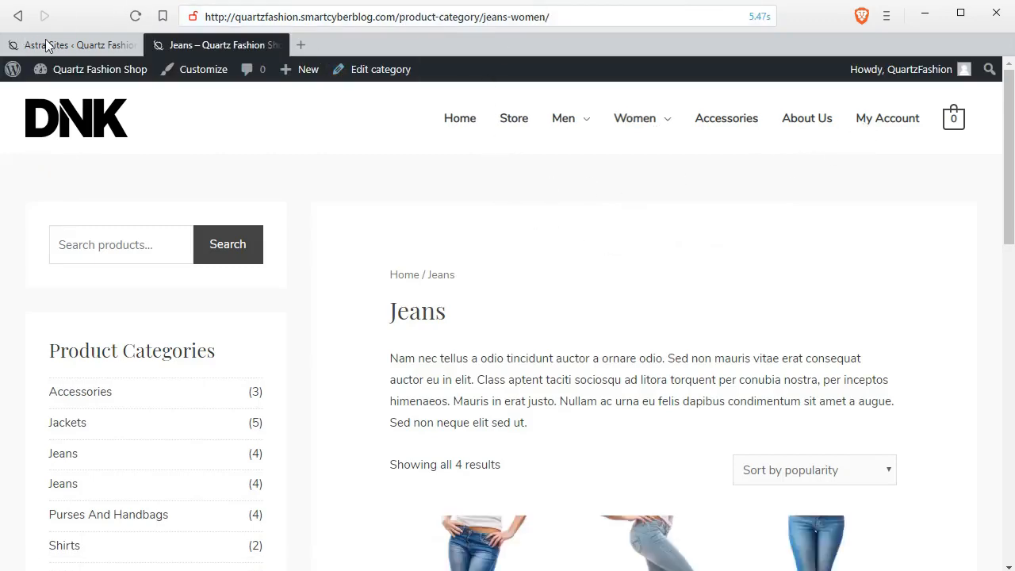
Return to the Astra Sites admin tab and close the Brand Store preview panel.
left_click(72, 44)
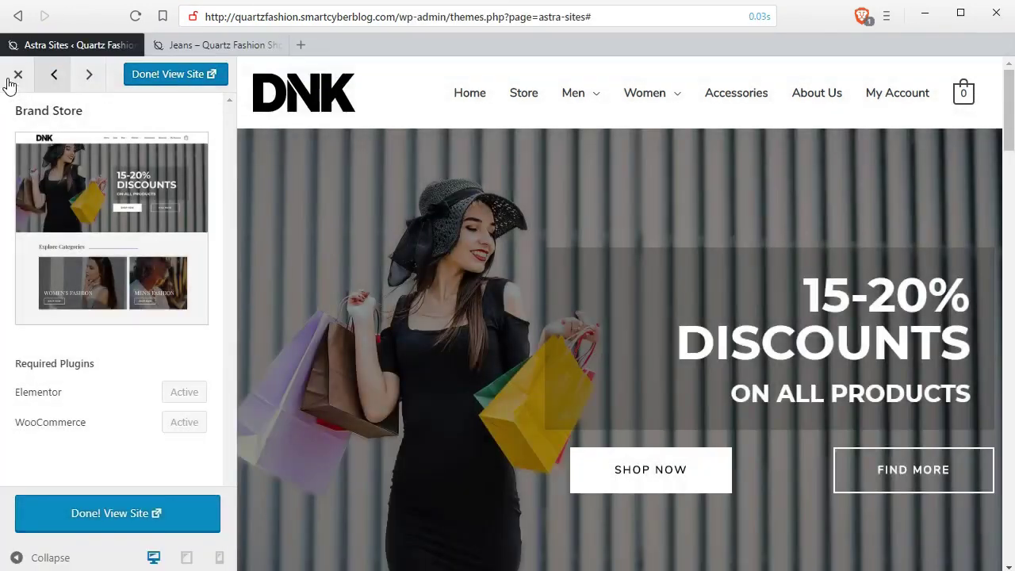
left_click(19, 73)
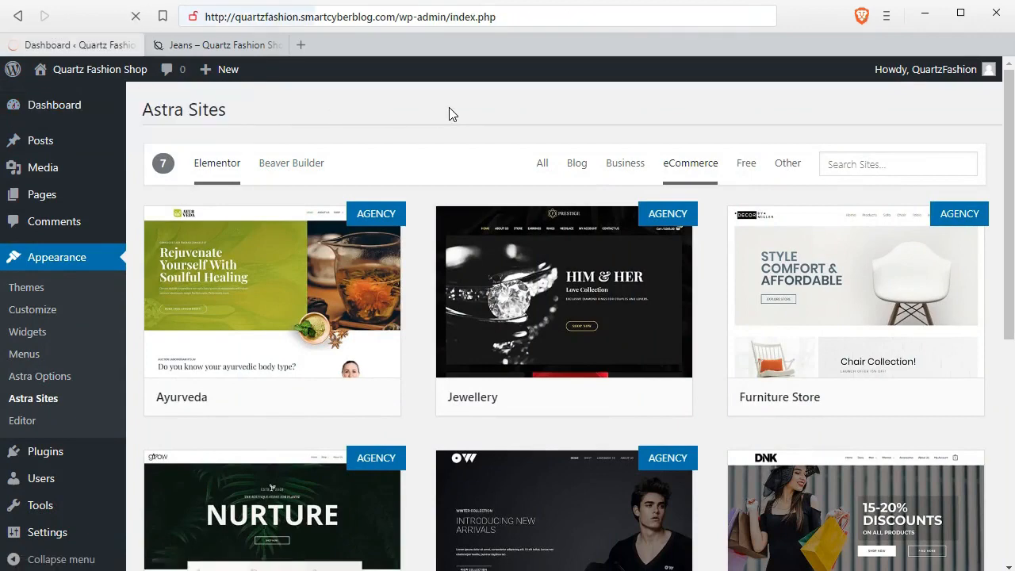
Go to the admin Dashboard and scroll through its WooCommerce and activity boxes.
left_click(139, 16)
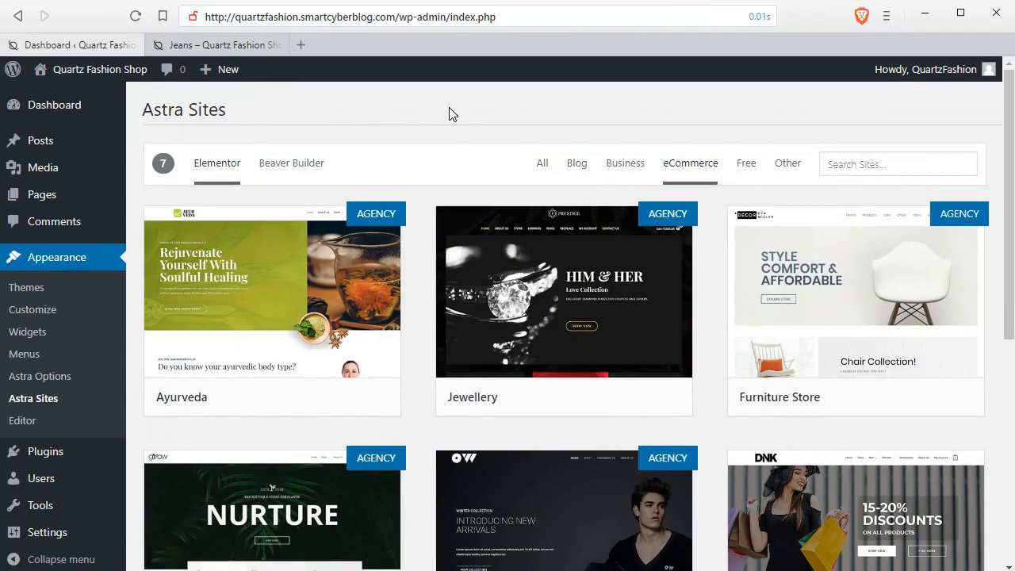
left_click(55, 105)
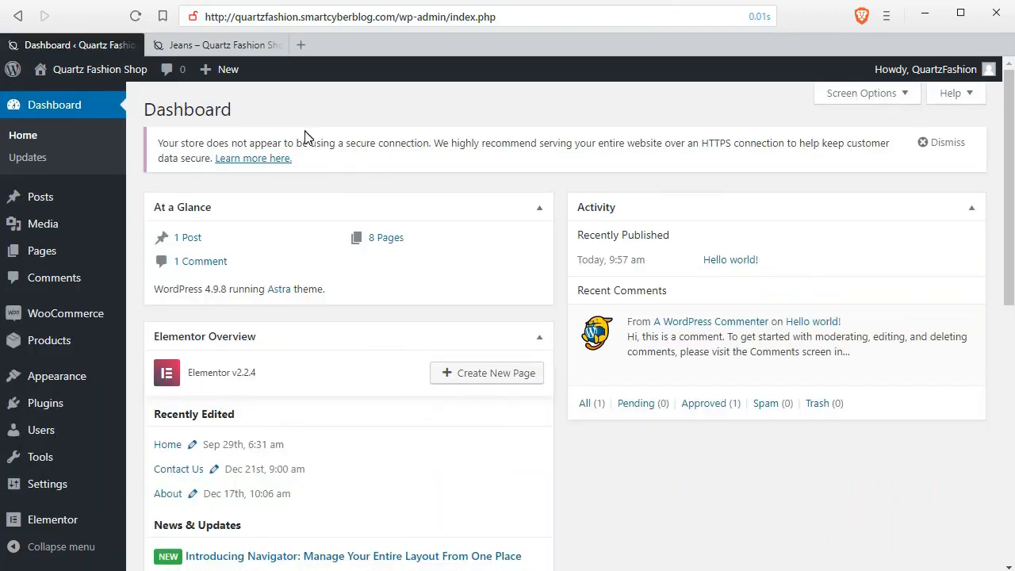
mouse_move(157, 150)
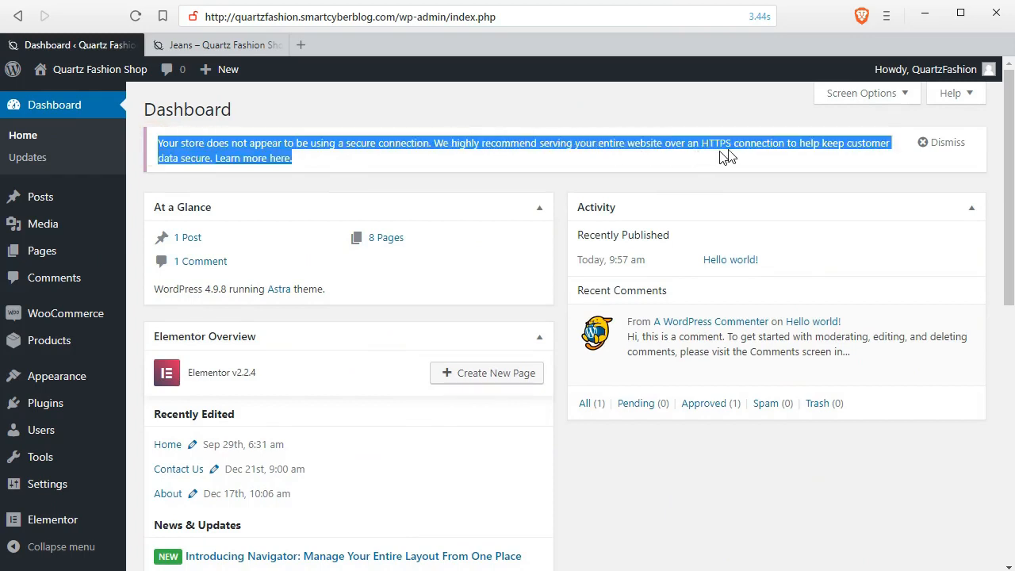
mouse_move(852, 177)
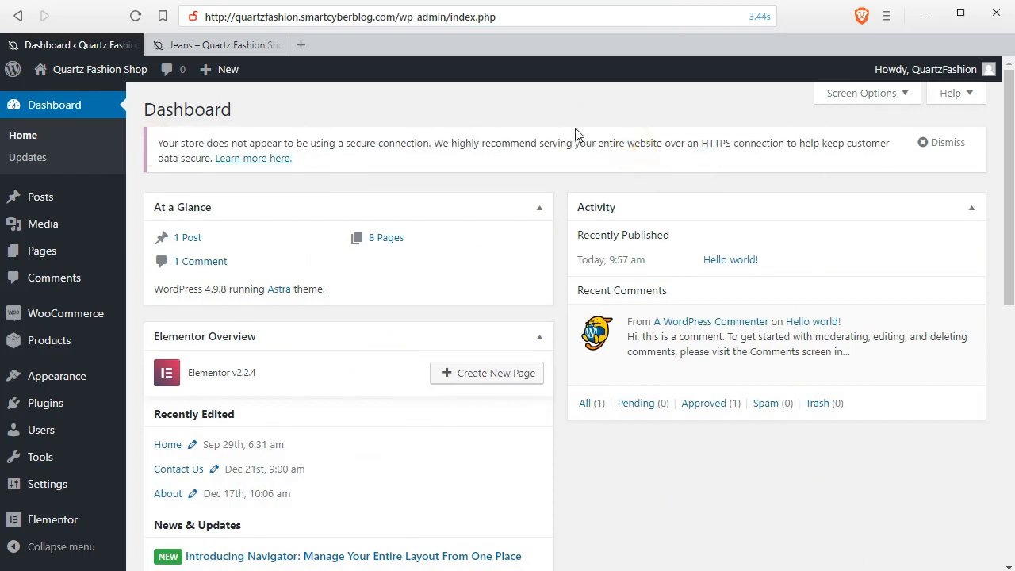
mouse_move(371, 336)
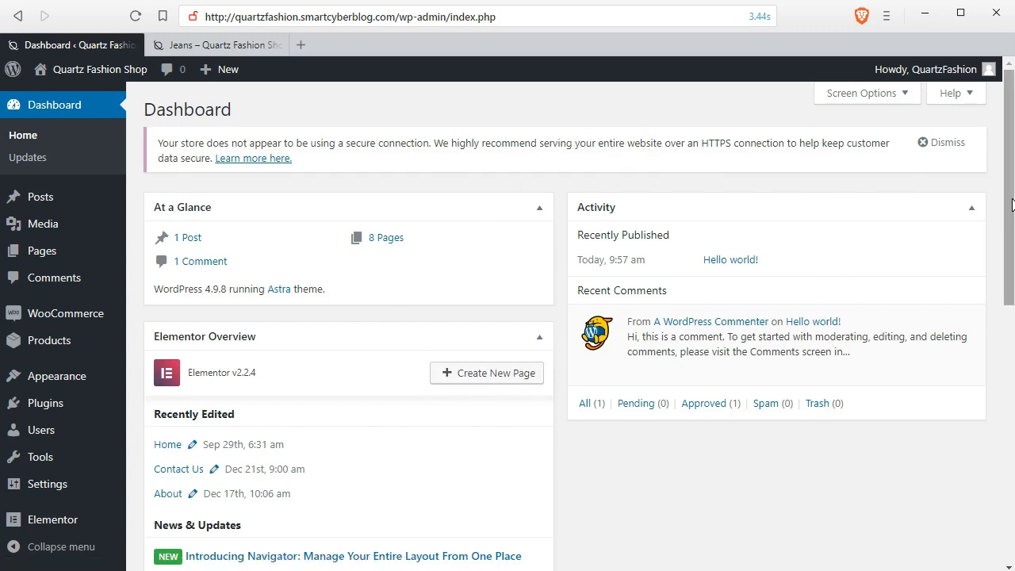
scroll("down", 3)
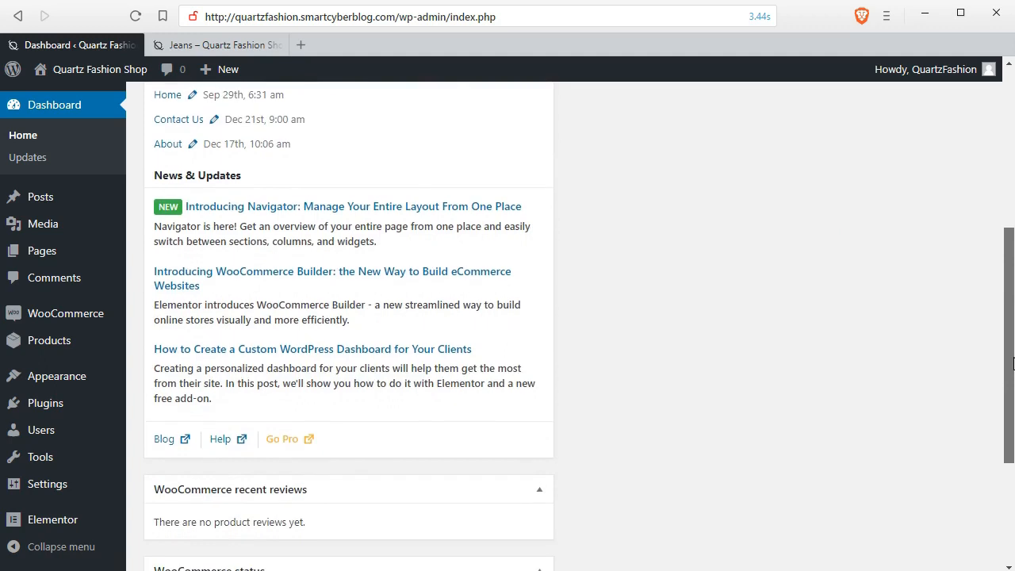
scroll("down", 3)
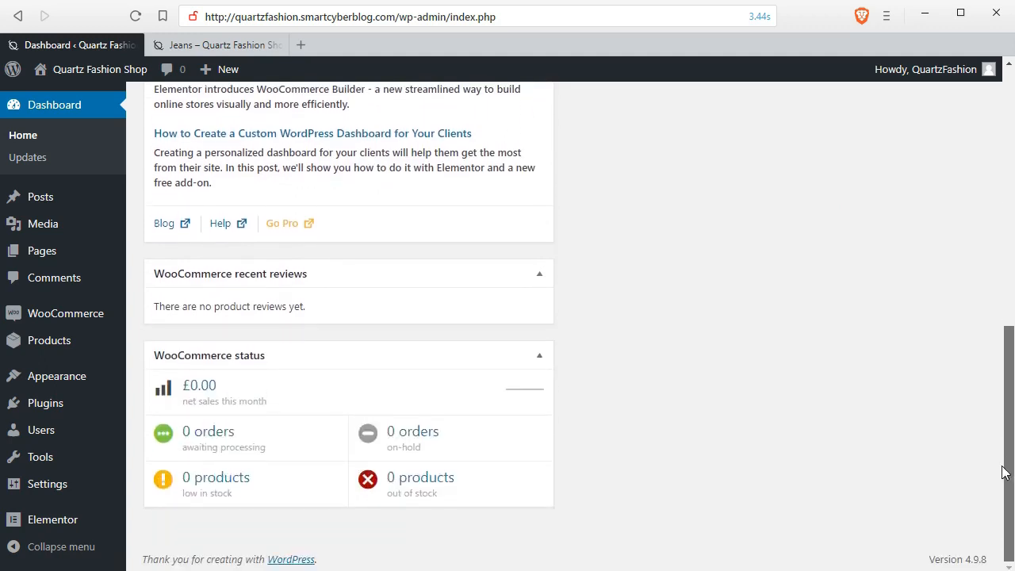
mouse_move(448, 322)
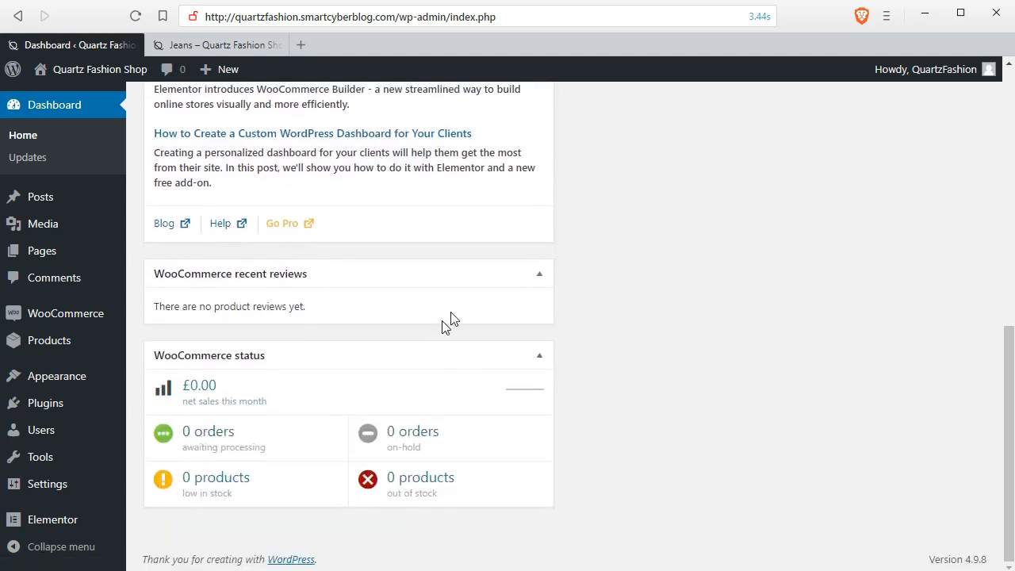
mouse_move(821, 197)
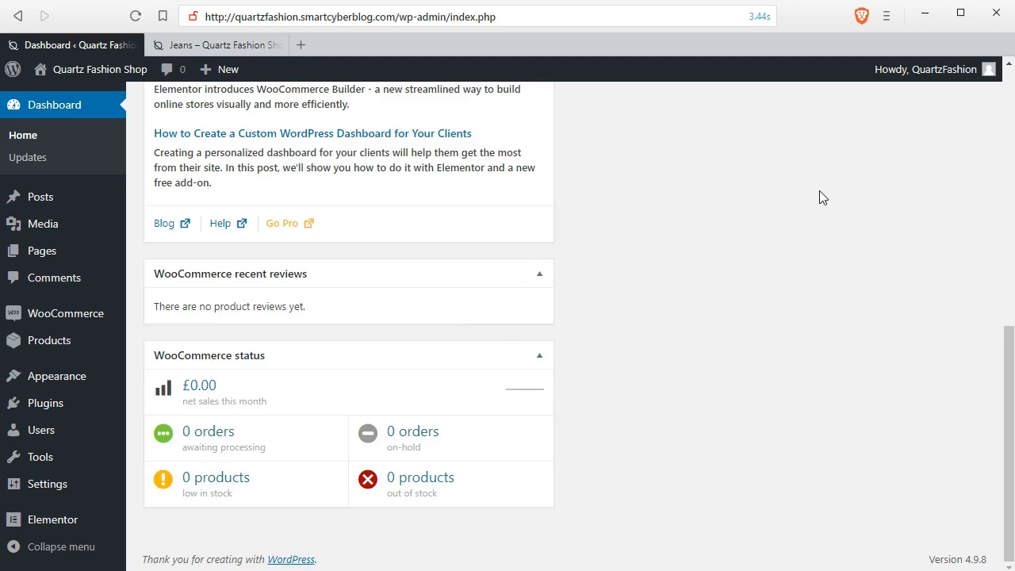
scroll("up", 3)
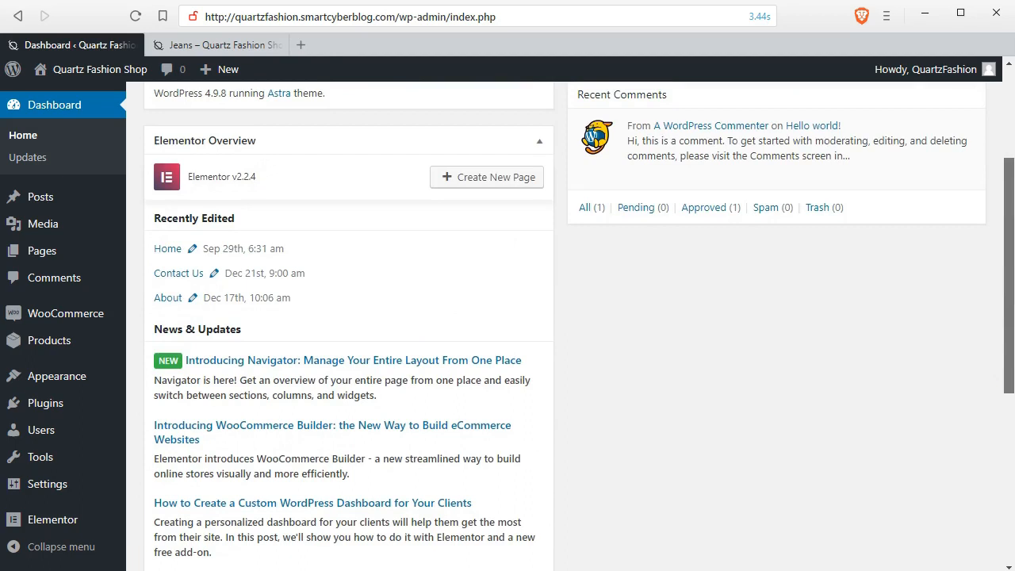
Use Screen Options to hide the Elementor Overview box, then put the options away.
left_click(866, 183)
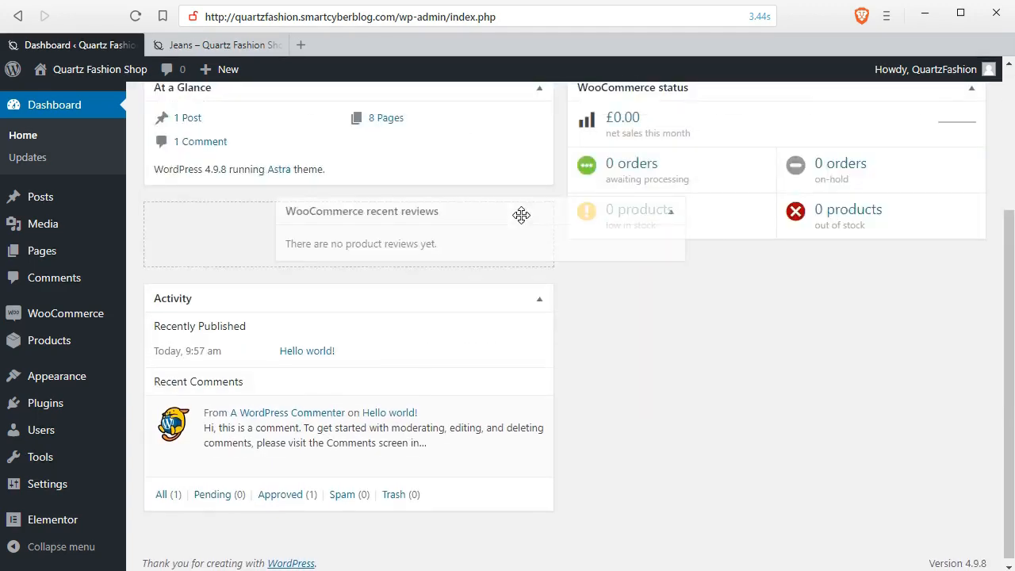
left_click(883, 183)
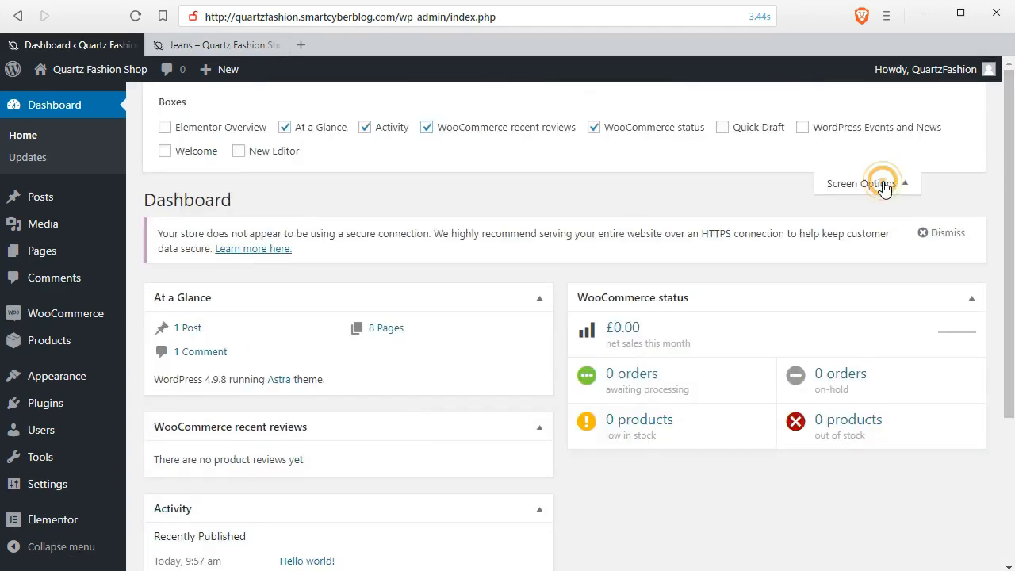
left_click(867, 183)
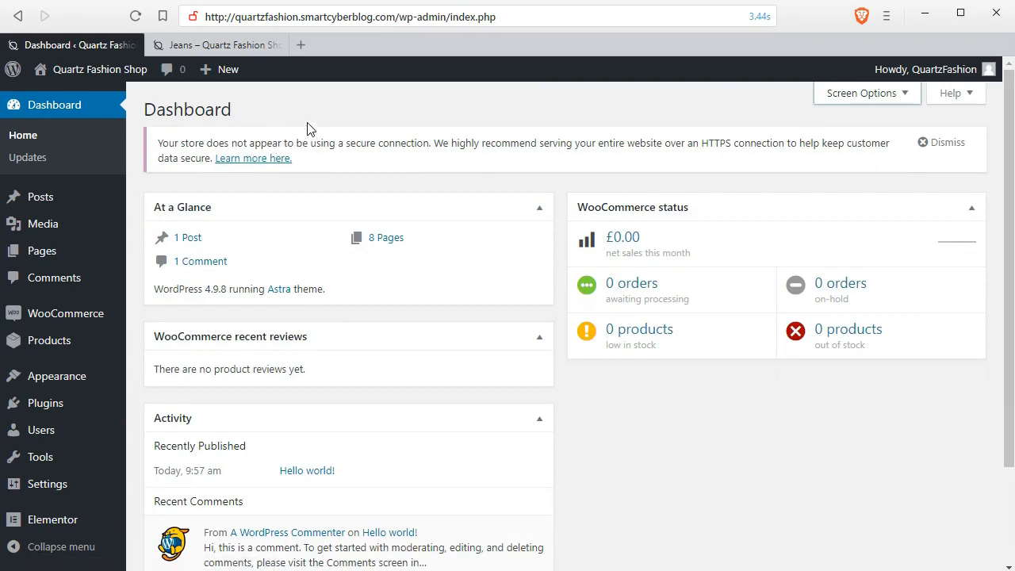
mouse_move(40, 196)
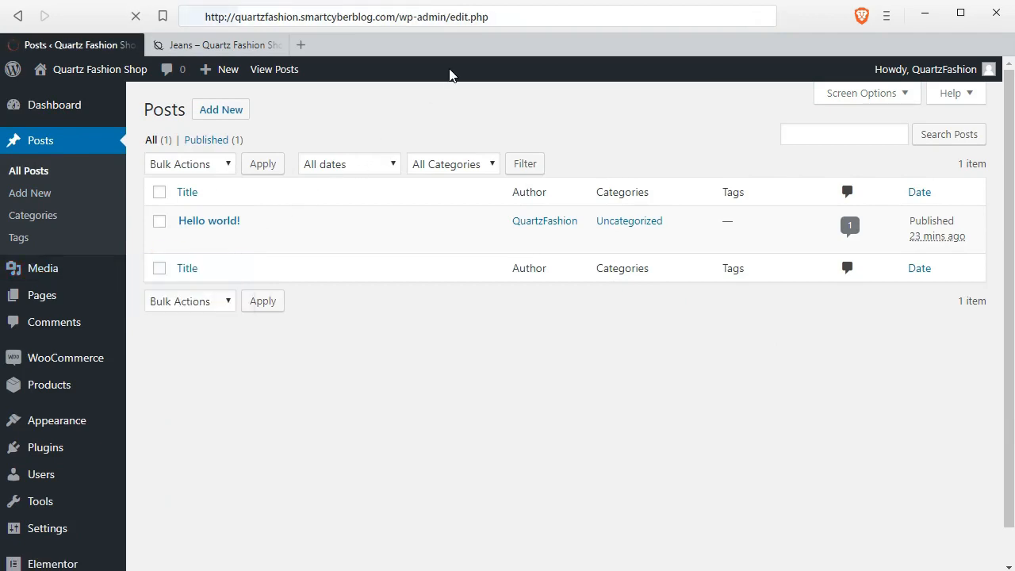
Browse the Media Library's imported store images: DNK logo, shoes, jeans and model photos.
left_click(43, 268)
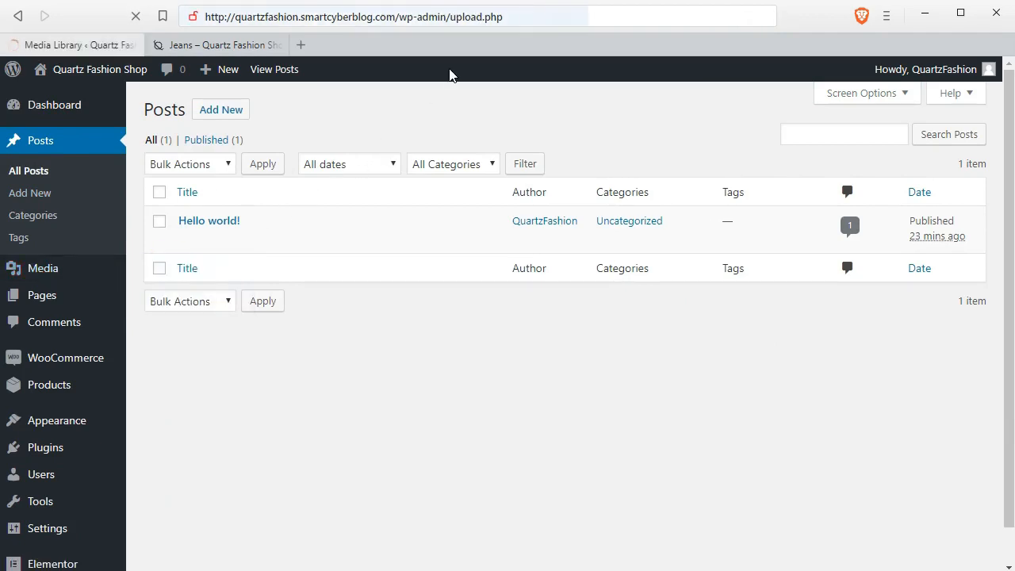
left_click(42, 267)
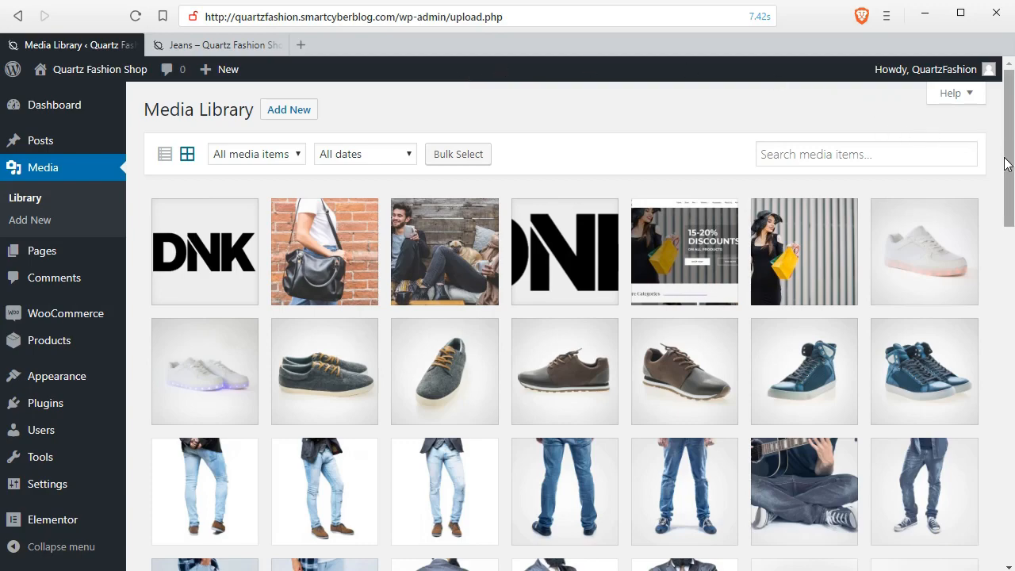
scroll("down", 3)
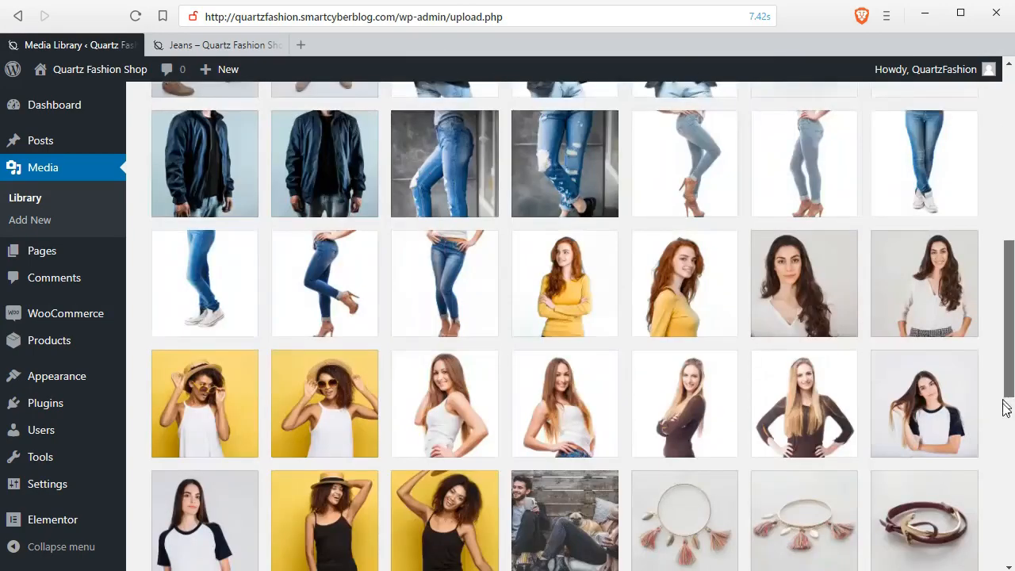
scroll("down", 3)
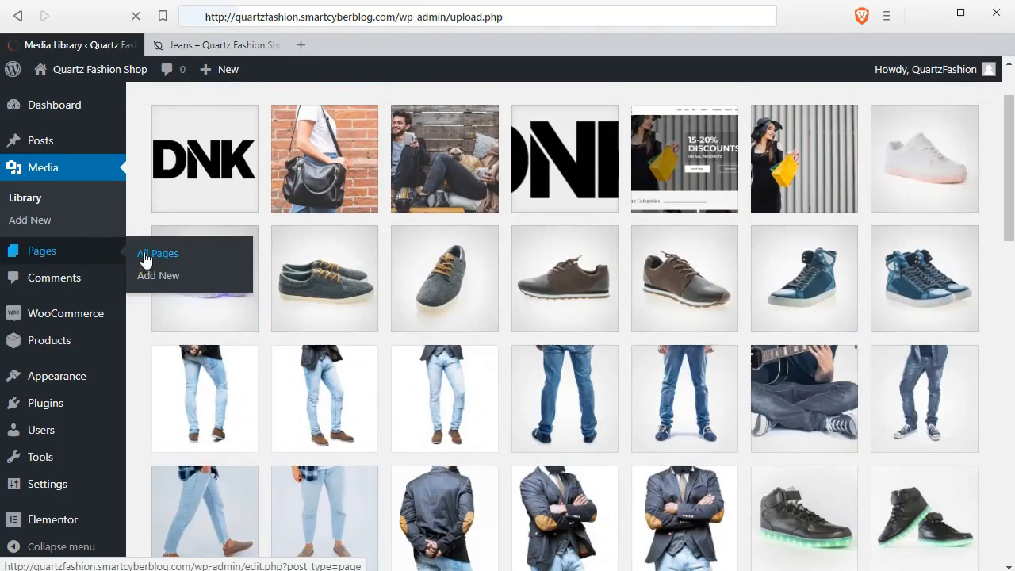
From the Pages list, open the About page in a new browser tab and switch to it.
left_click(157, 253)
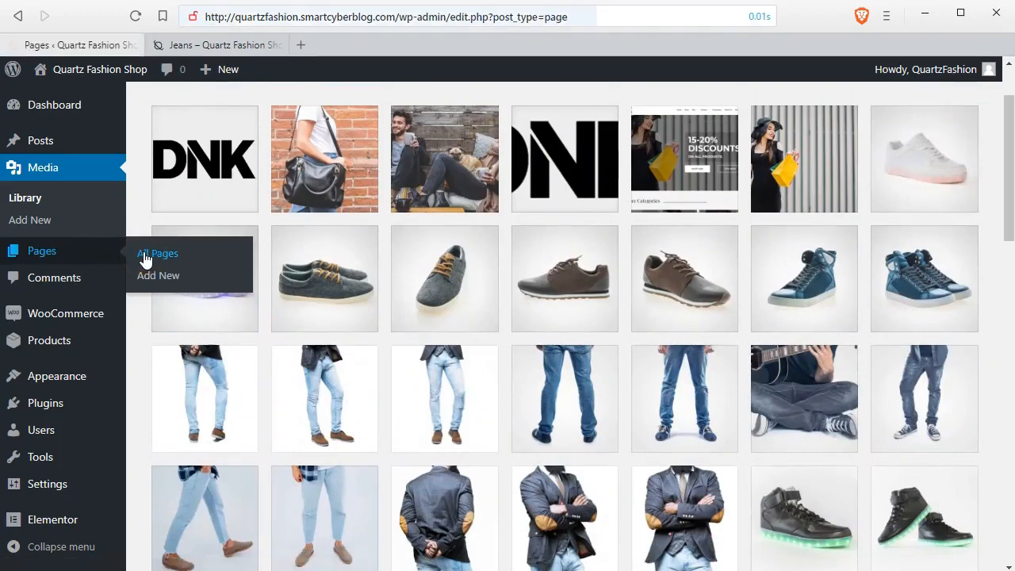
left_click(156, 253)
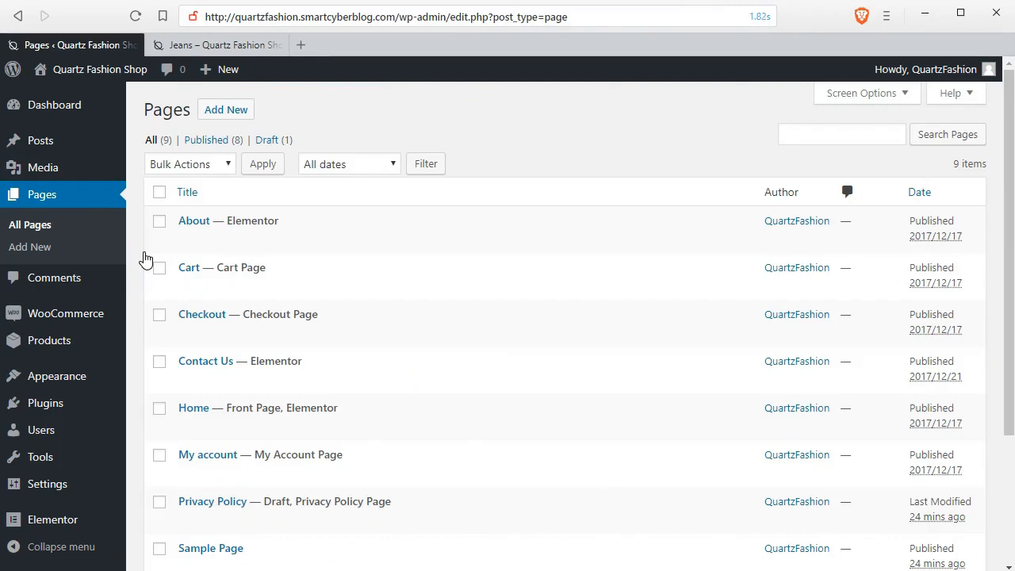
mouse_move(205, 413)
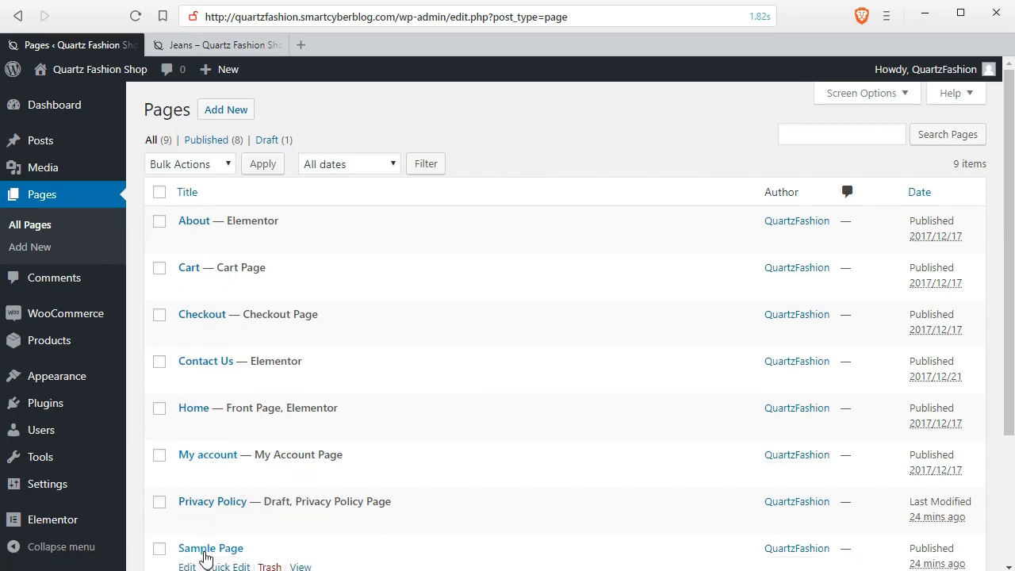
mouse_move(275, 220)
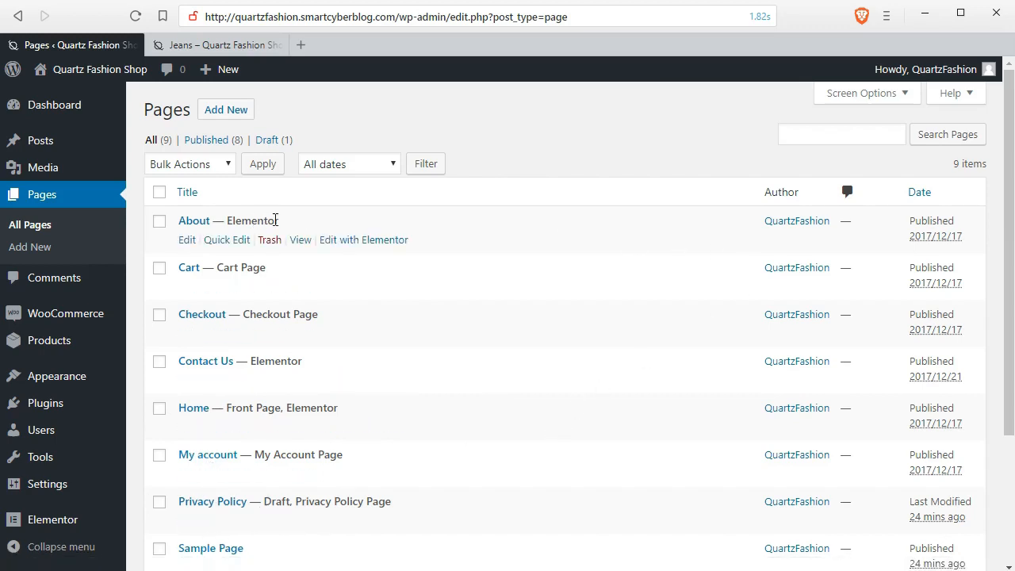
right_click(300, 240)
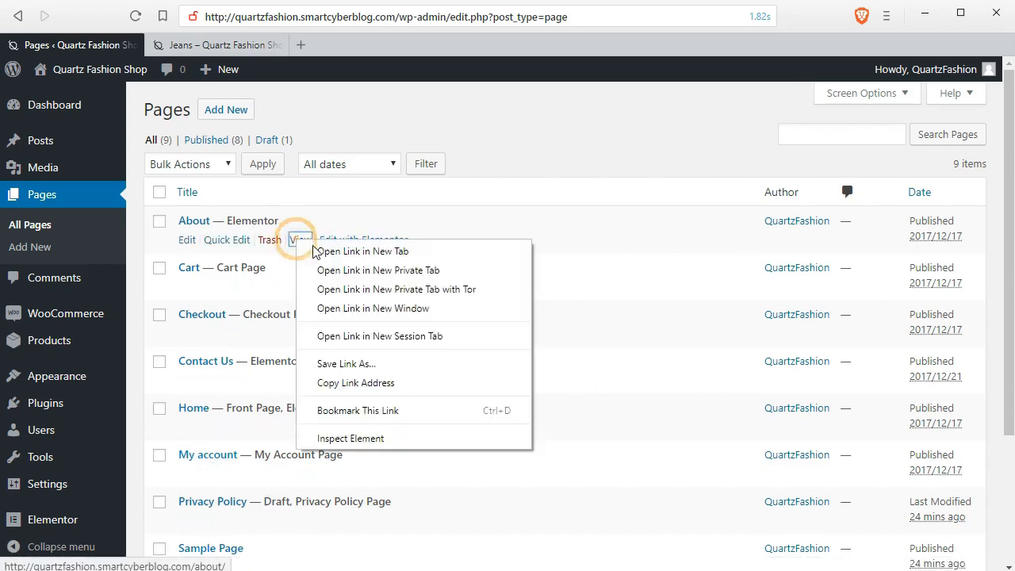
left_click(345, 250)
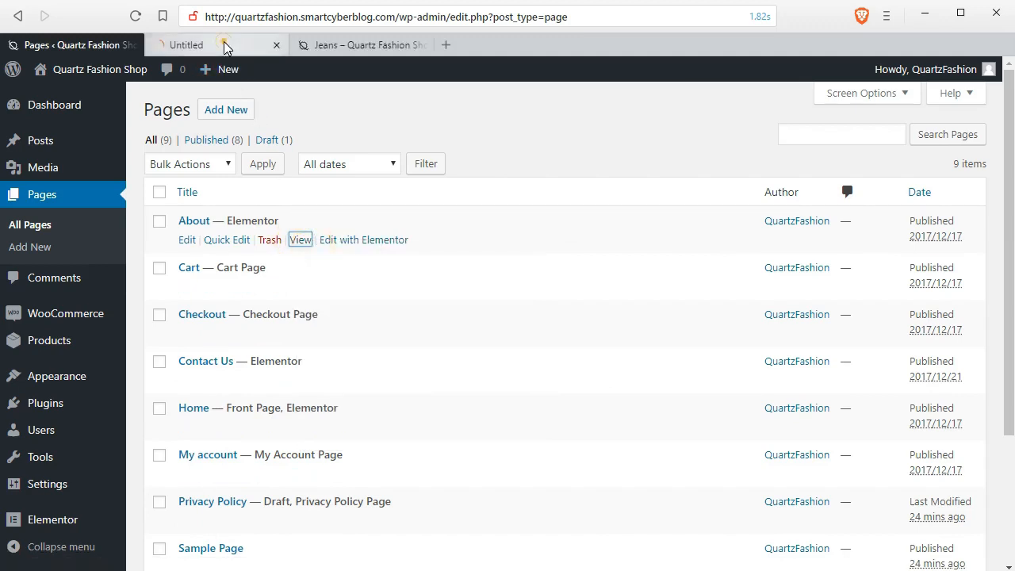
left_click(300, 240)
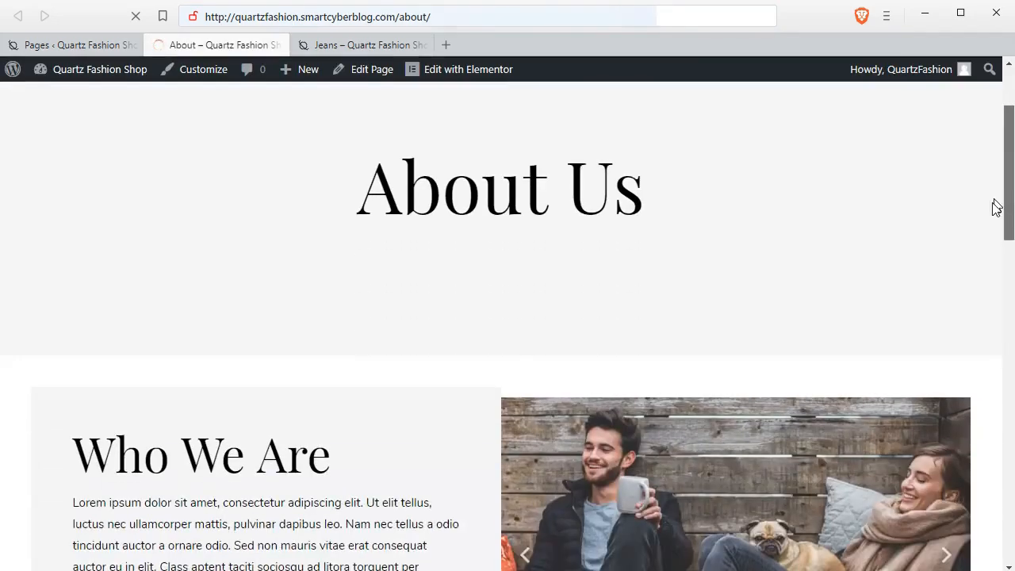
Review the live About Us page down to its footer, flipping between it and the Pages tab.
scroll("down", 3)
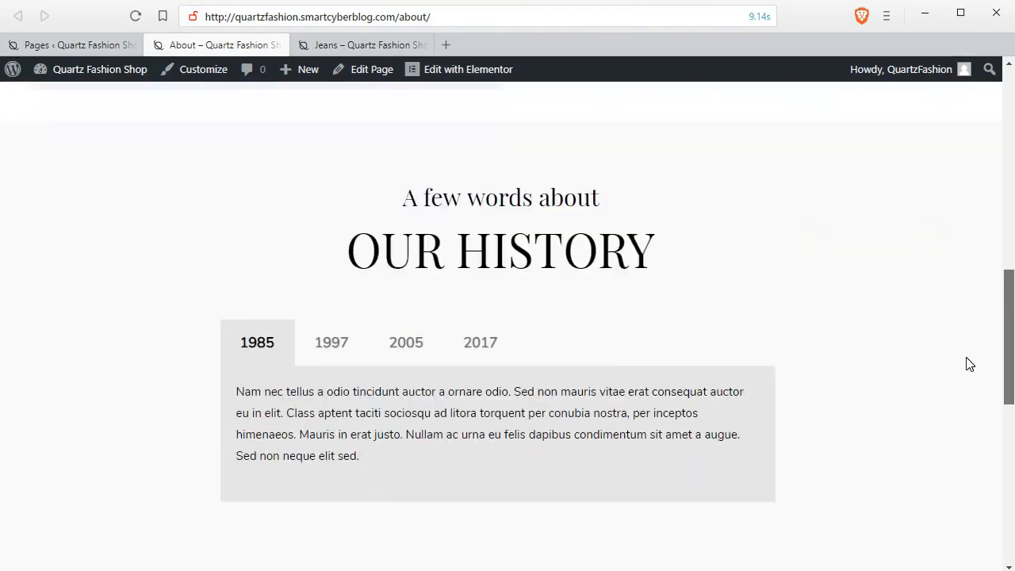
scroll("down", 3)
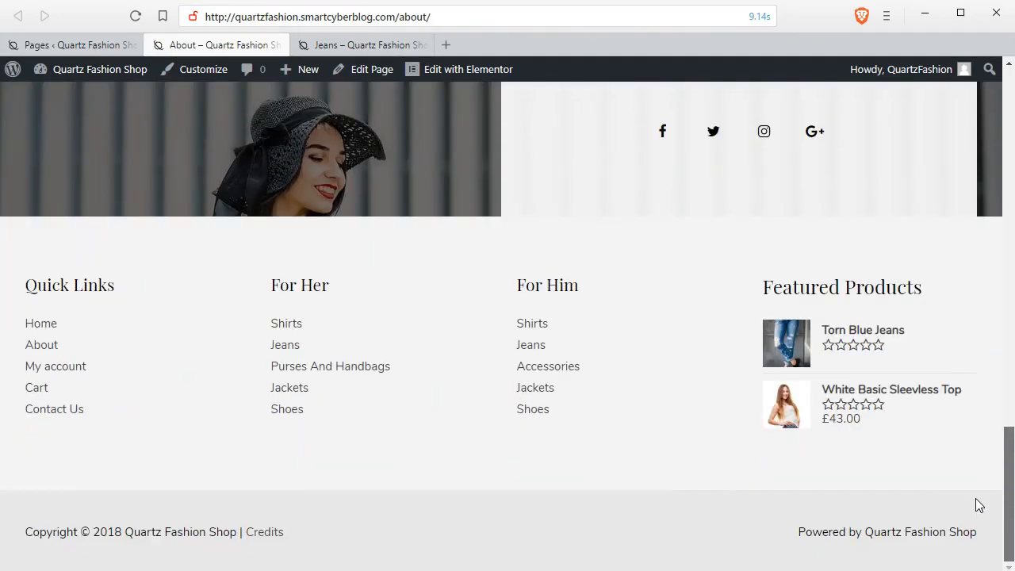
scroll("up", 3)
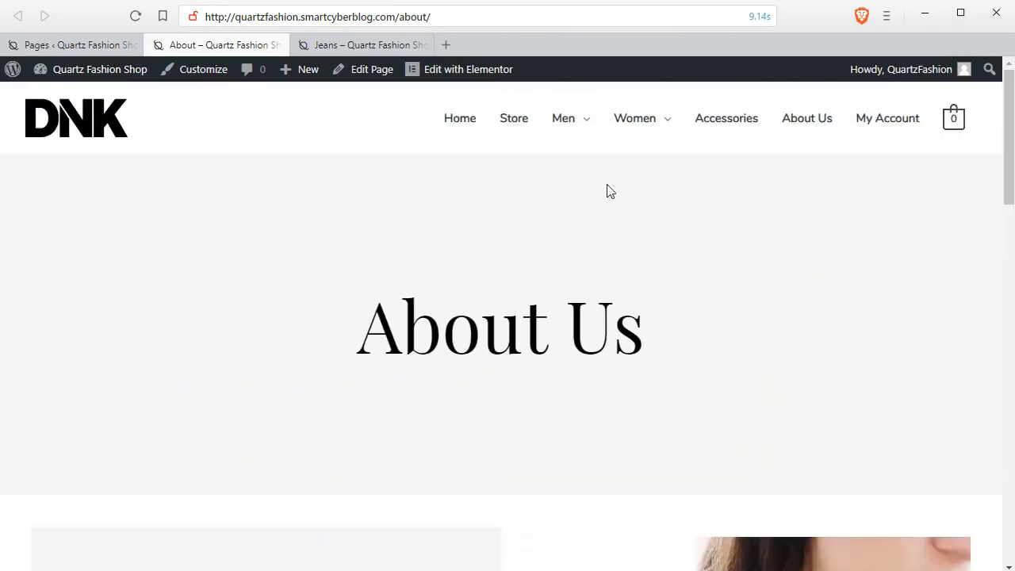
left_click(75, 45)
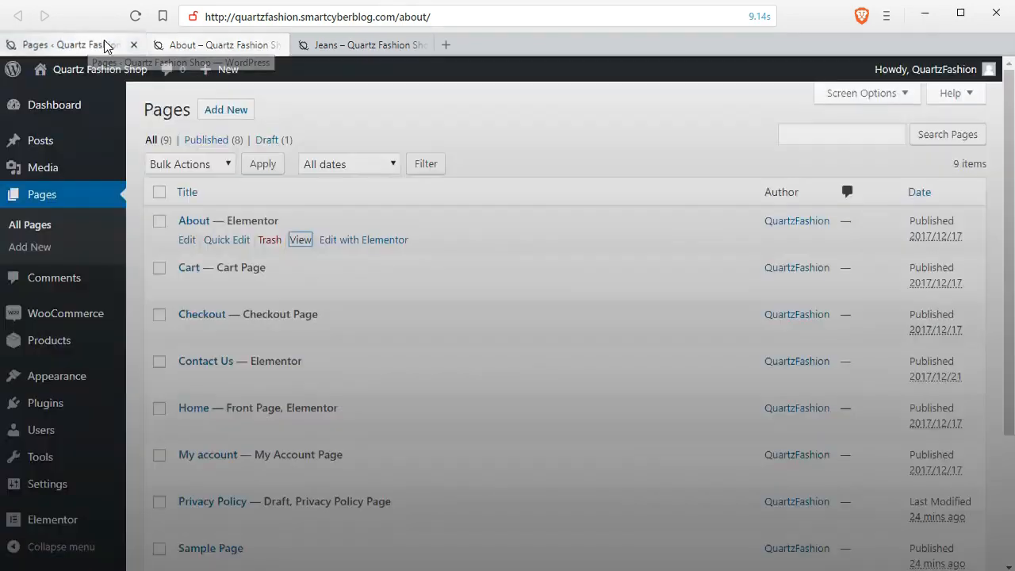
left_click(214, 44)
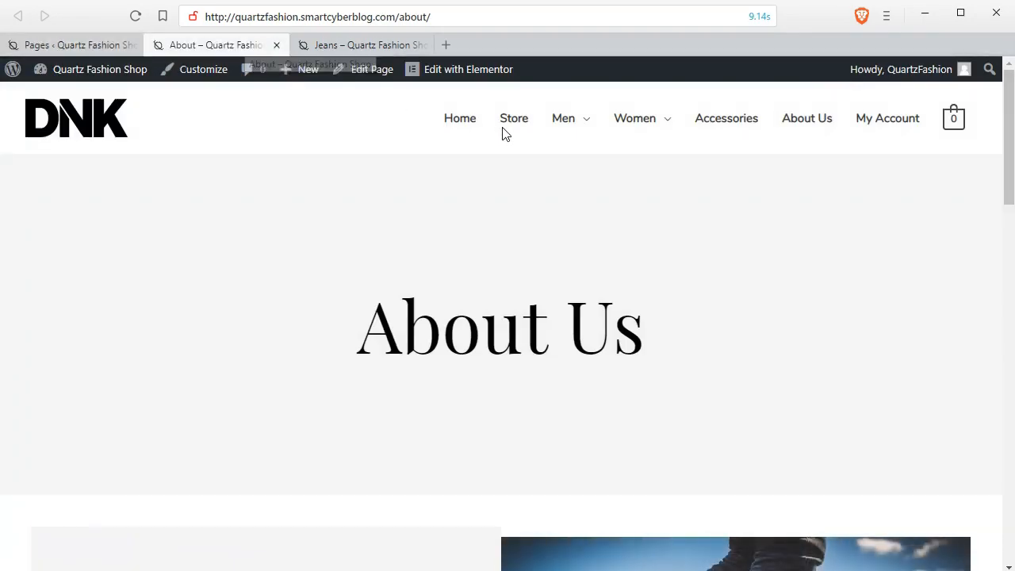
mouse_move(634, 118)
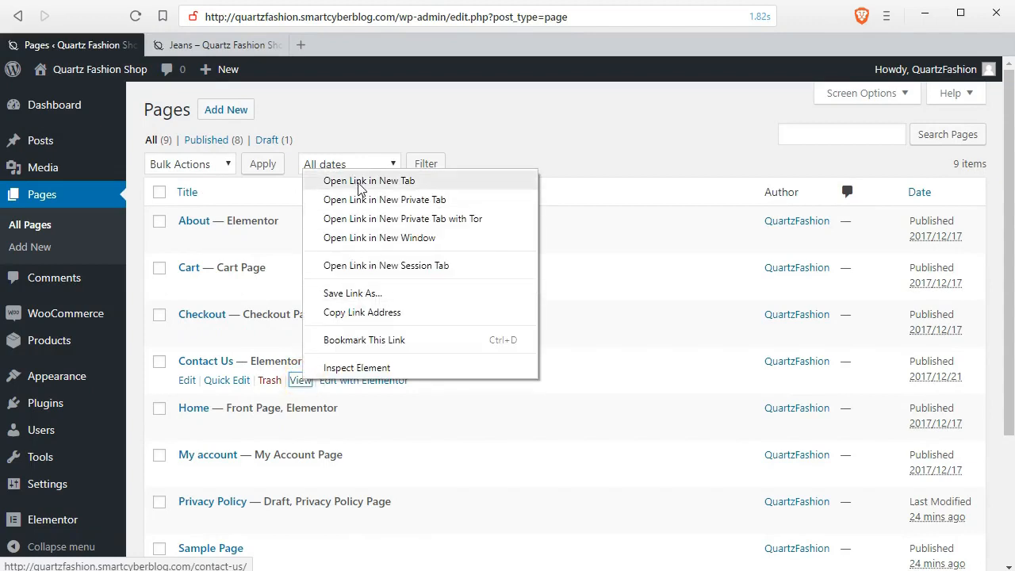
Open the Contact Us page in a new tab and check its unrendered Contact Form 7 shortcode.
left_click(369, 180)
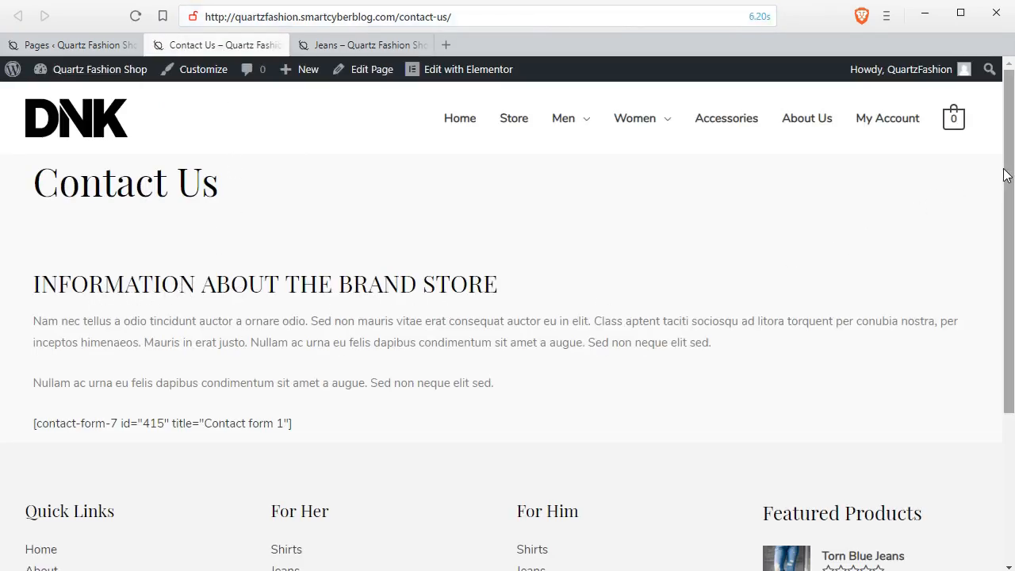
scroll("down", 3)
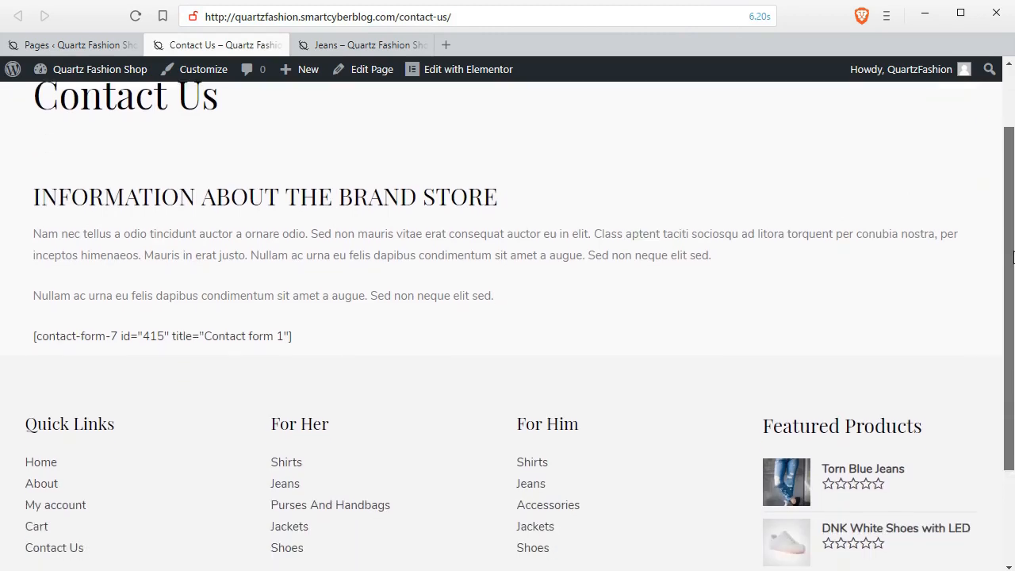
scroll("down", 3)
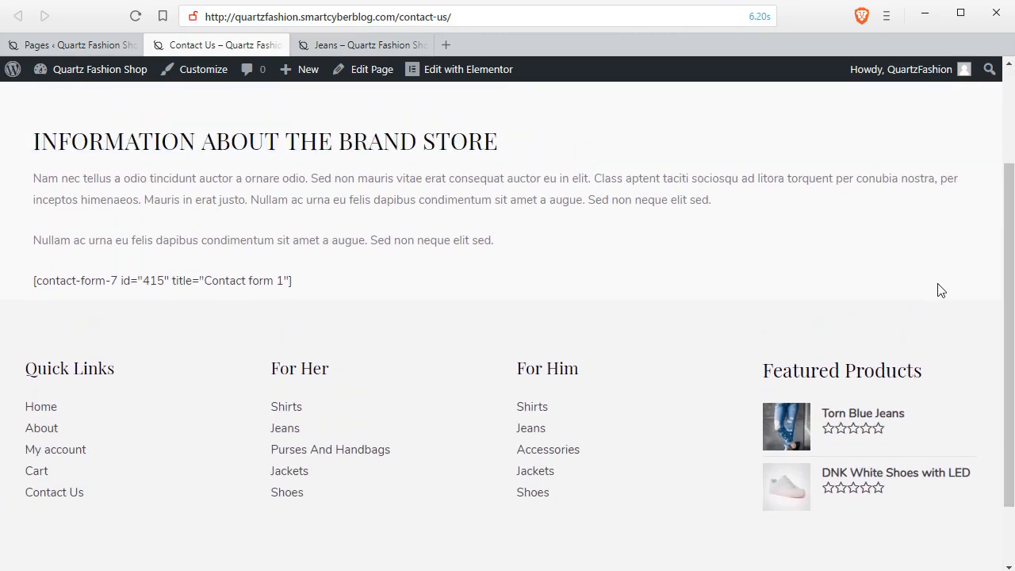
double_click(70, 280)
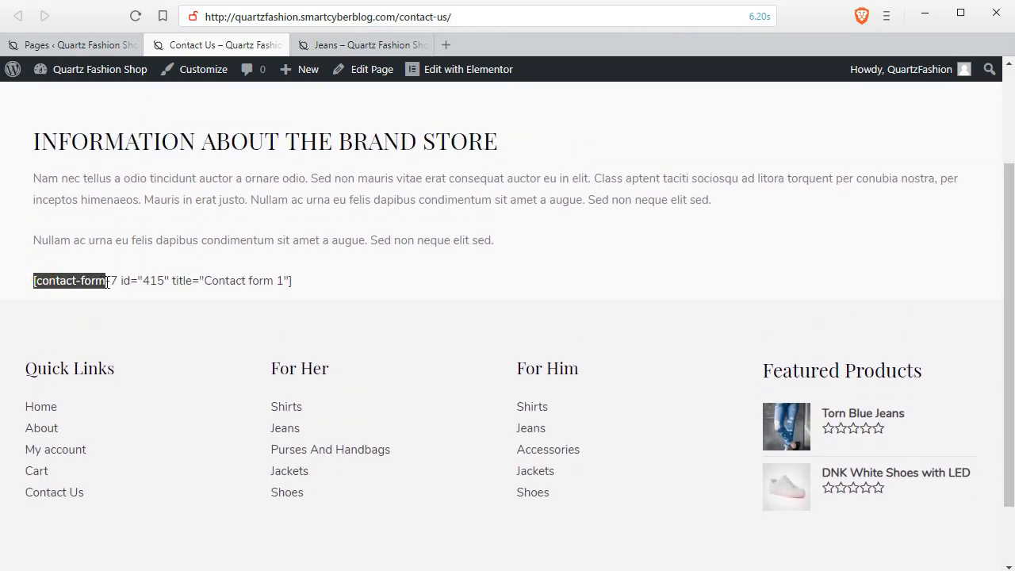
View the store home page, glance back at Contact Us, and return to the Pages list.
left_click(68, 43)
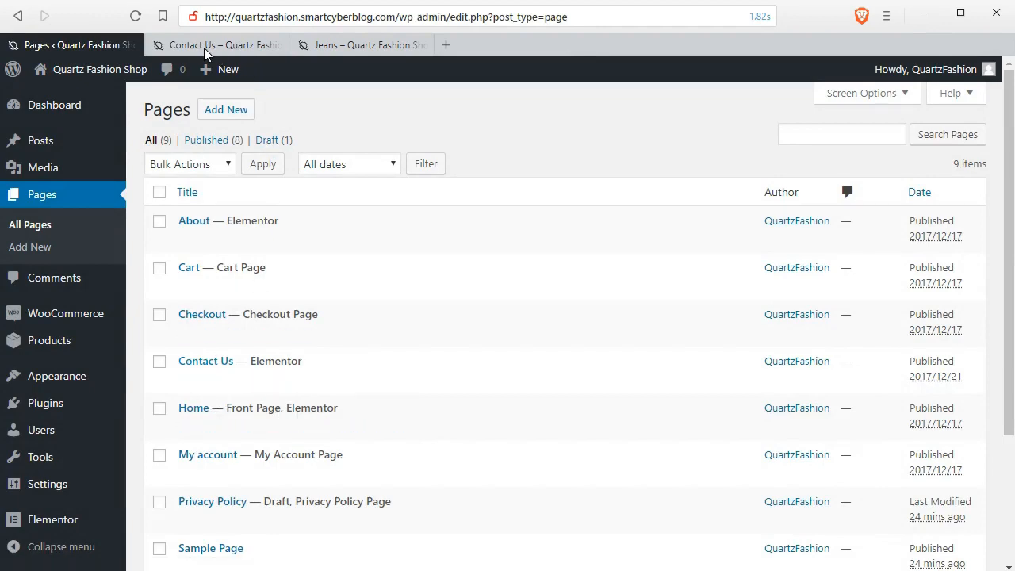
left_click(361, 44)
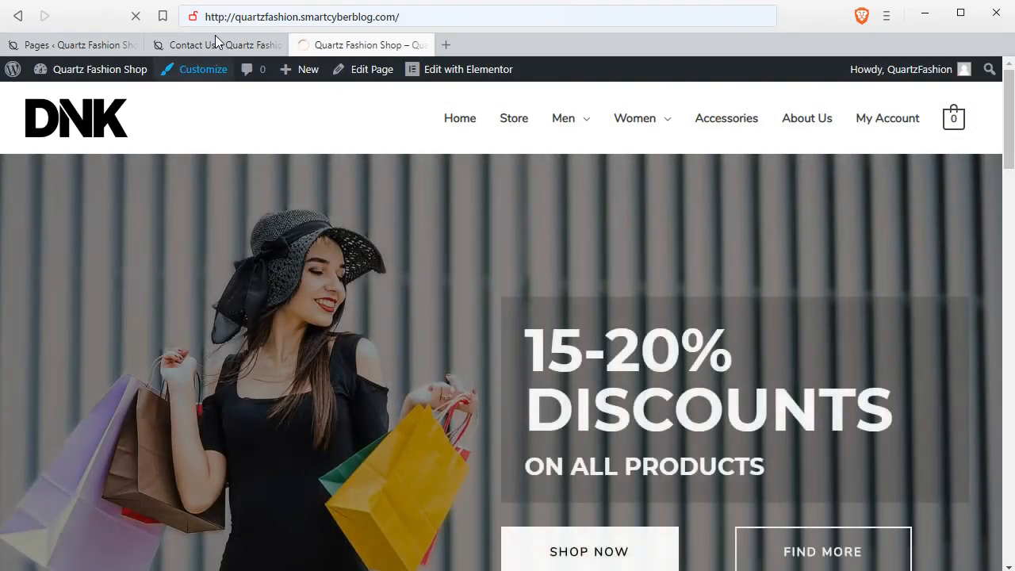
left_click(214, 44)
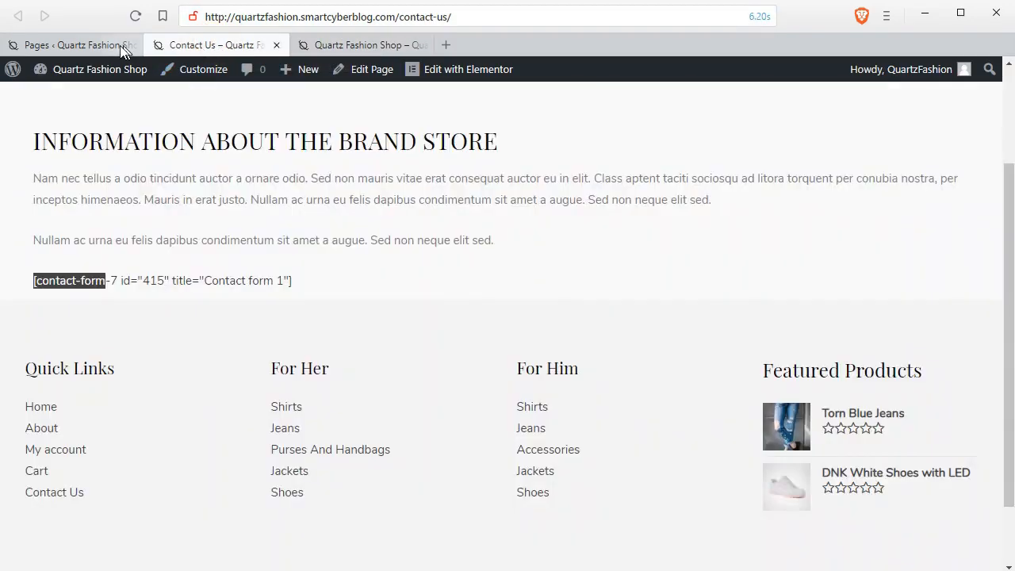
left_click(75, 45)
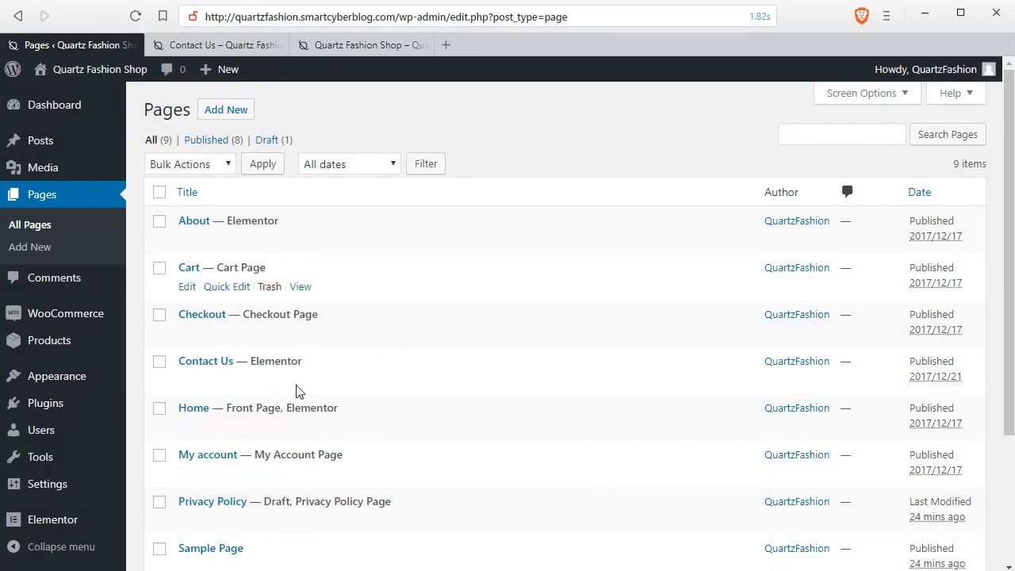
Open My Account in a new tab and view its empty Orders section and account details form.
right_click(300, 474)
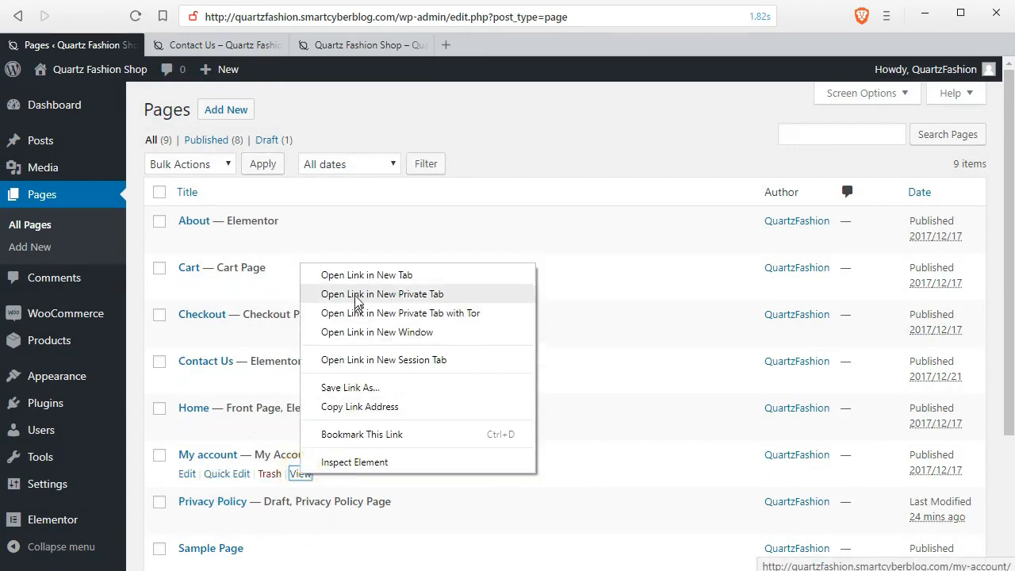
left_click(367, 274)
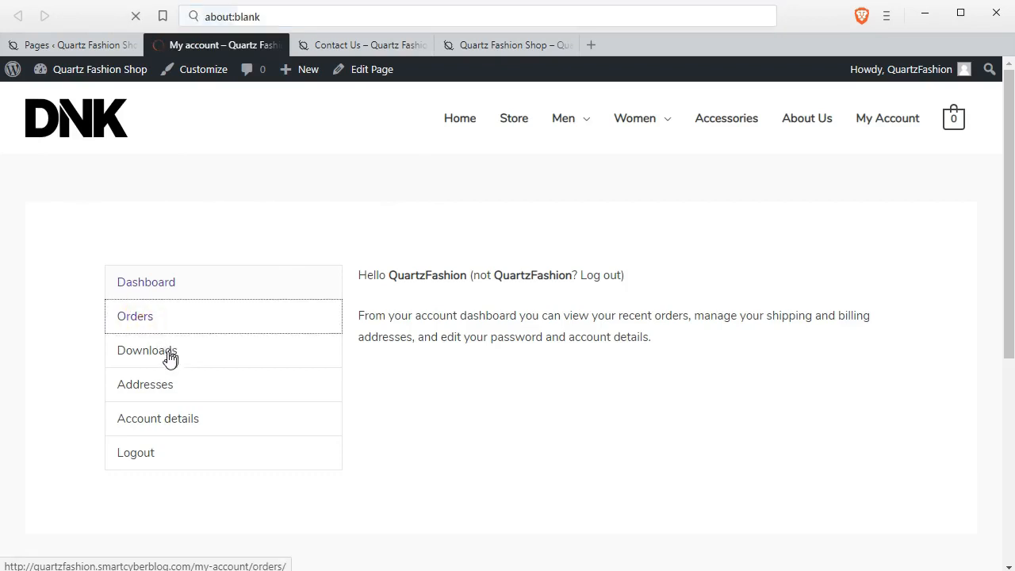
left_click(135, 317)
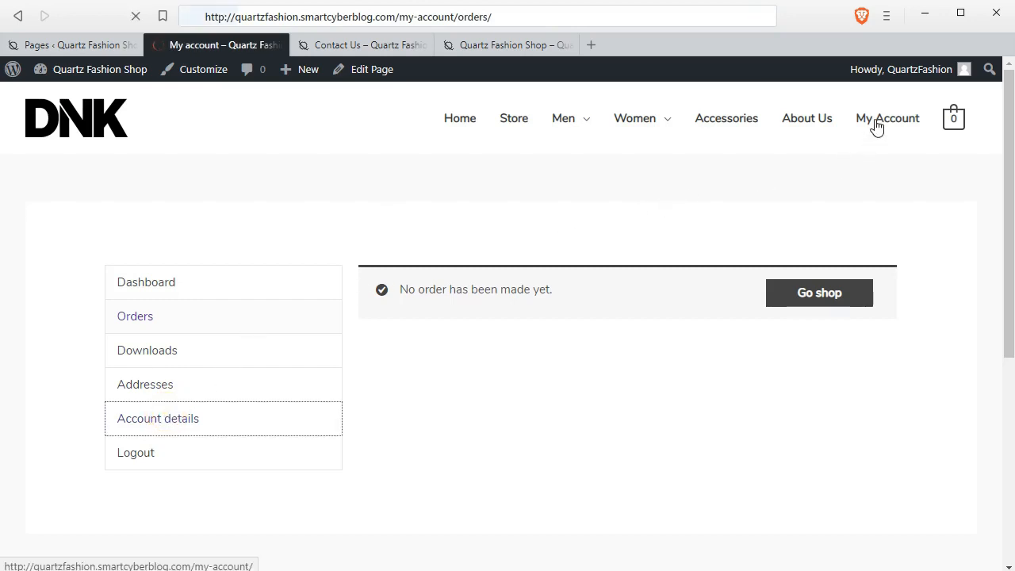
left_click(157, 418)
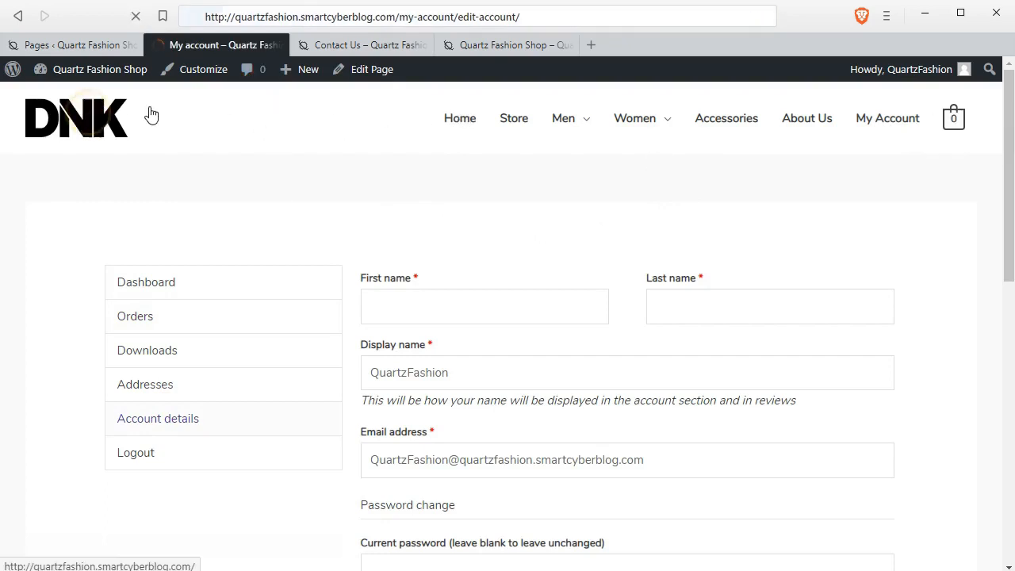
mouse_move(225, 49)
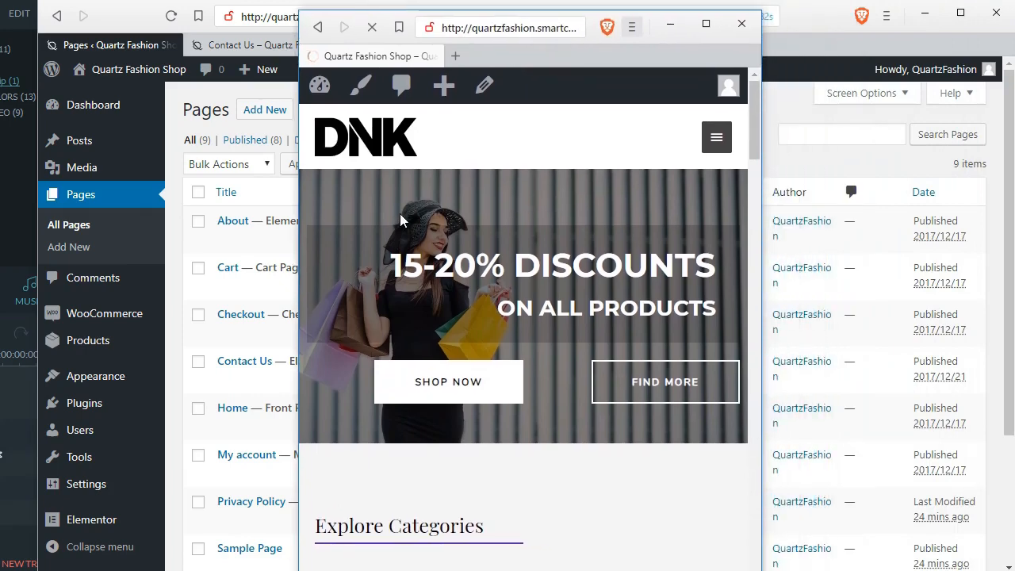
Check the DNK storefront's mobile menu and layout in the small window, then close it.
left_click(716, 137)
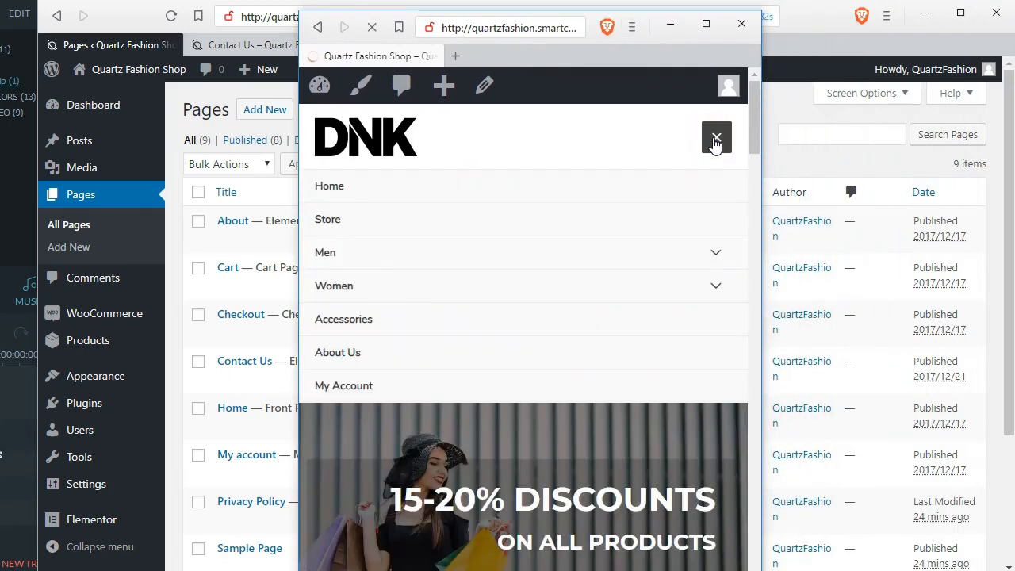
scroll("down", 3)
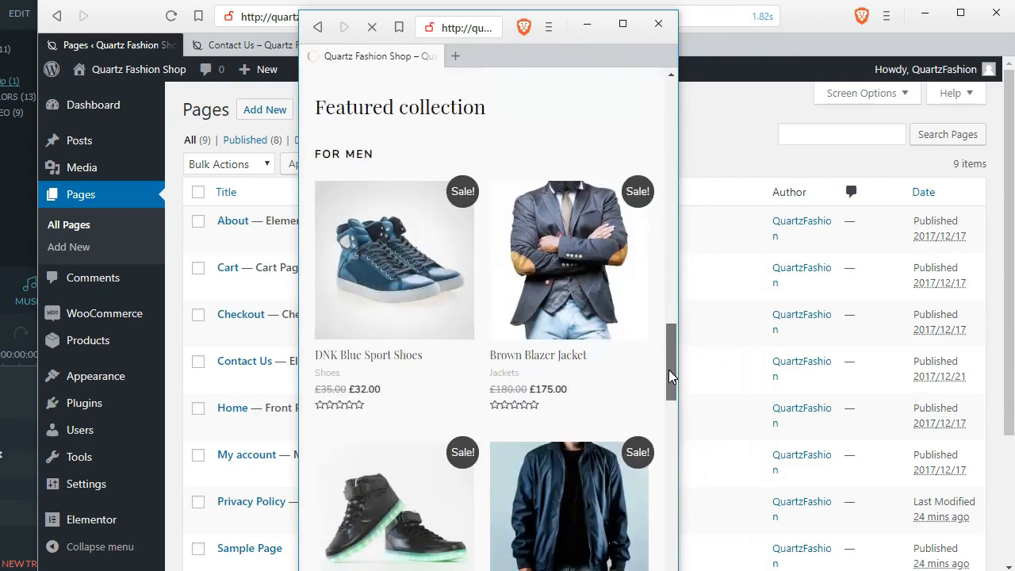
scroll("down", 3)
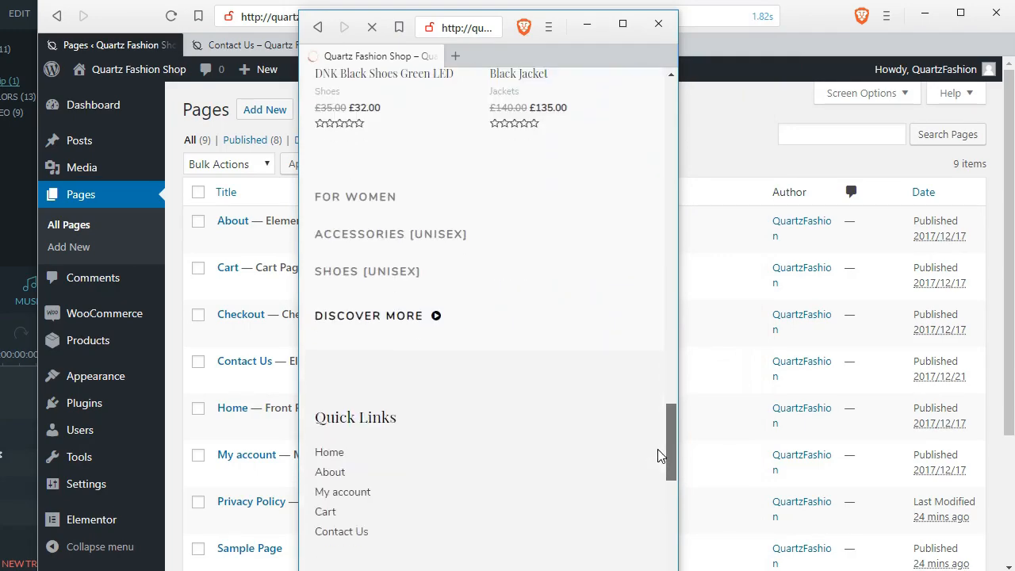
scroll("up", 3)
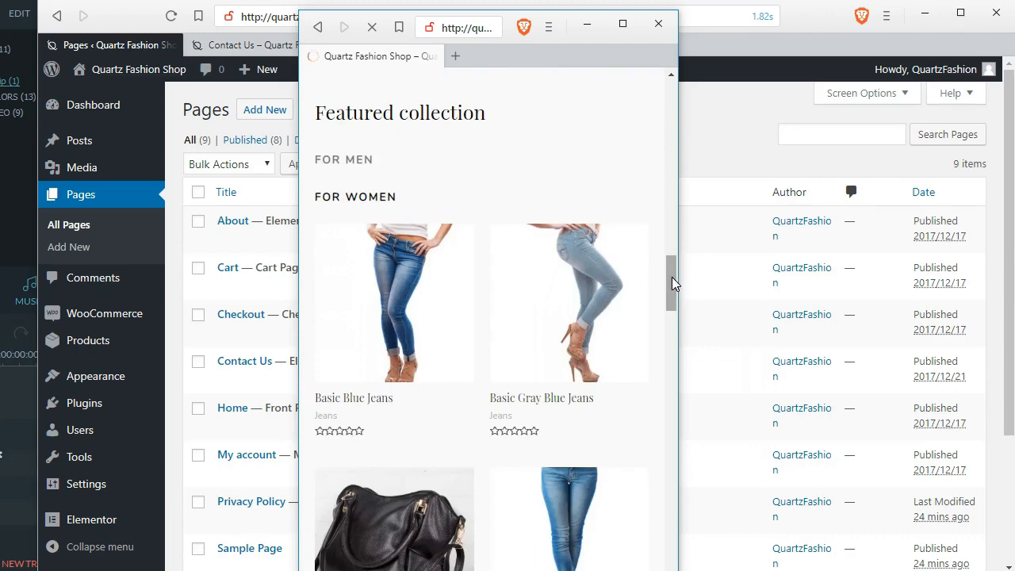
scroll("down", 3)
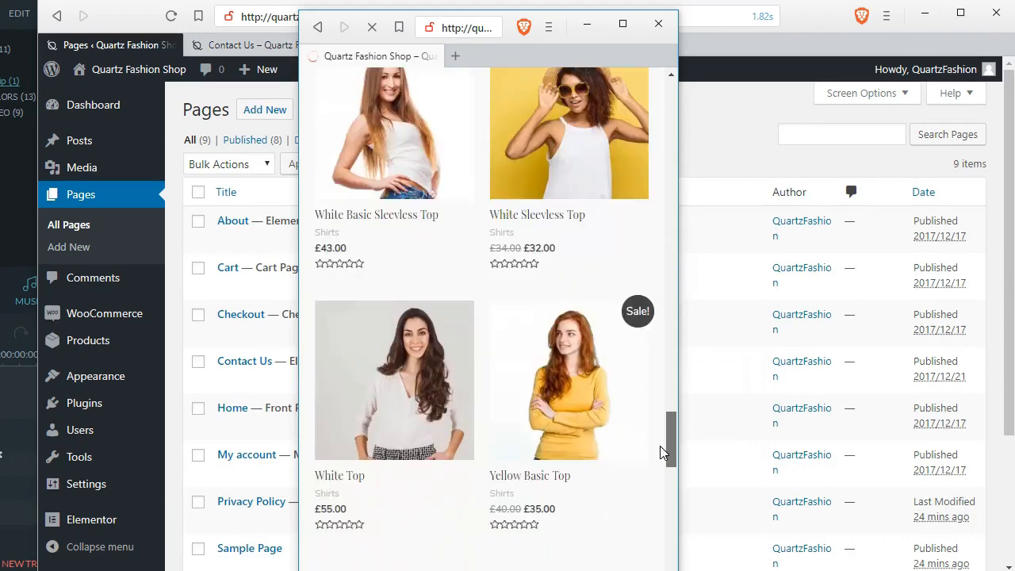
scroll("down", 3)
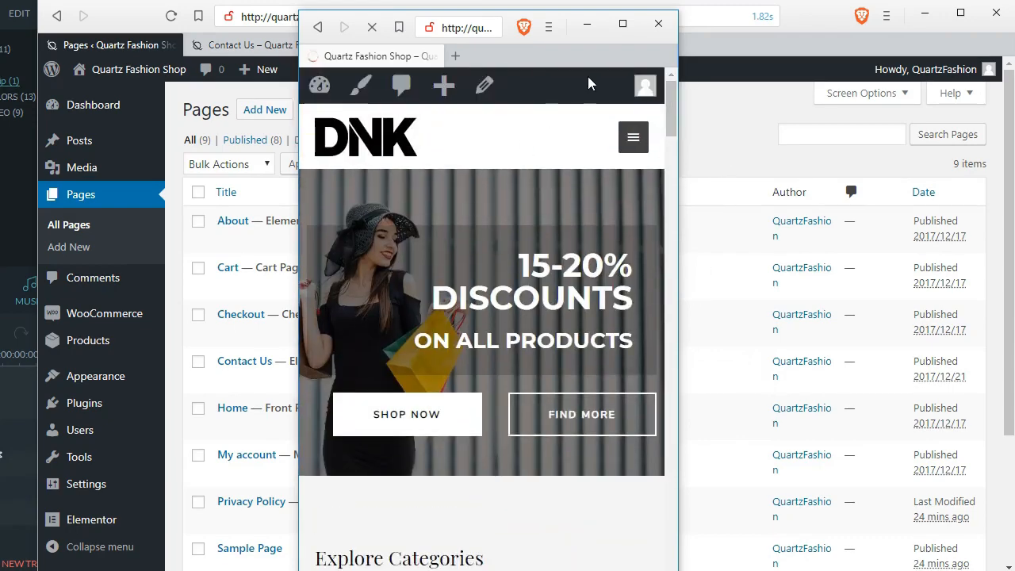
mouse_move(658, 26)
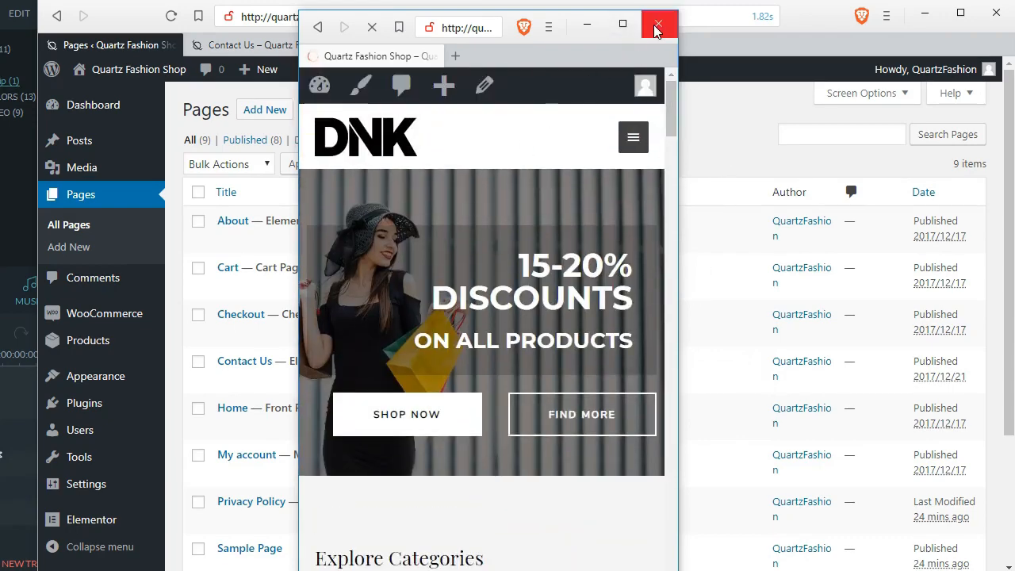
left_click(657, 26)
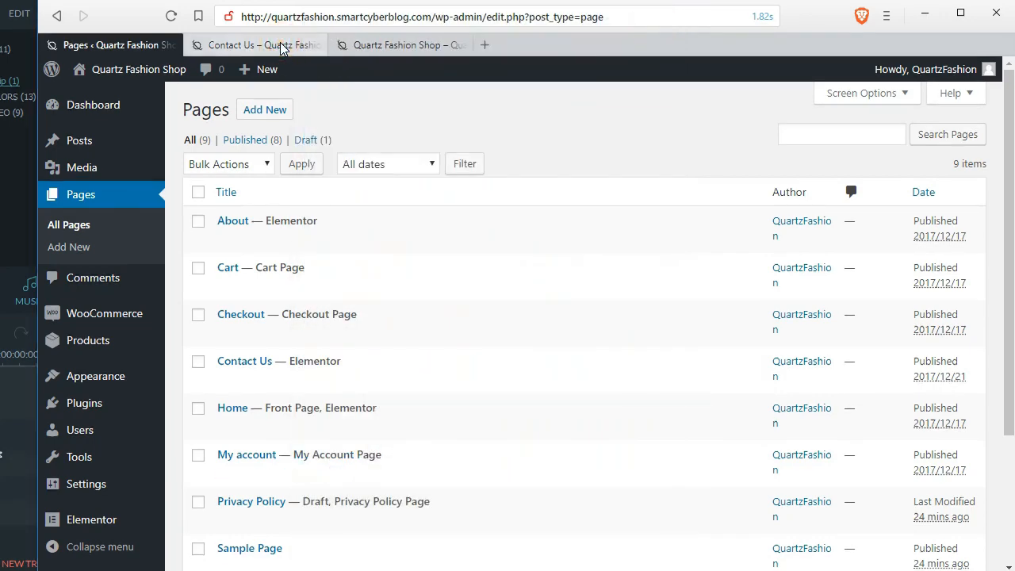
From the Contact Us tab, open the Women > Jeans category and browse its products.
left_click(264, 45)
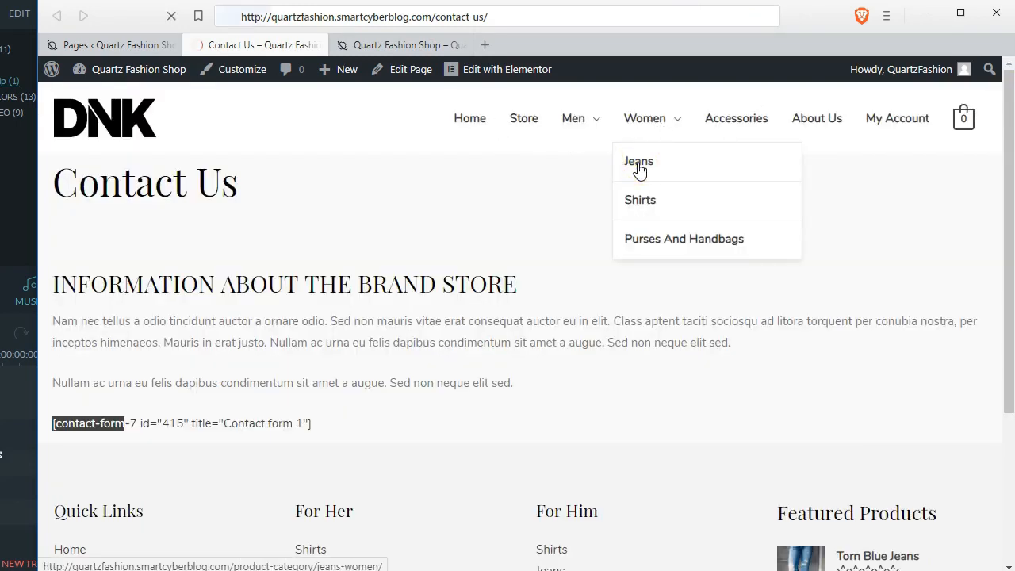
left_click(639, 161)
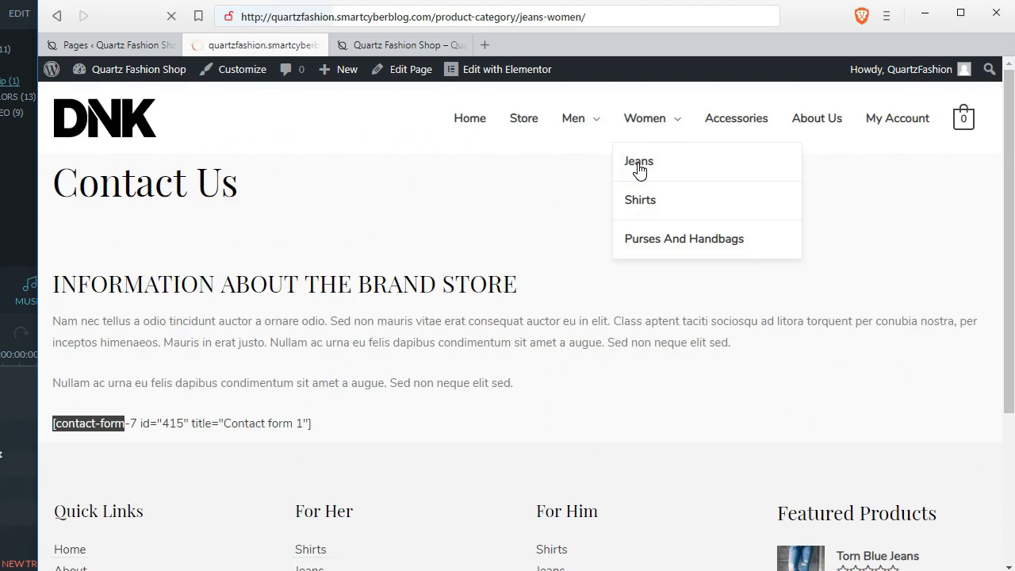
left_click(638, 161)
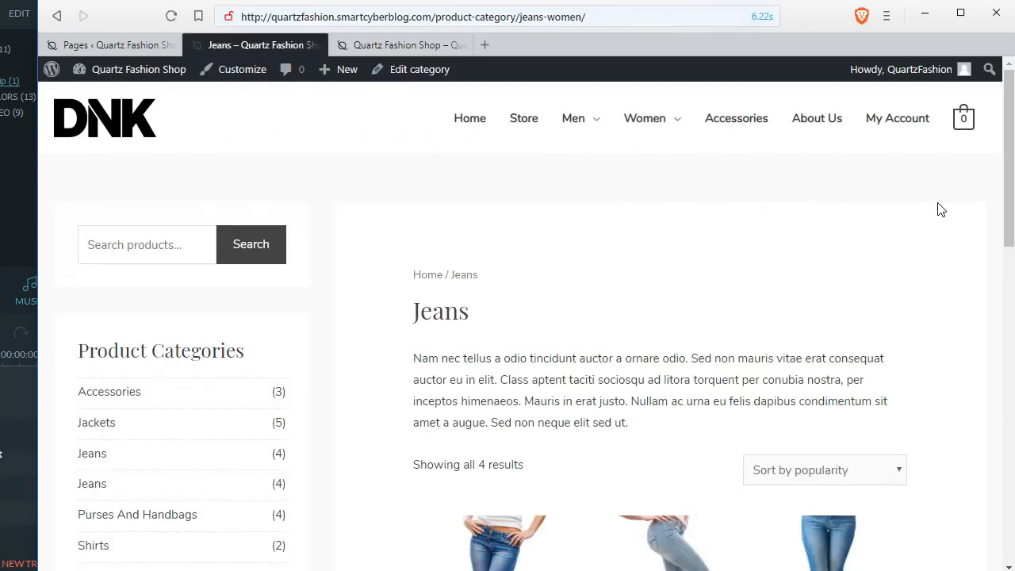
scroll("down", 3)
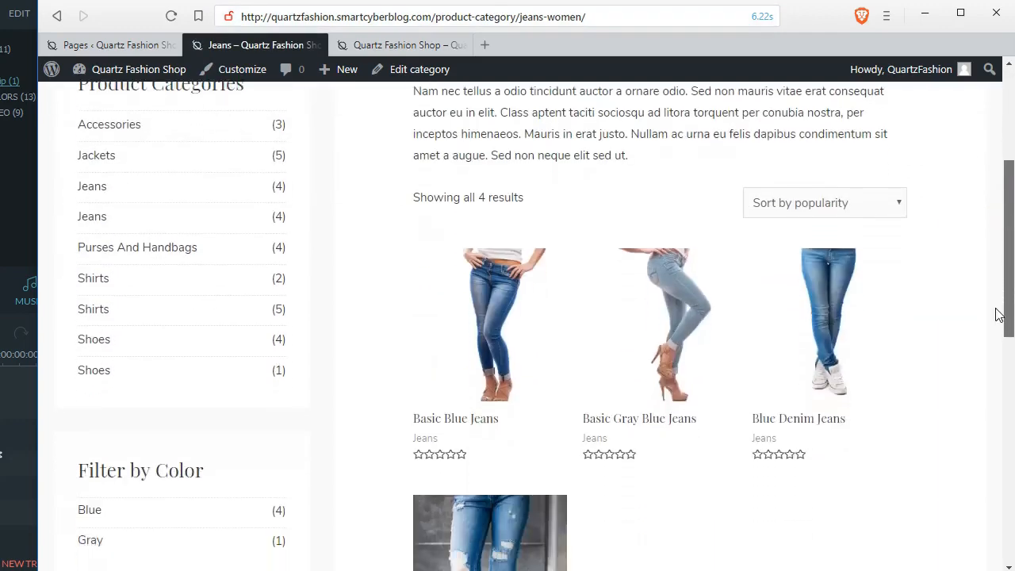
scroll("down", 3)
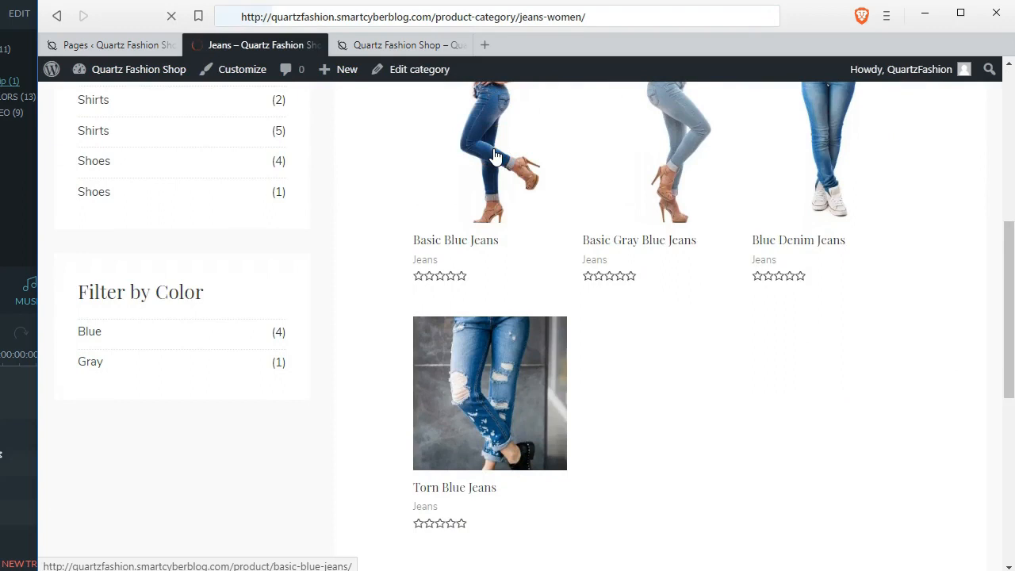
View the out-of-stock Basic Blue Jeans product page down to its related products.
left_click(497, 154)
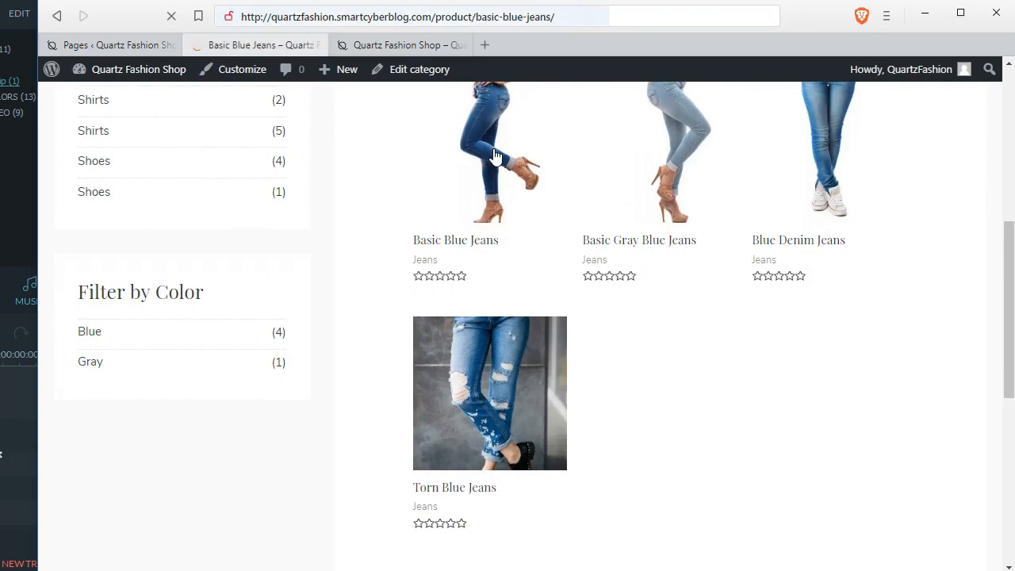
left_click(455, 239)
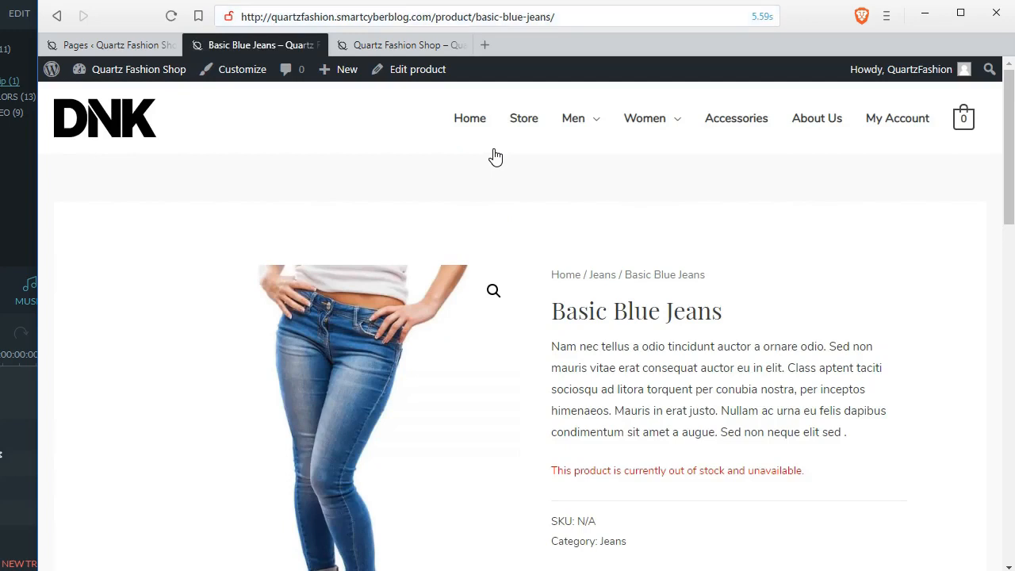
mouse_move(768, 225)
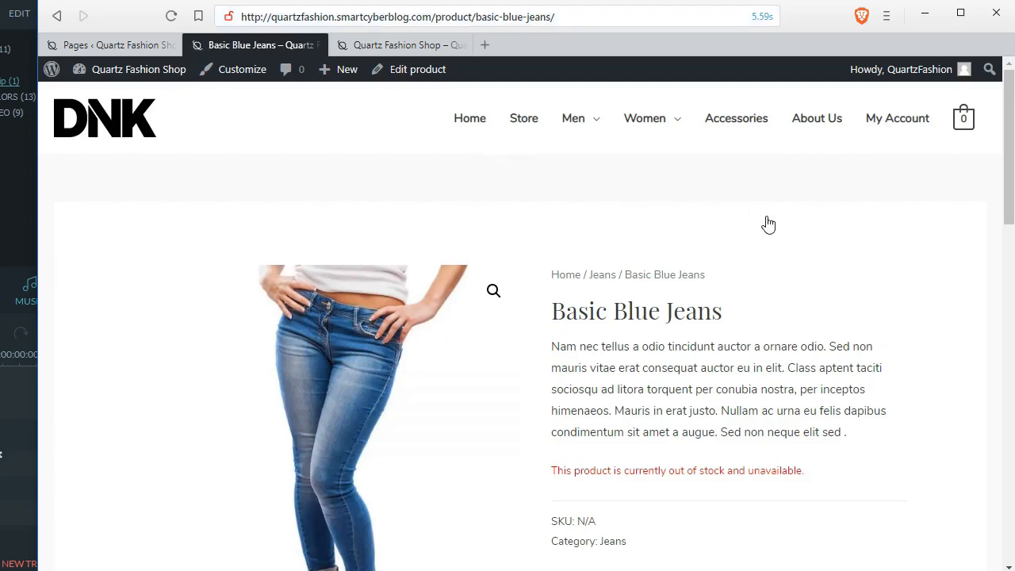
scroll("down", 3)
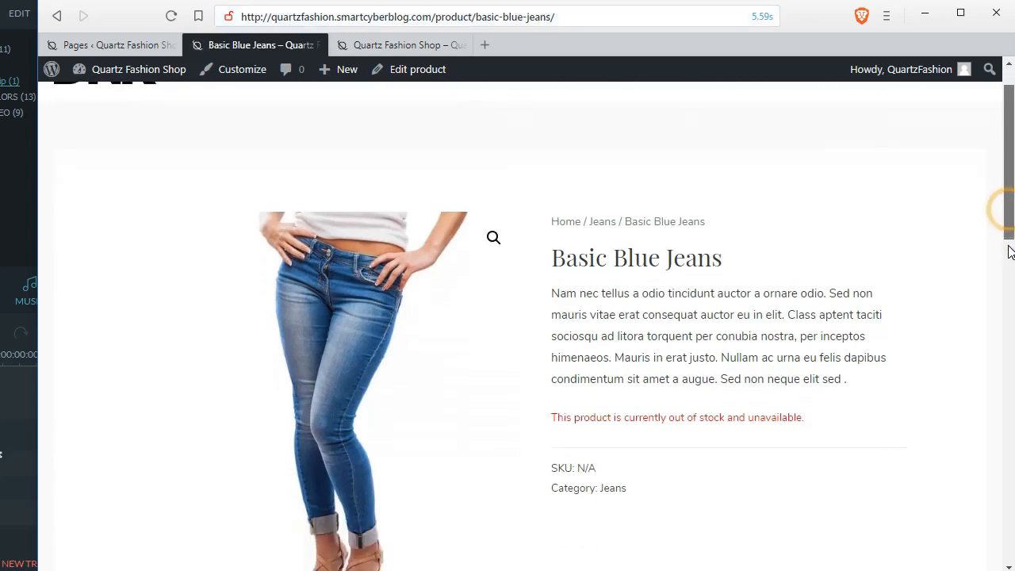
scroll("down", 3)
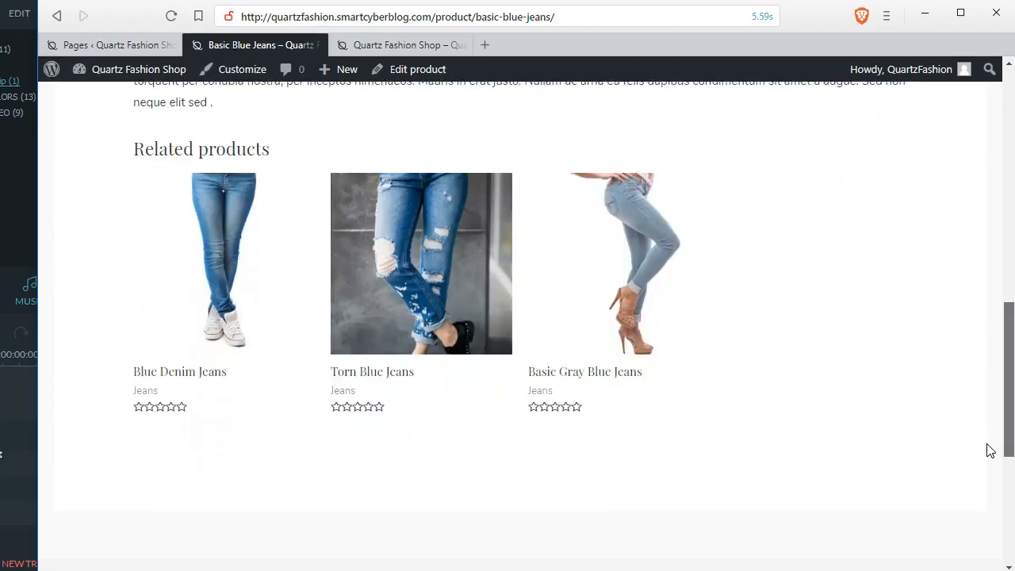
scroll("up", 3)
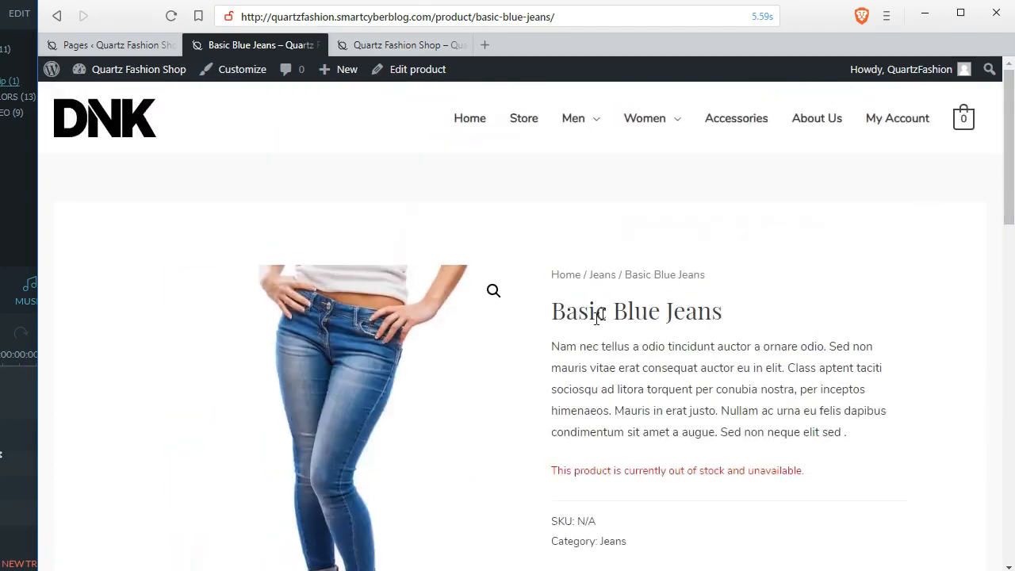
mouse_move(398, 69)
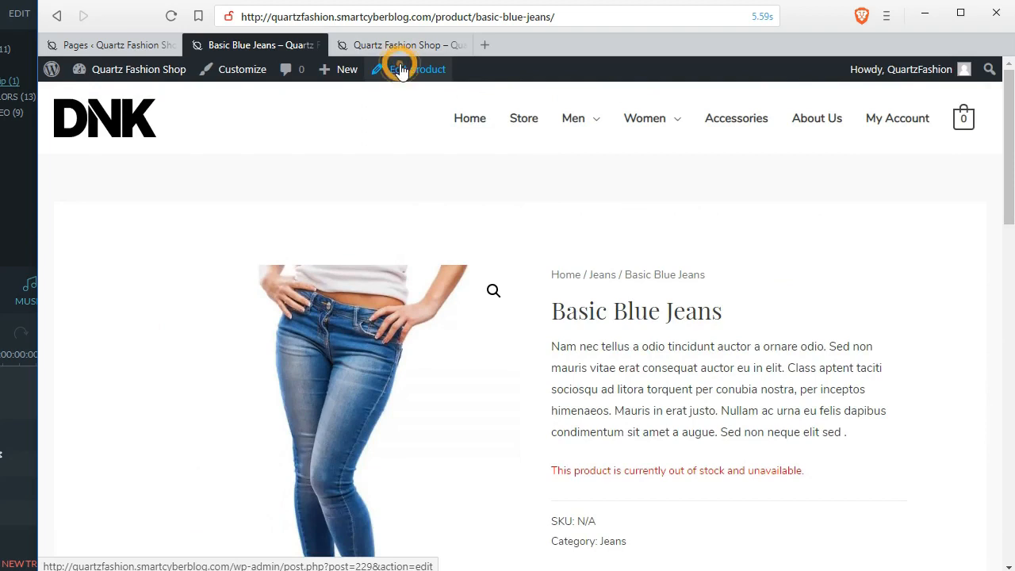
left_click(410, 69)
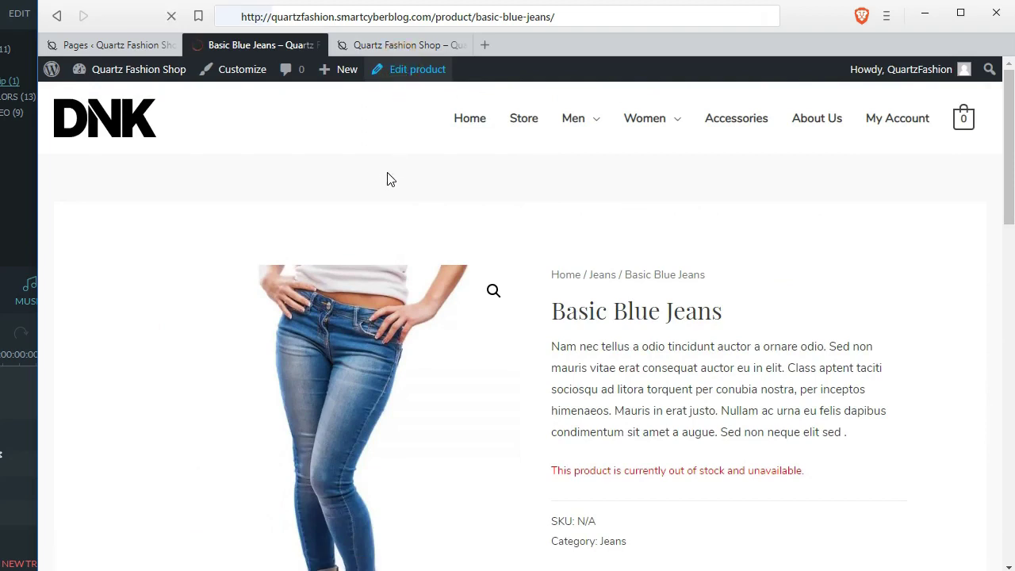
Review the Basic Blue Jeans Edit product screen, then close its tab to return to Pages.
left_click(416, 69)
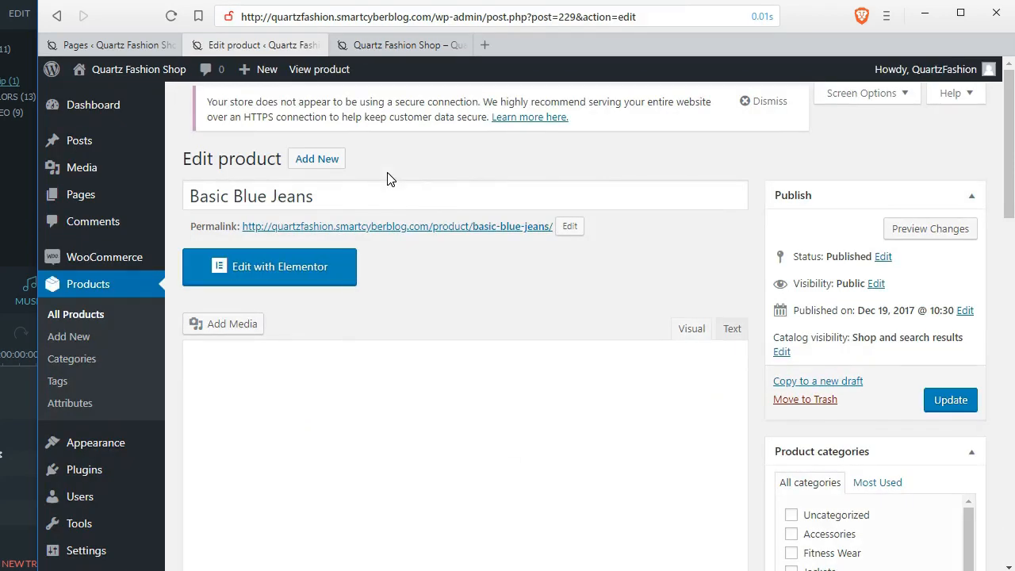
mouse_move(999, 173)
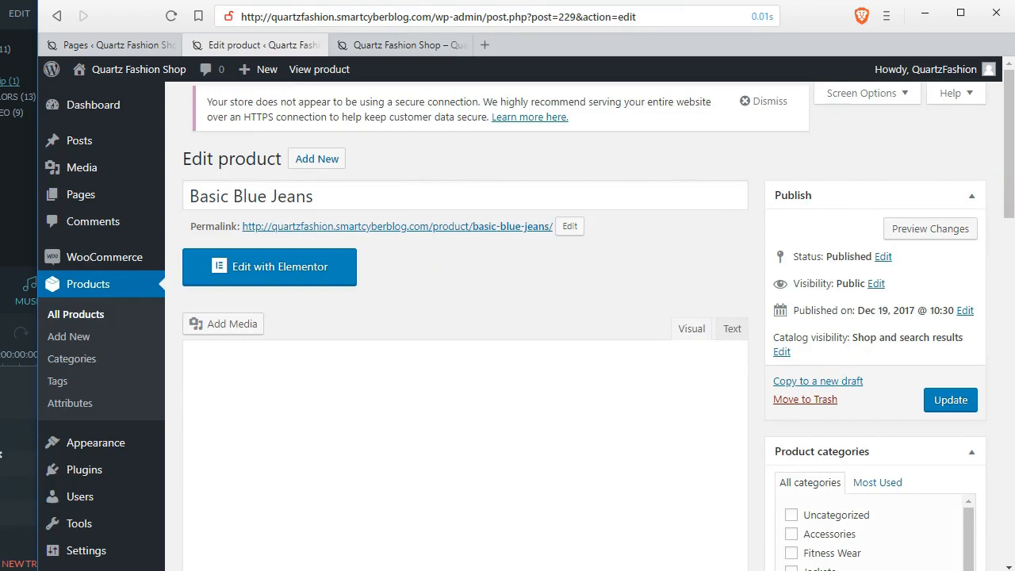
scroll("down", 3)
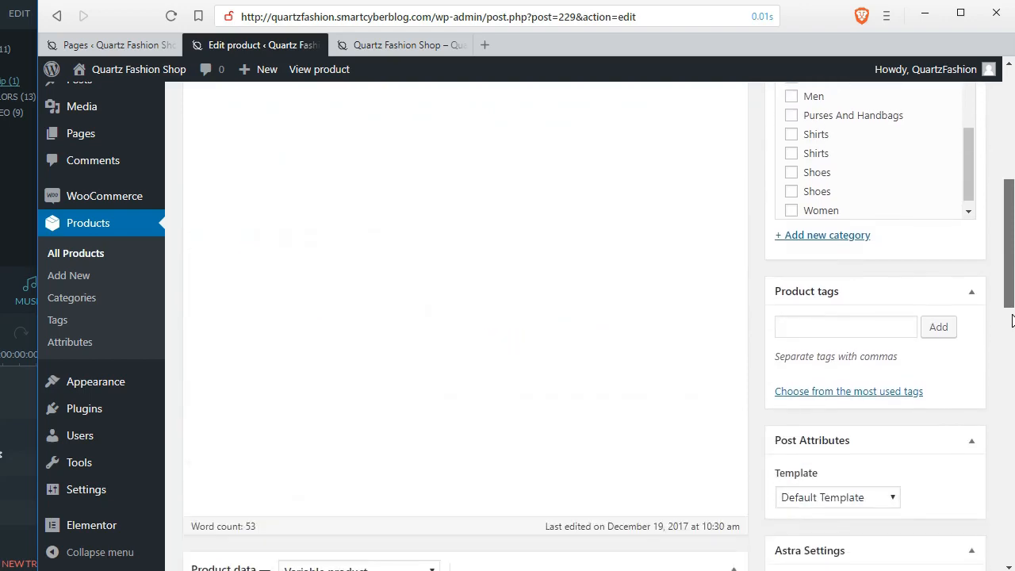
scroll("down", 3)
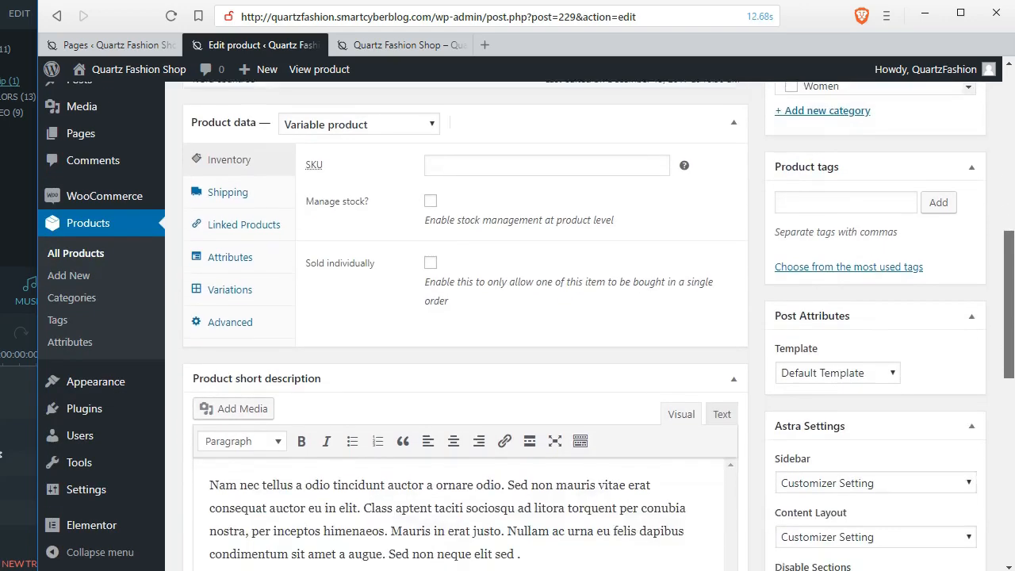
scroll("down", 3)
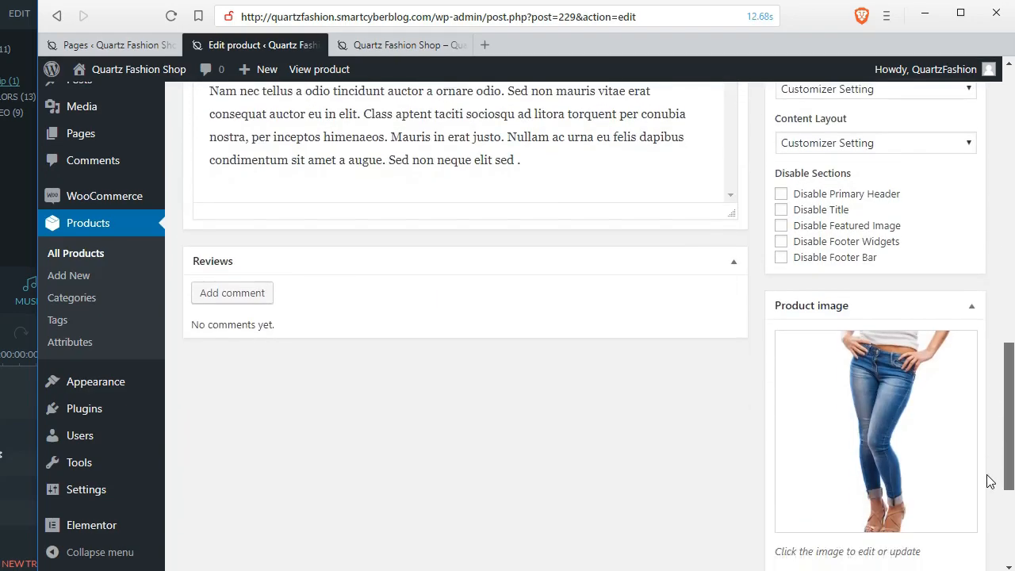
scroll("down", 3)
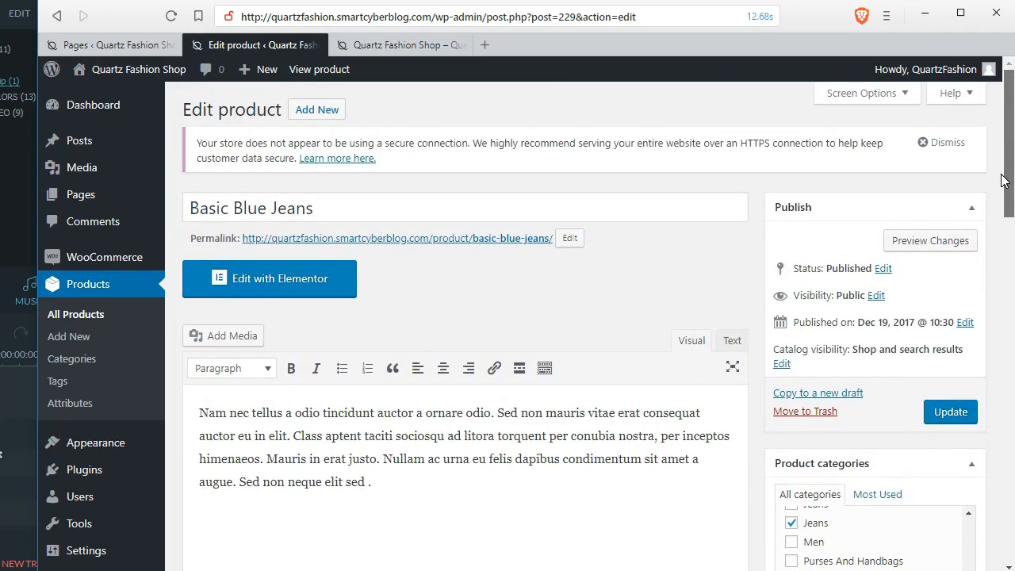
mouse_move(323, 75)
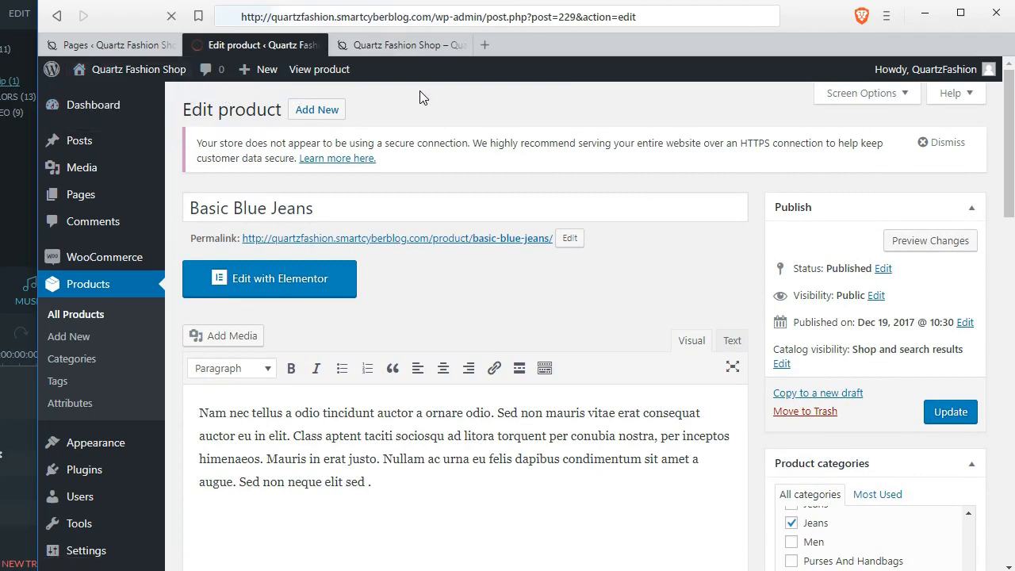
left_click(396, 45)
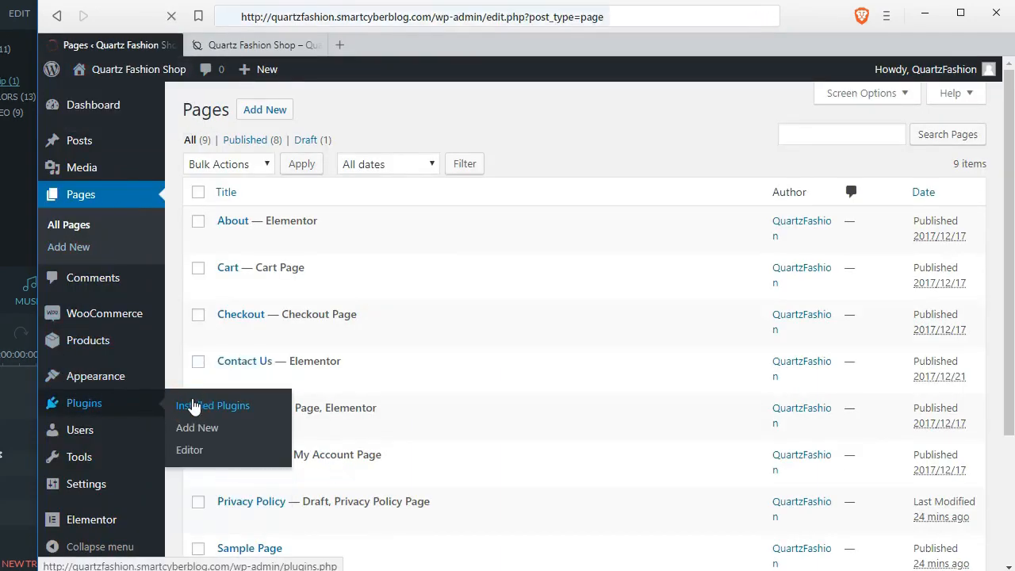
In Installed Plugins, deactivate Astra Starter Sites and request its deletion.
left_click(212, 405)
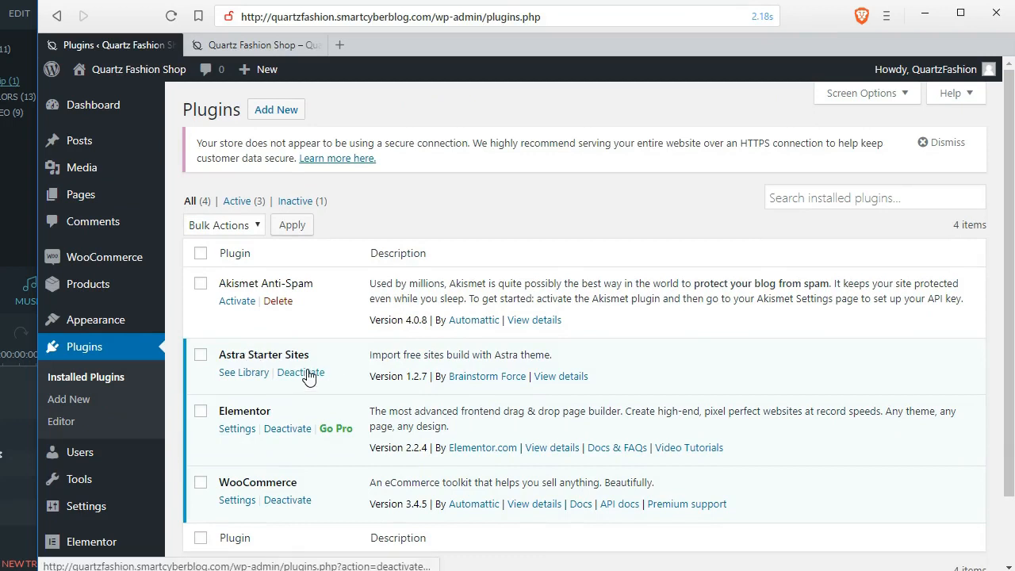
left_click(300, 372)
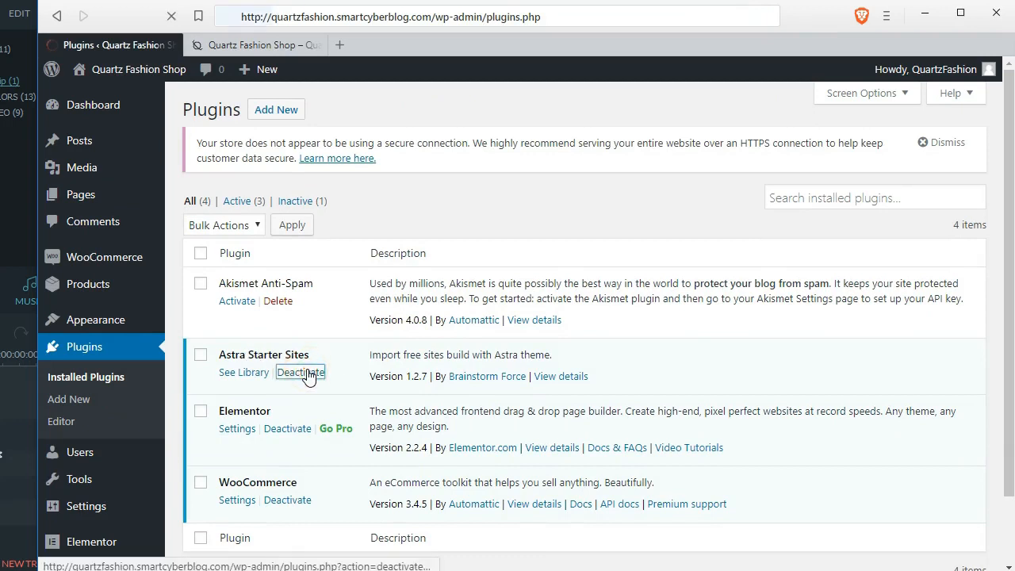
left_click(299, 372)
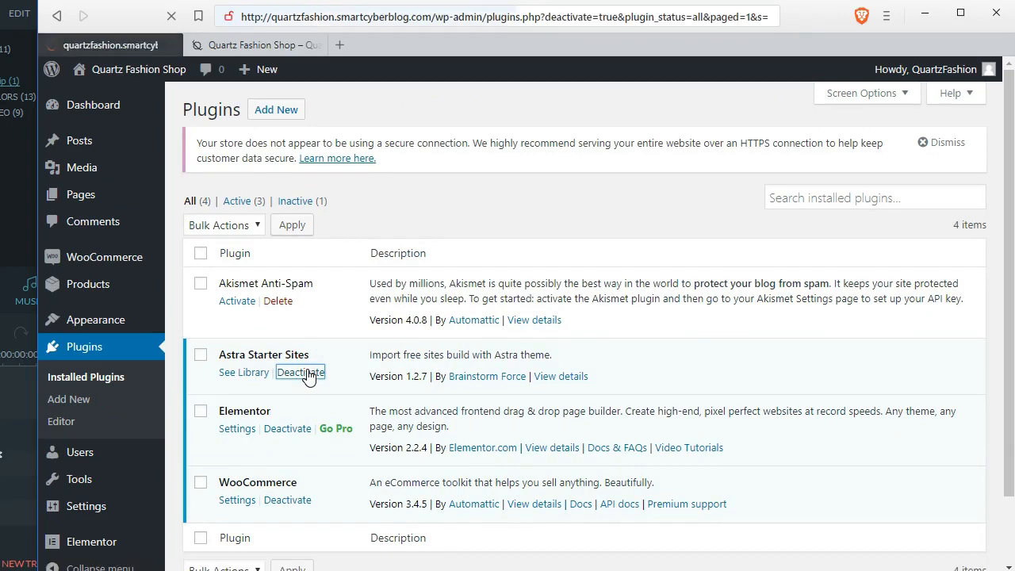
left_click(301, 372)
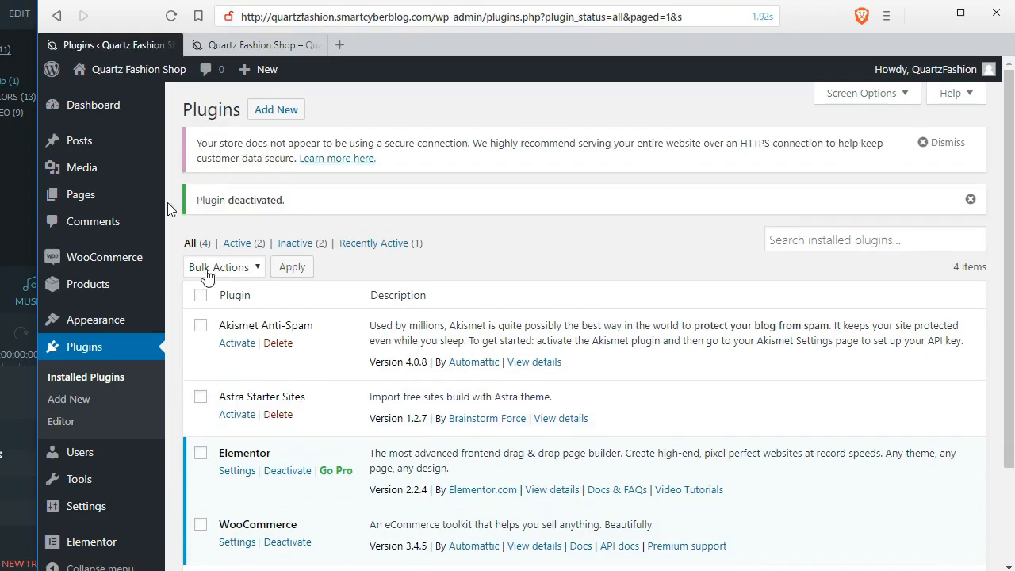
left_click(277, 414)
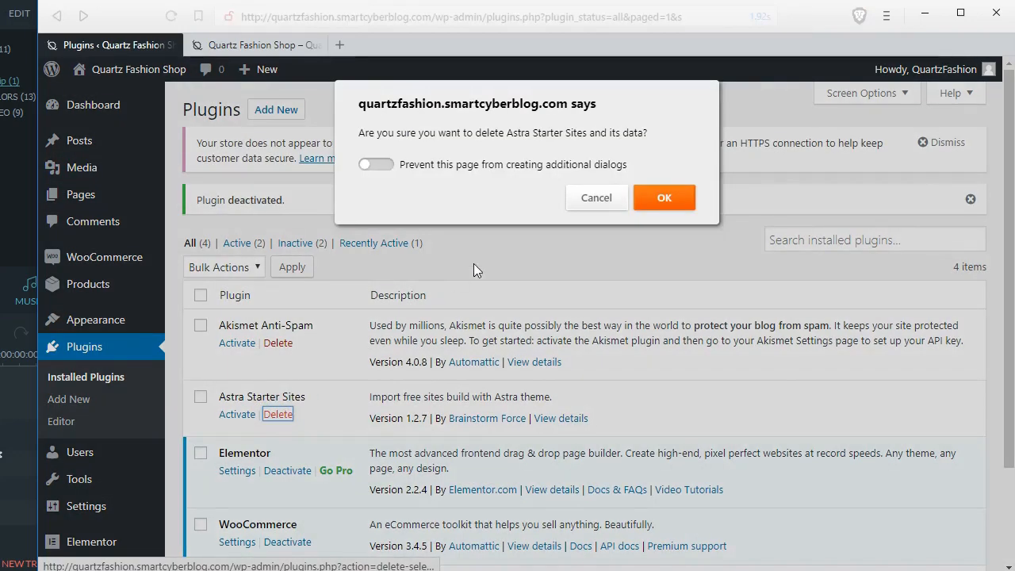